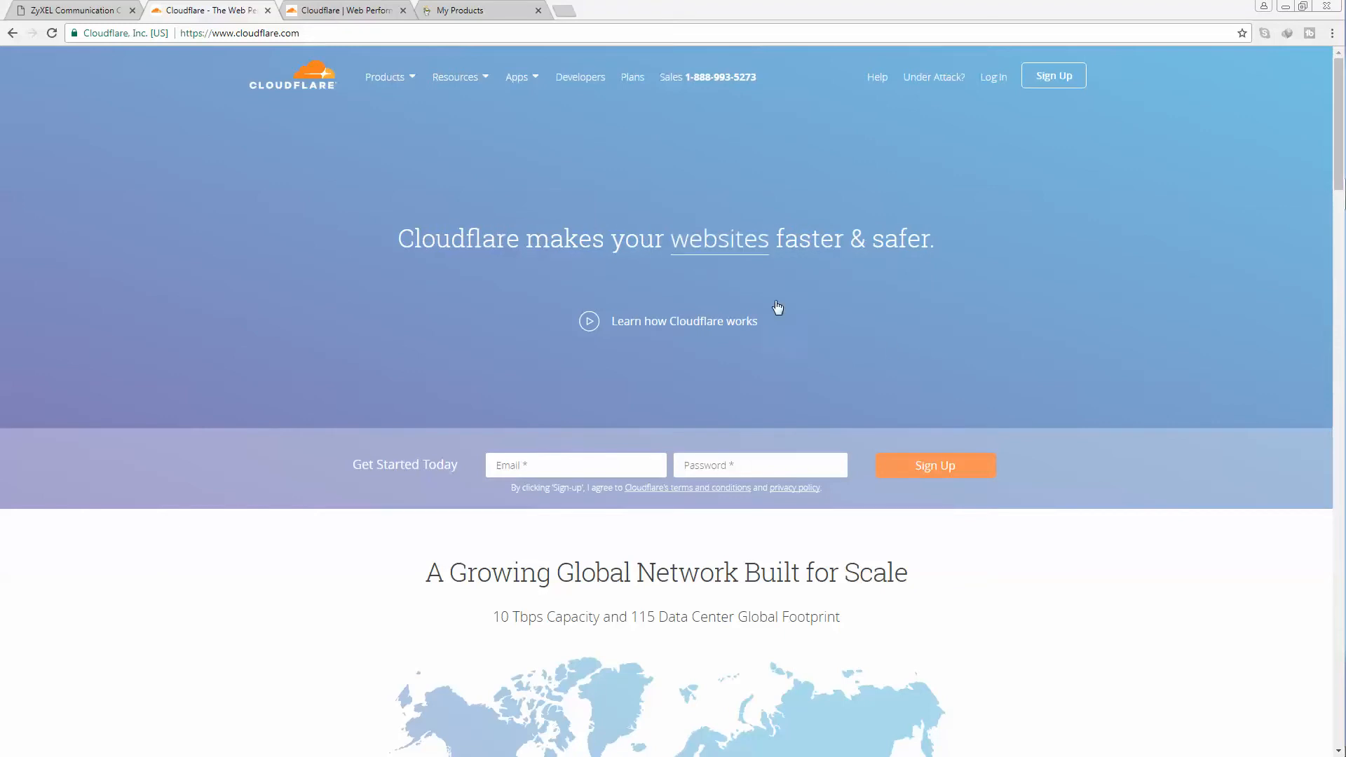
mouse_move(534, 156)
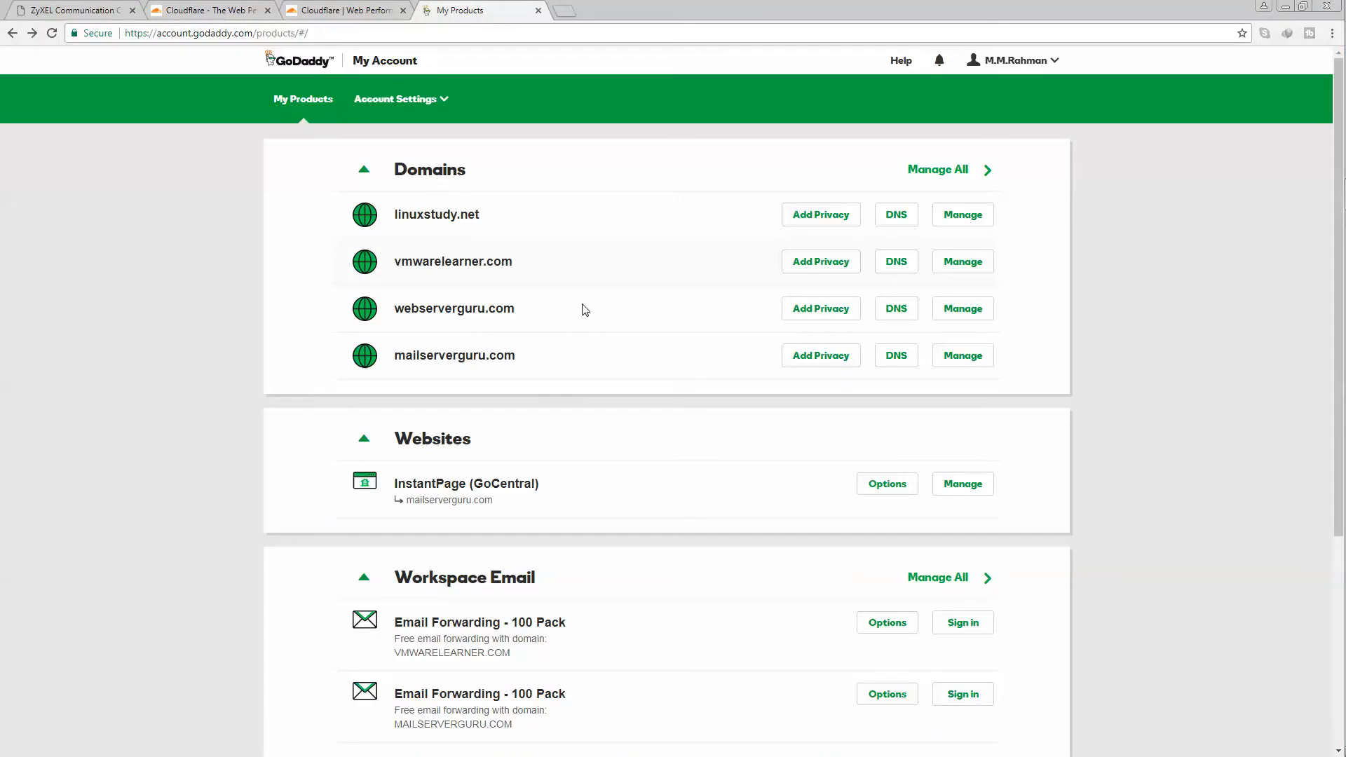
mouse_move(640, 370)
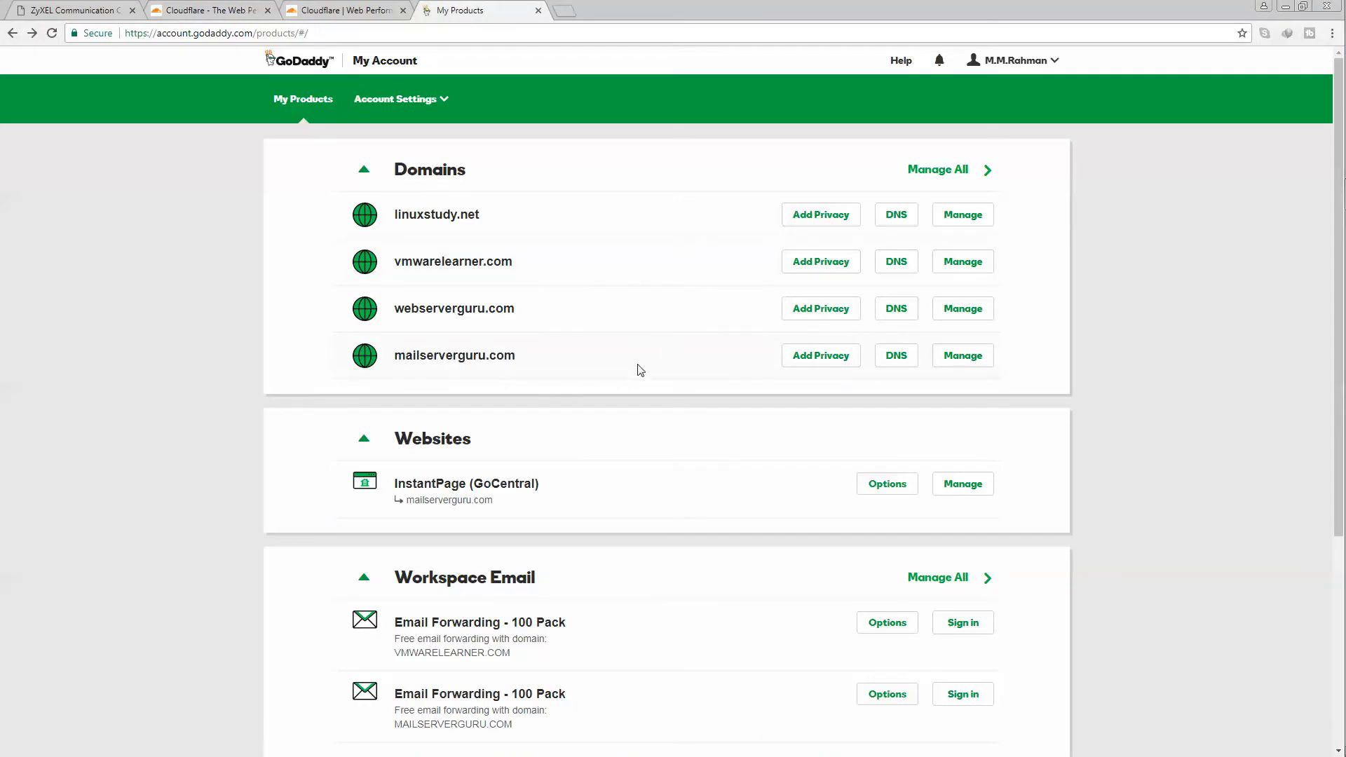
mouse_move(541, 229)
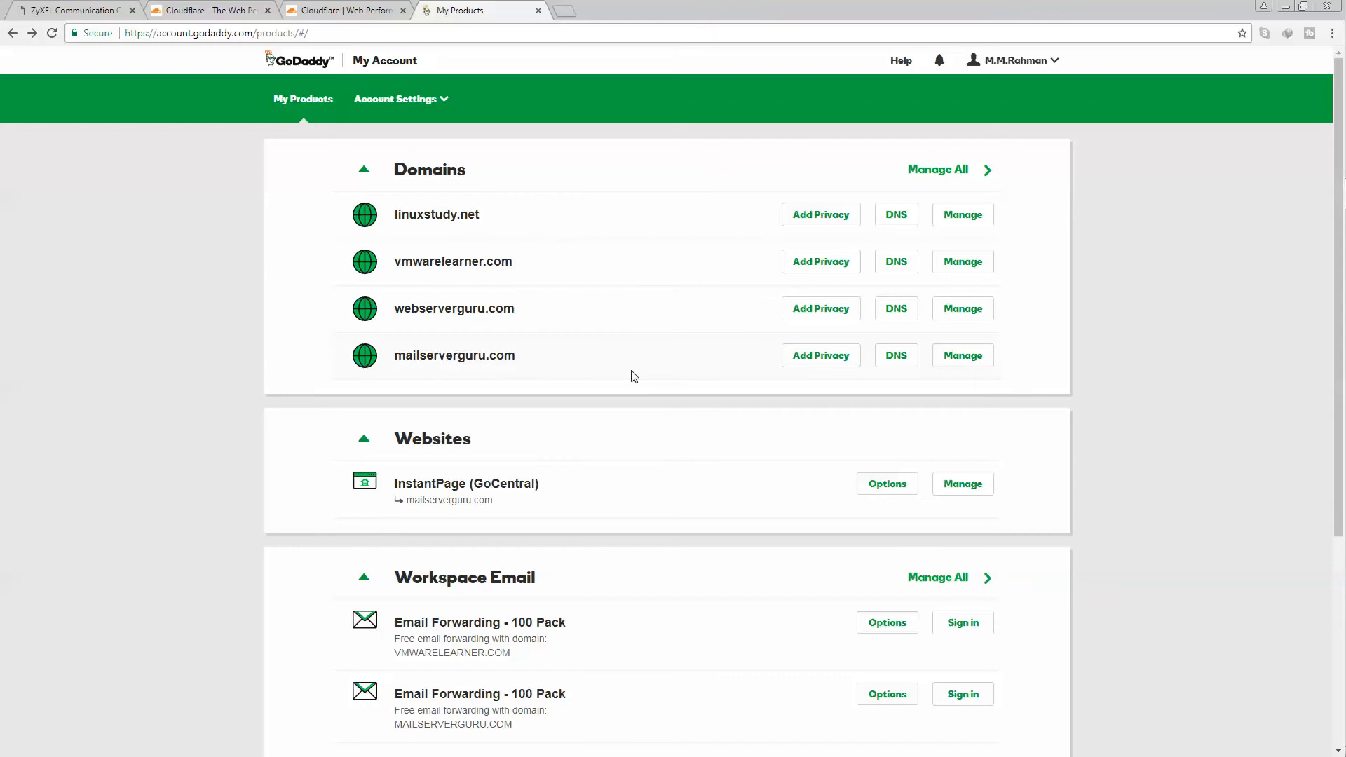
mouse_move(631, 368)
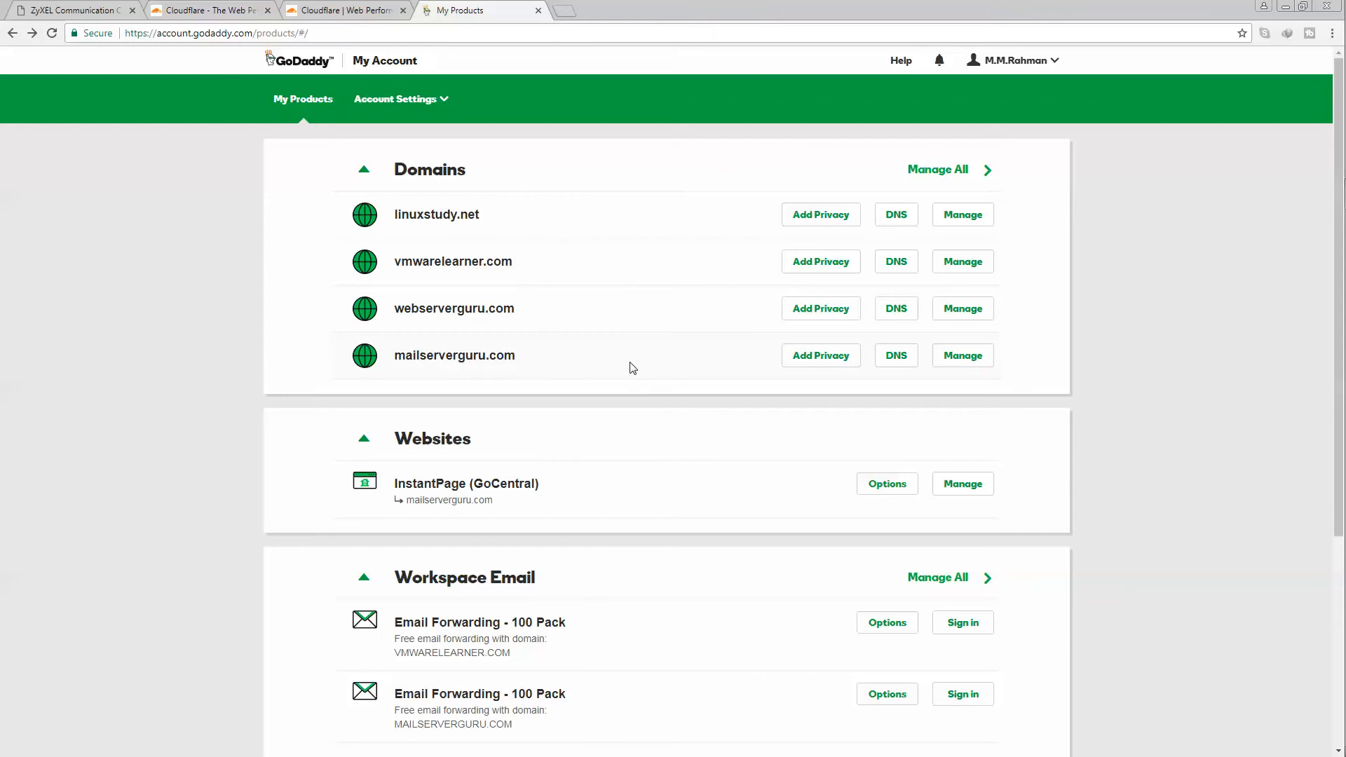
mouse_move(668, 313)
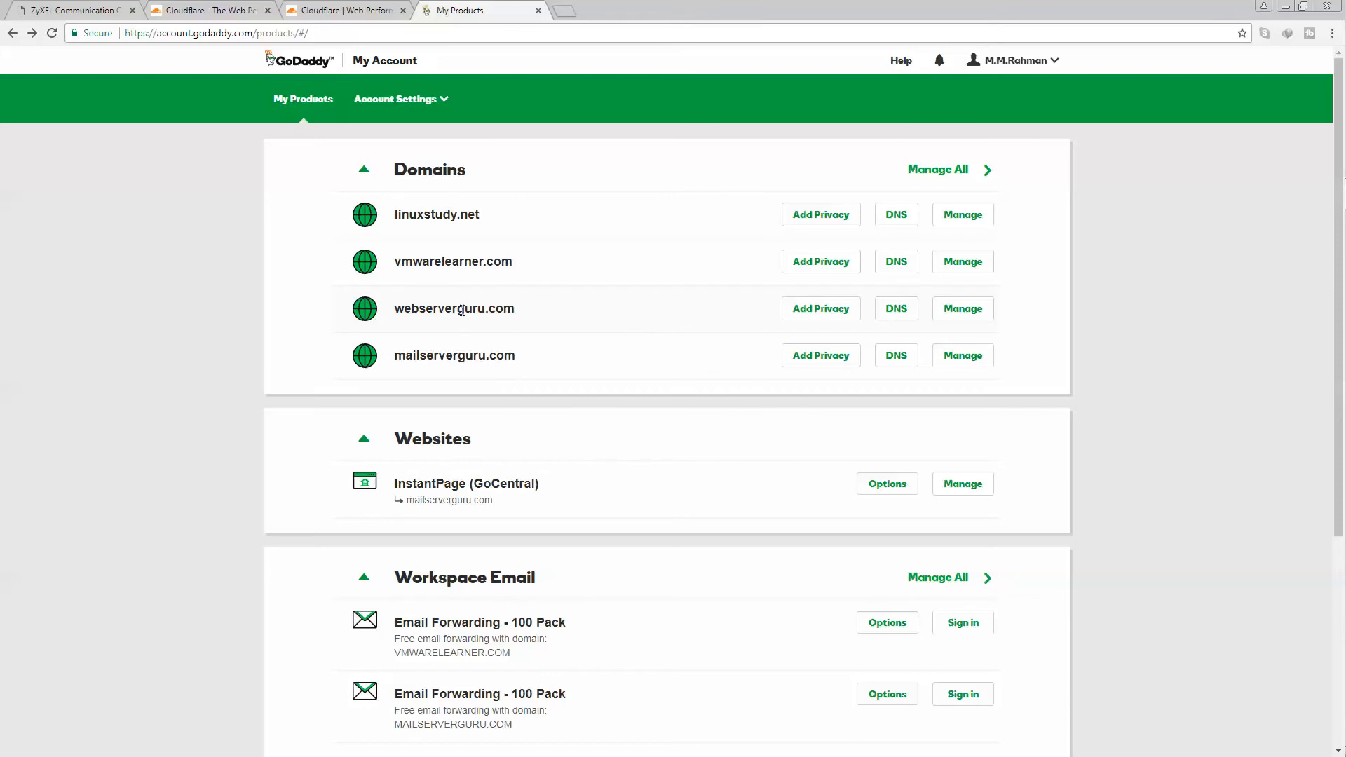
mouse_move(238, 282)
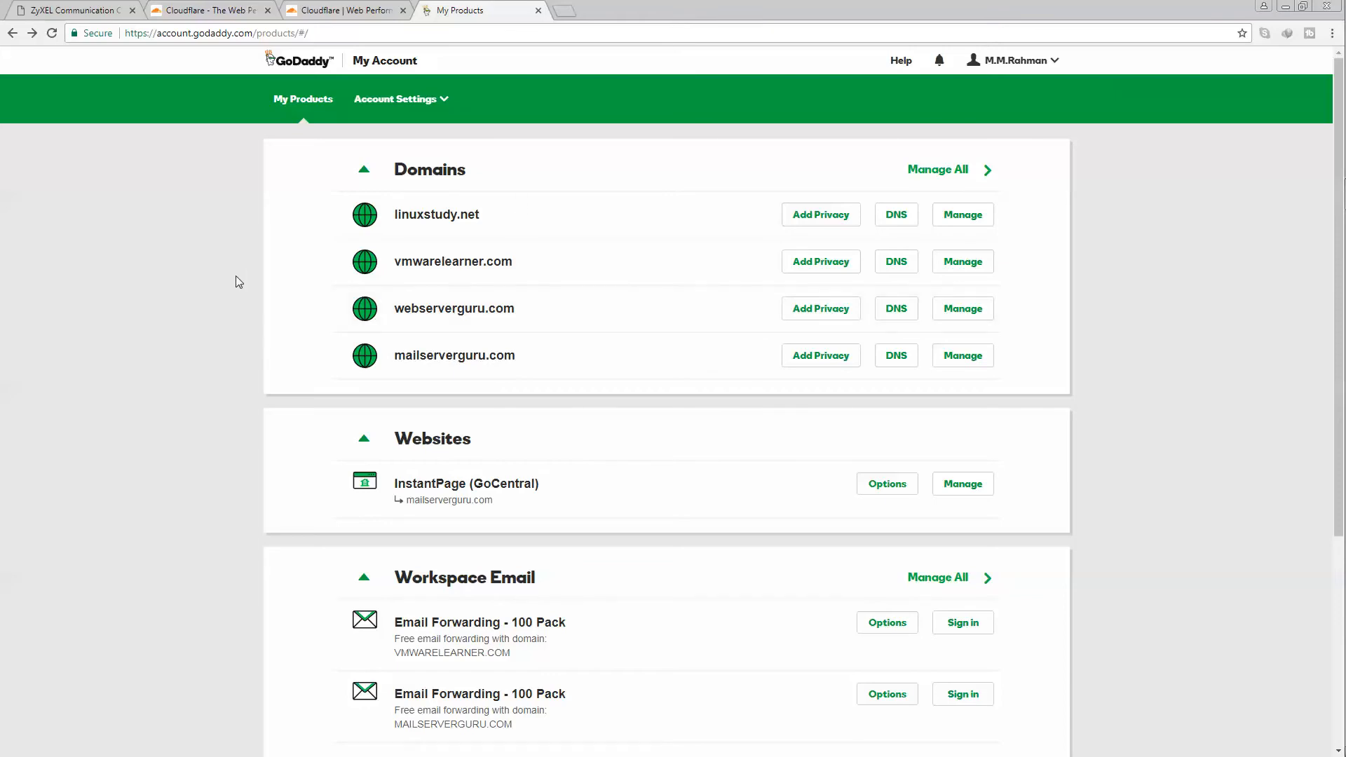
Go to the Cloudflare home page and open the Create a Cloudflare Account form
left_click(206, 9)
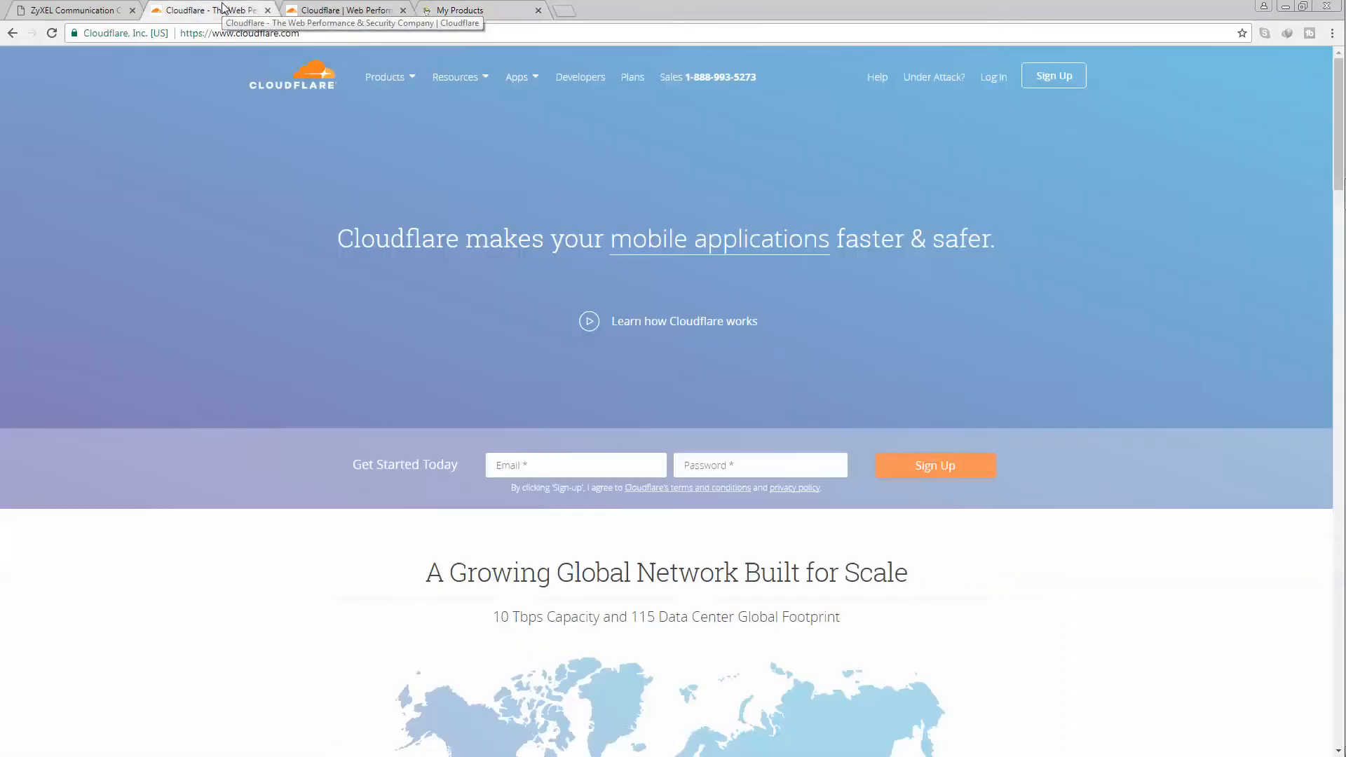
mouse_move(852, 159)
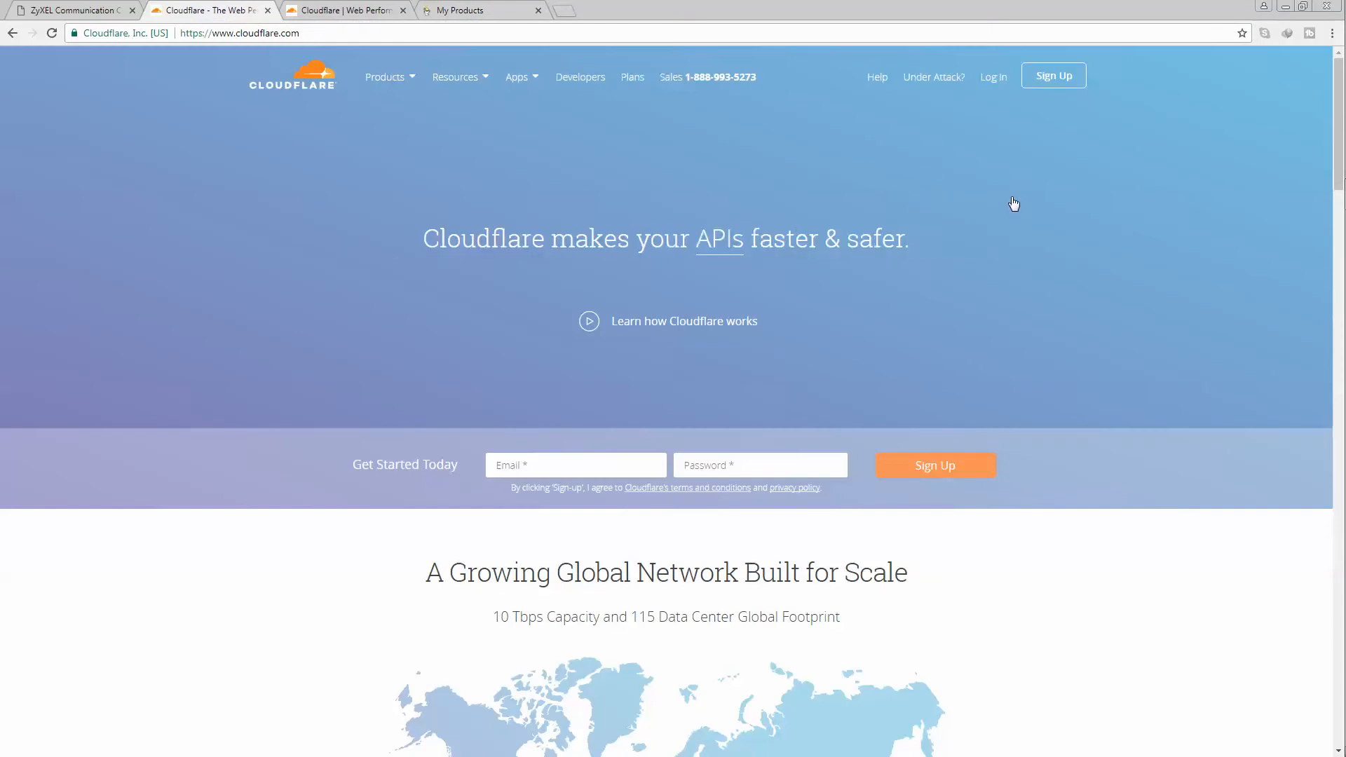
mouse_move(1053, 75)
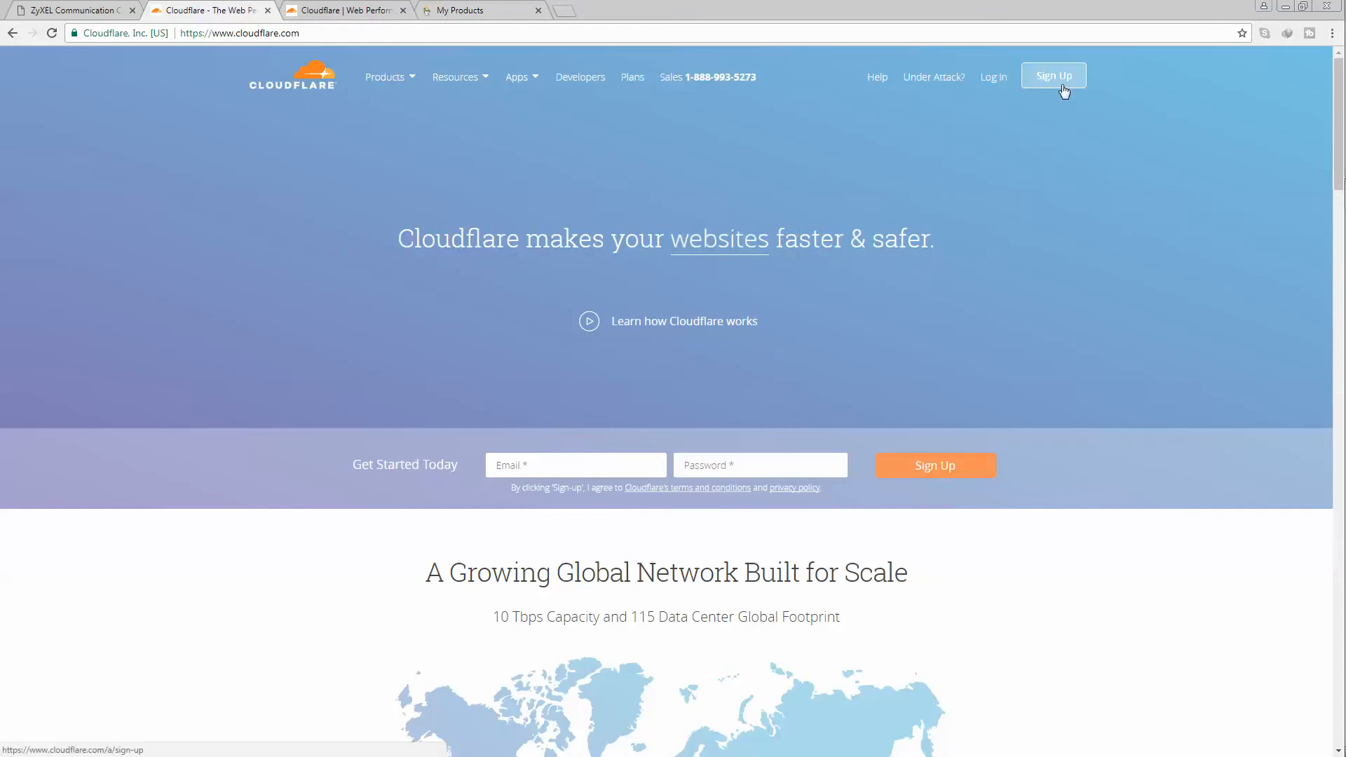
left_click(1053, 76)
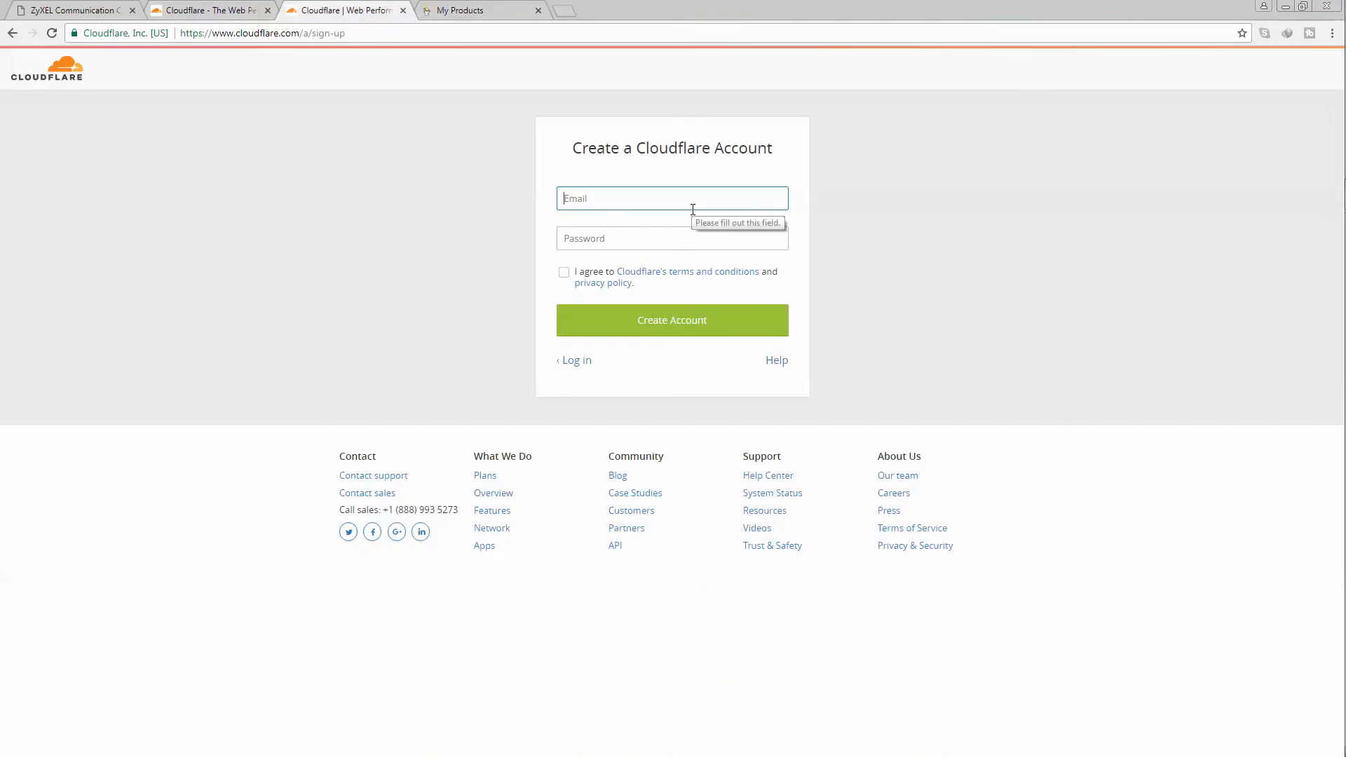
mouse_move(875, 239)
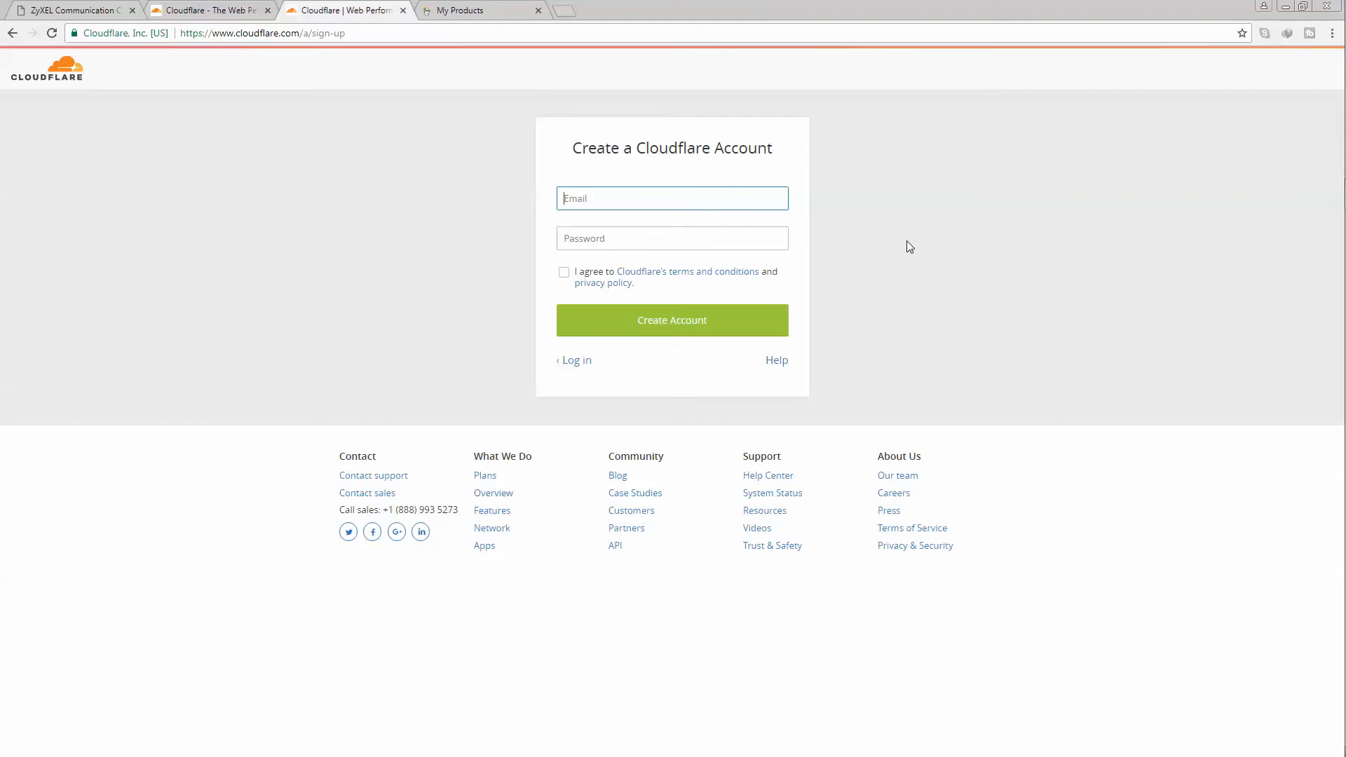
mouse_move(790, 331)
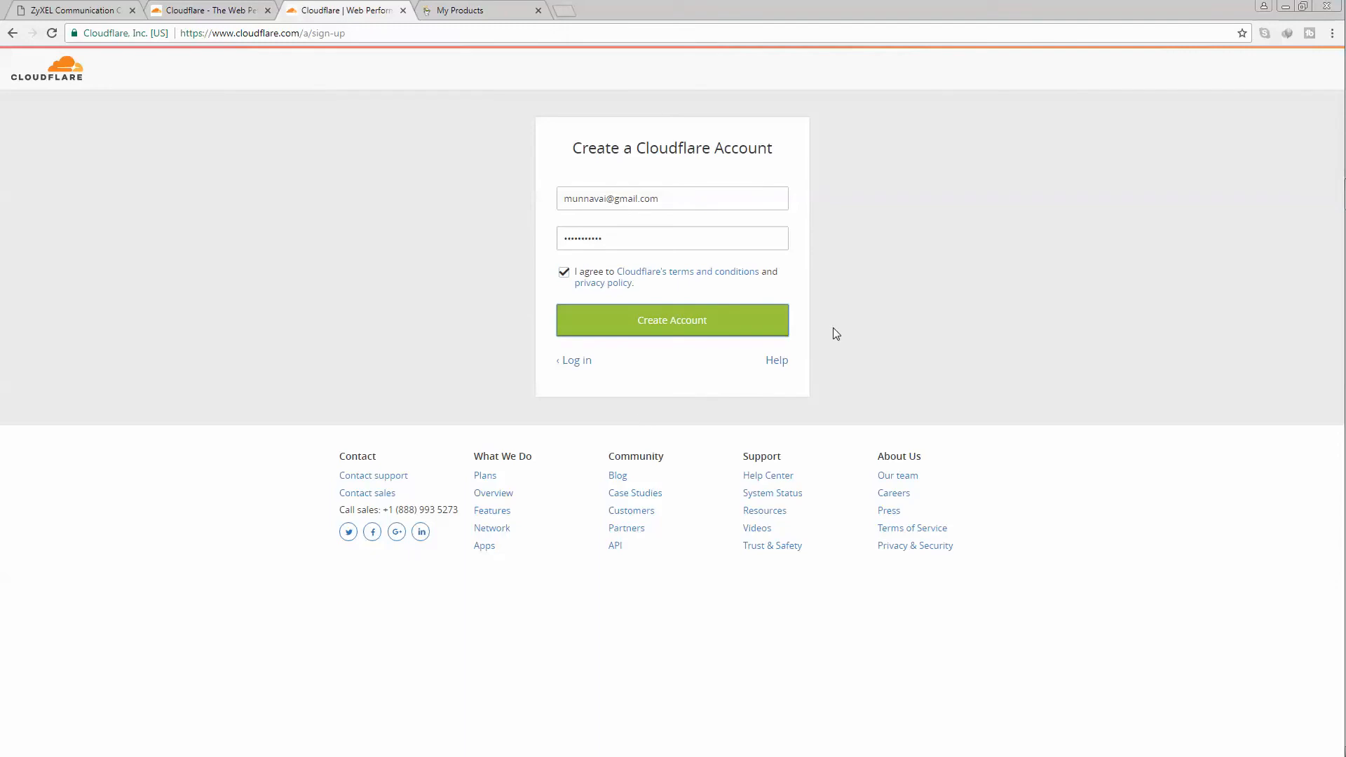
Submit the account details and focus the Get Started domain field
left_click(672, 320)
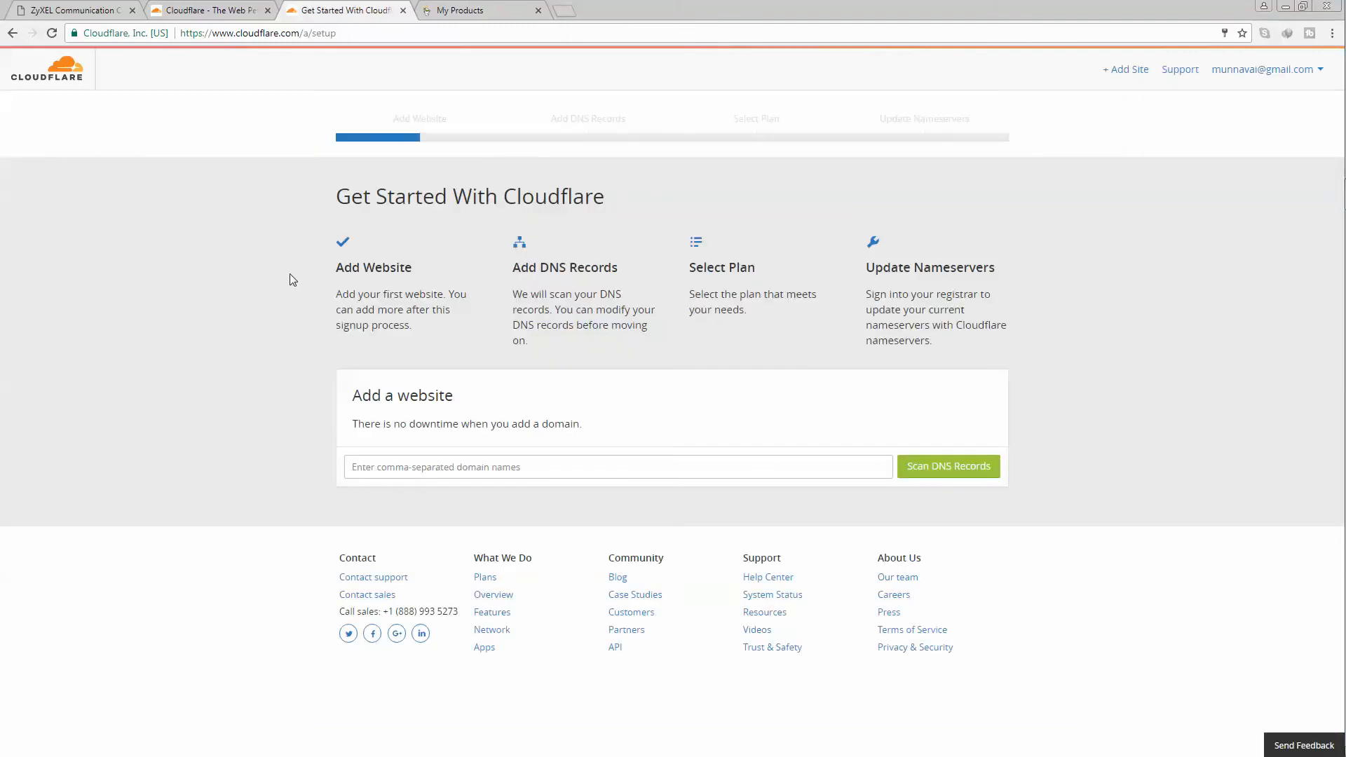
mouse_move(604, 314)
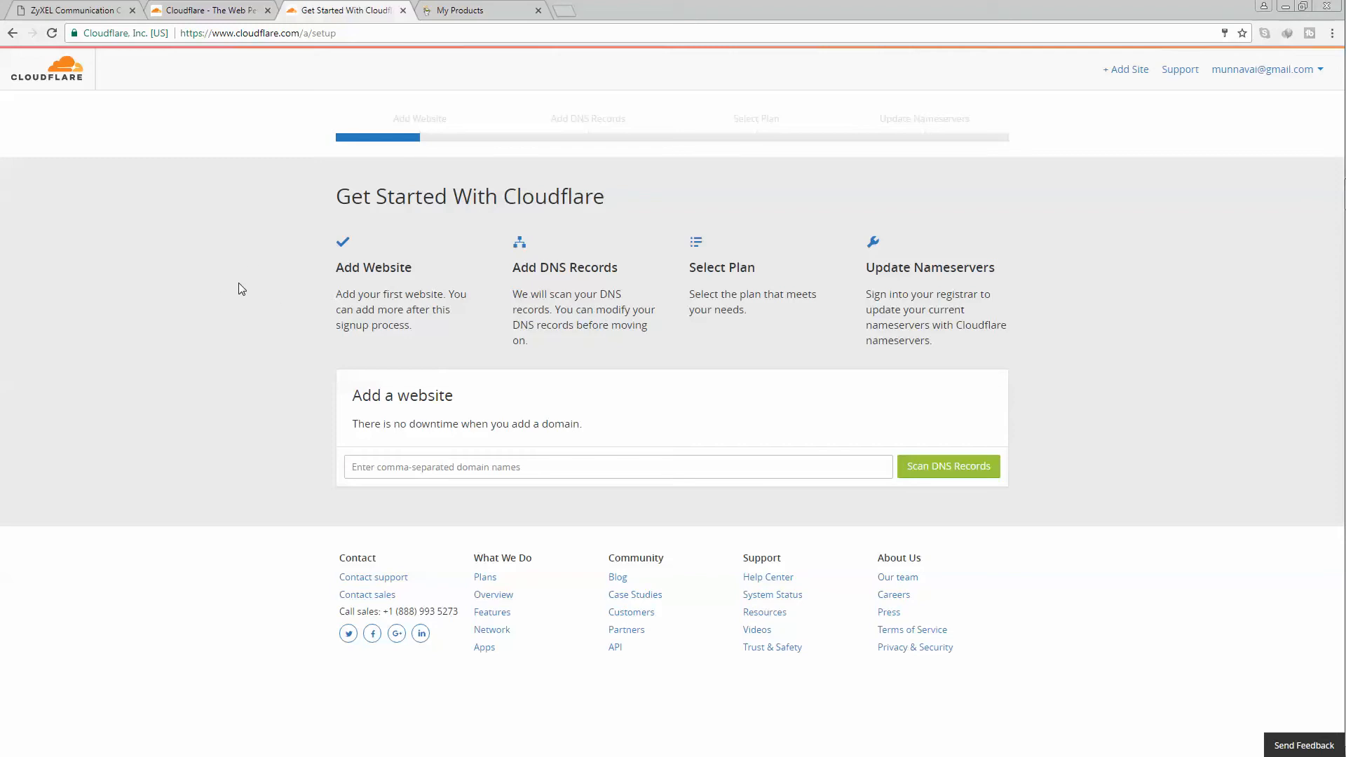
mouse_move(581, 421)
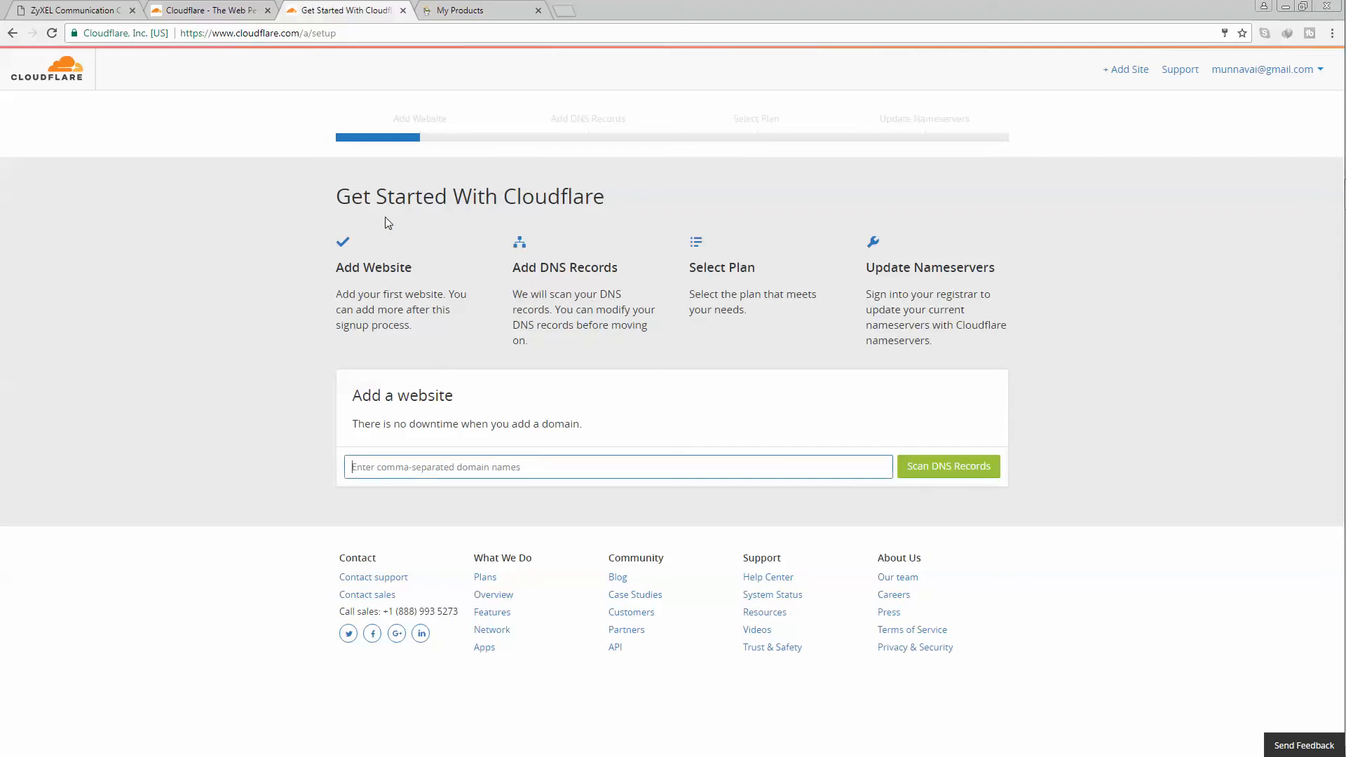
left_click(615, 466)
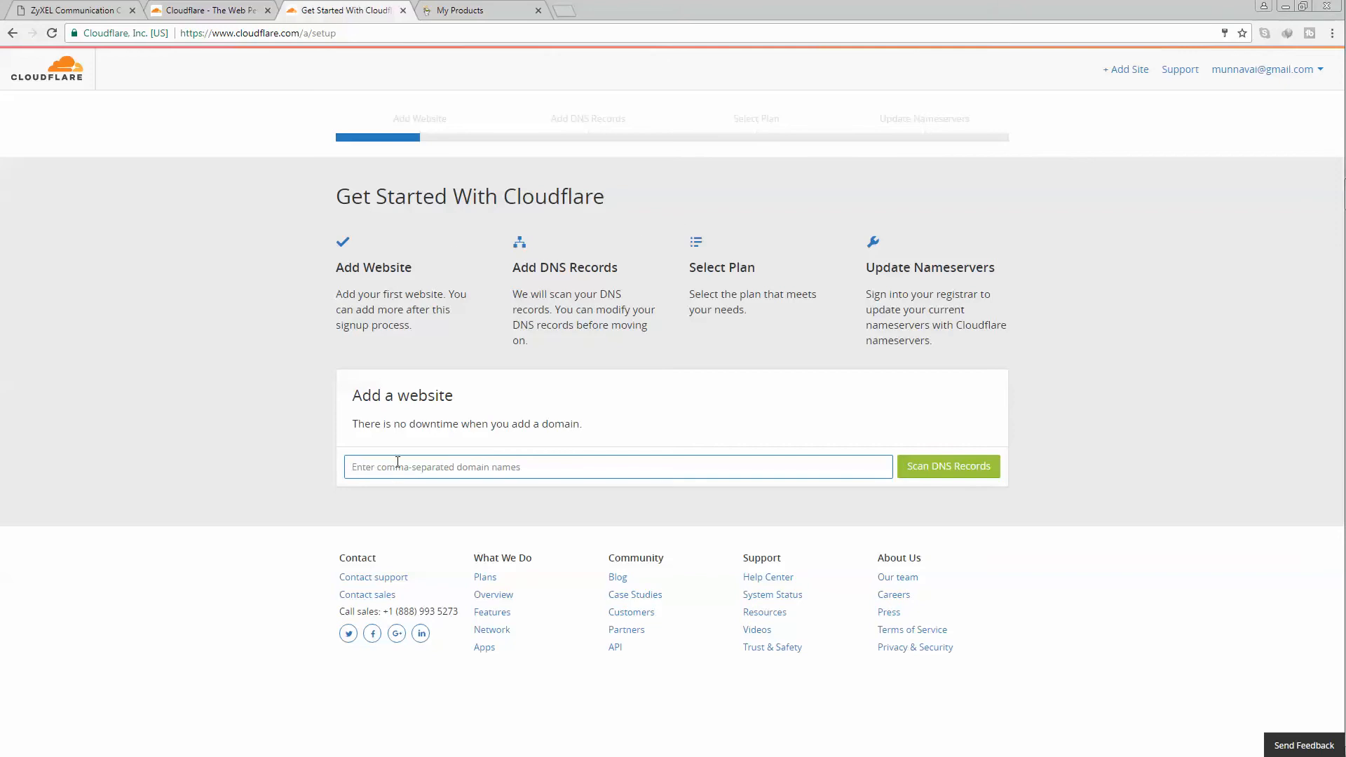
mouse_move(268, 333)
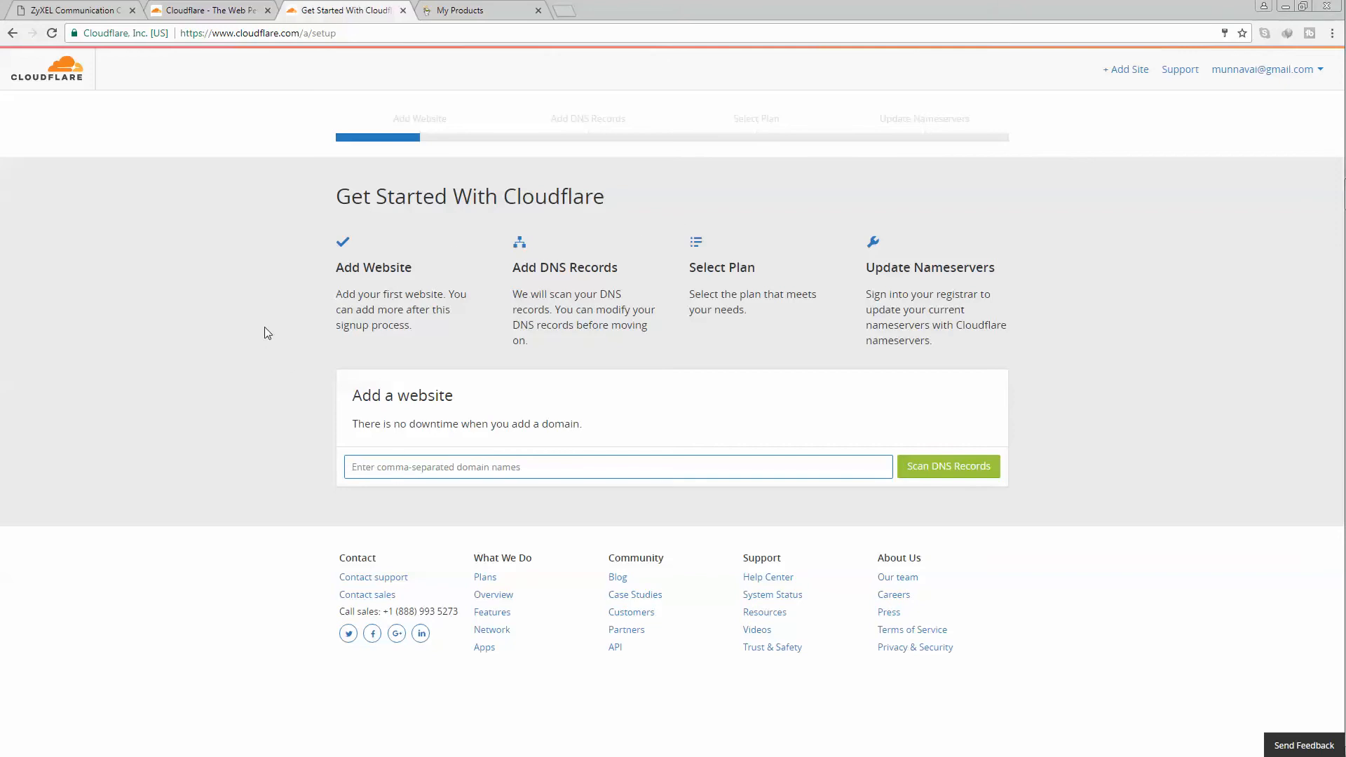
mouse_move(269, 306)
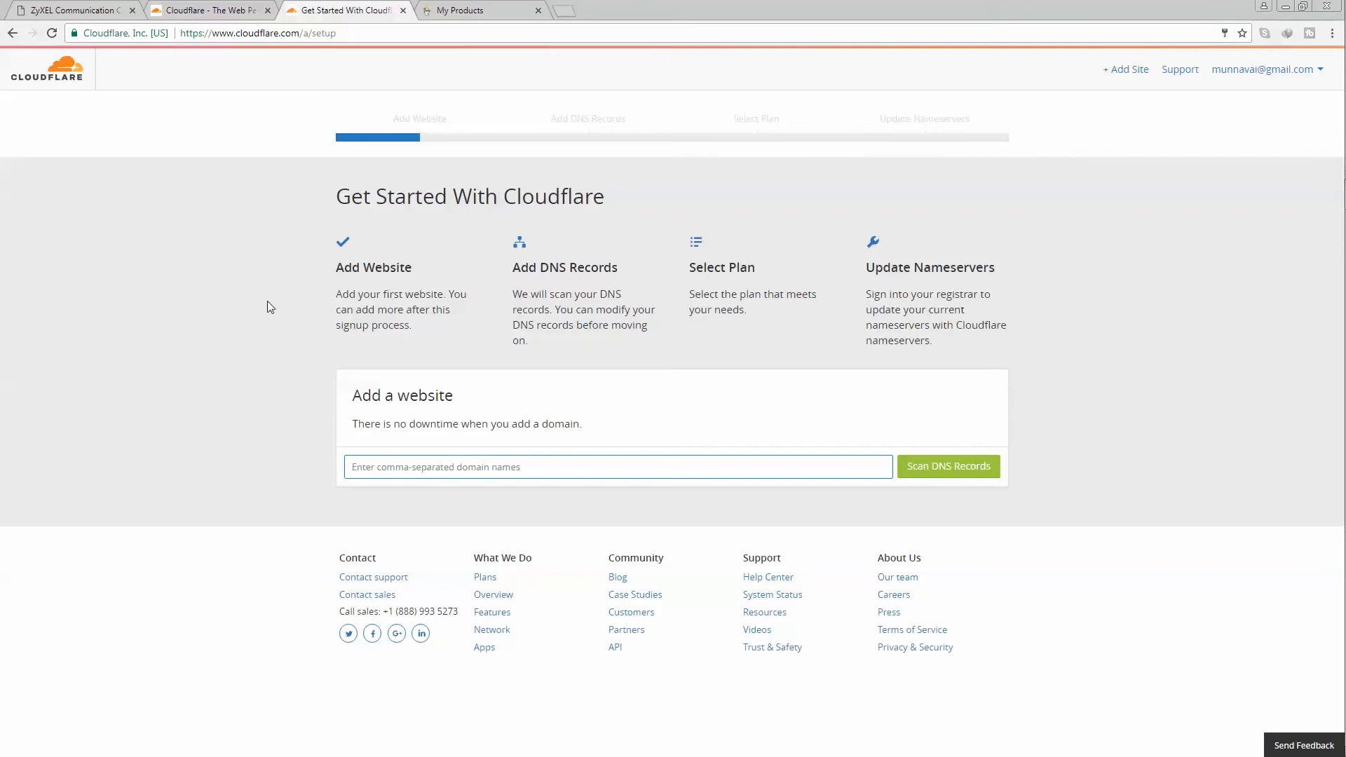
mouse_move(275, 243)
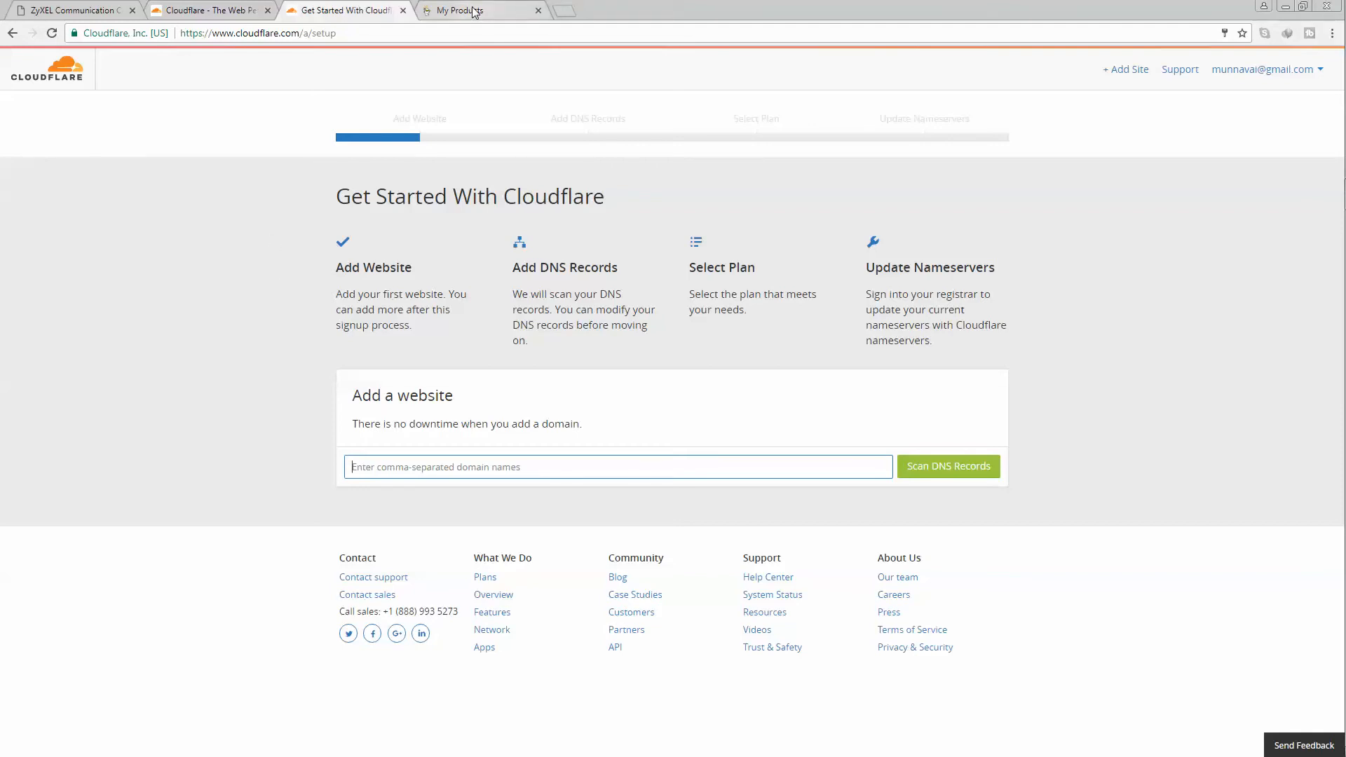
Open GoDaddy's Manage DNS page for webserverguru.com from the domain list
left_click(471, 11)
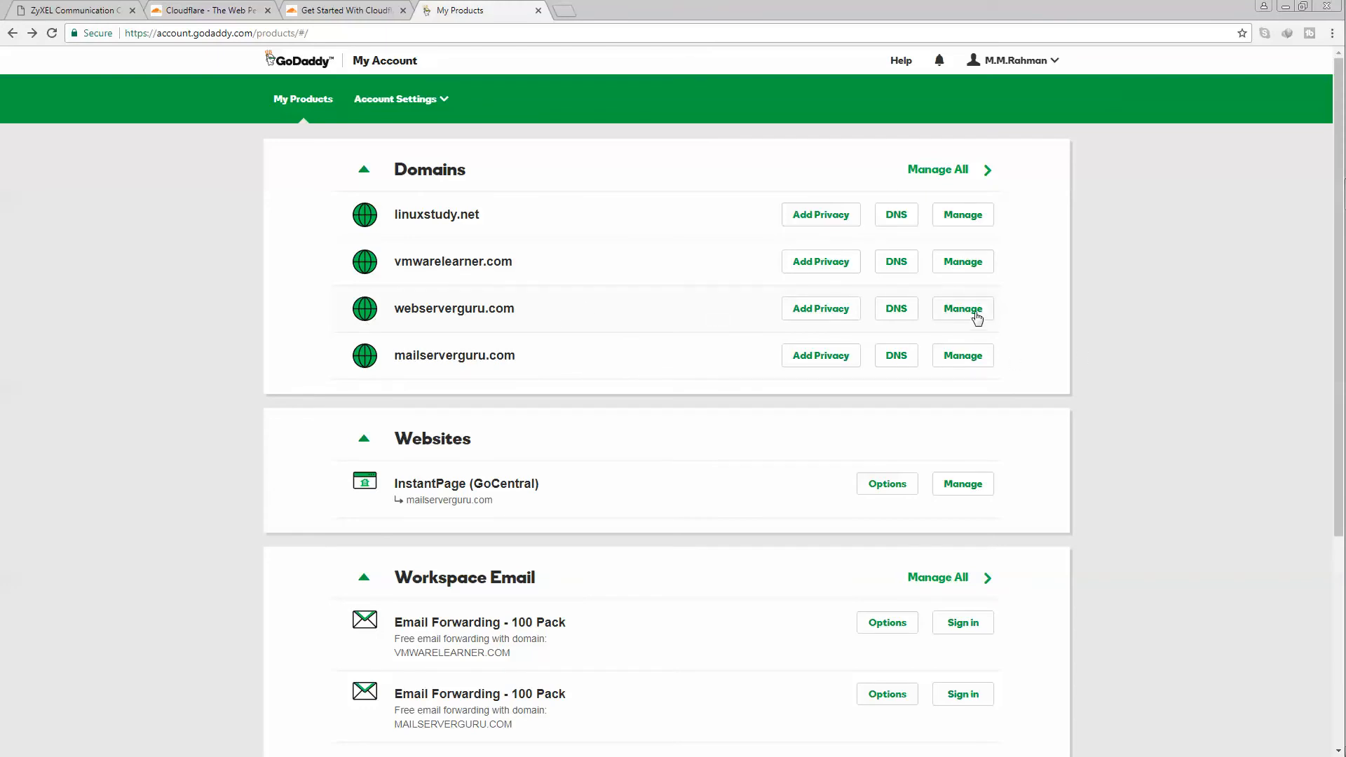
left_click(961, 309)
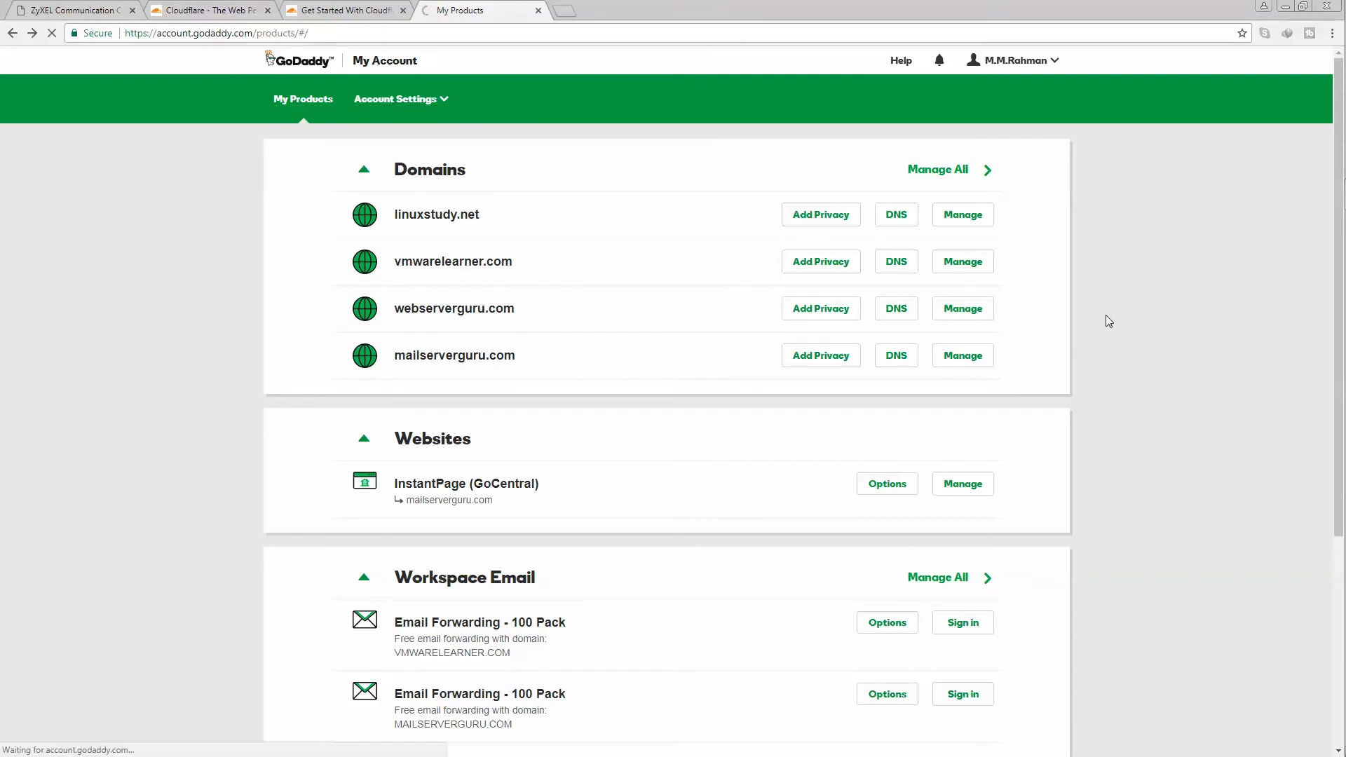
left_click(961, 309)
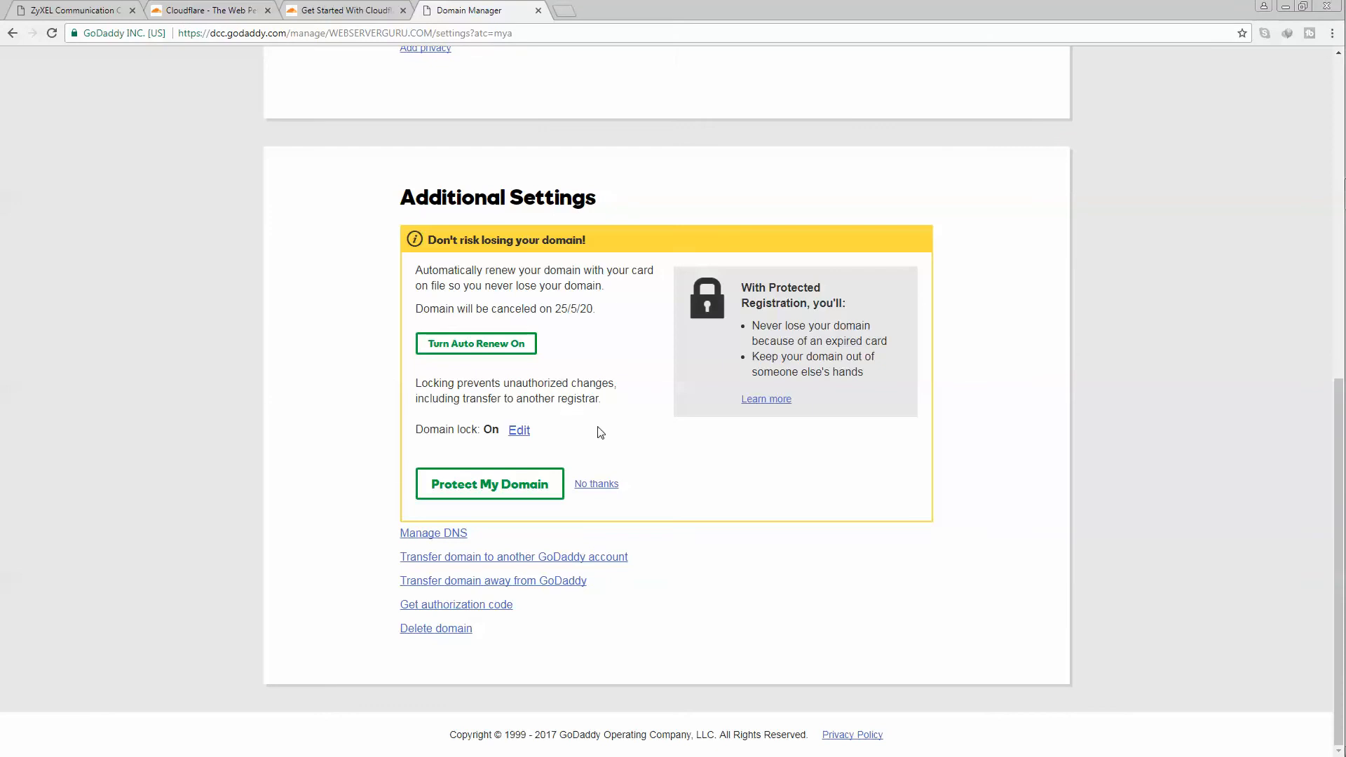
left_click(434, 532)
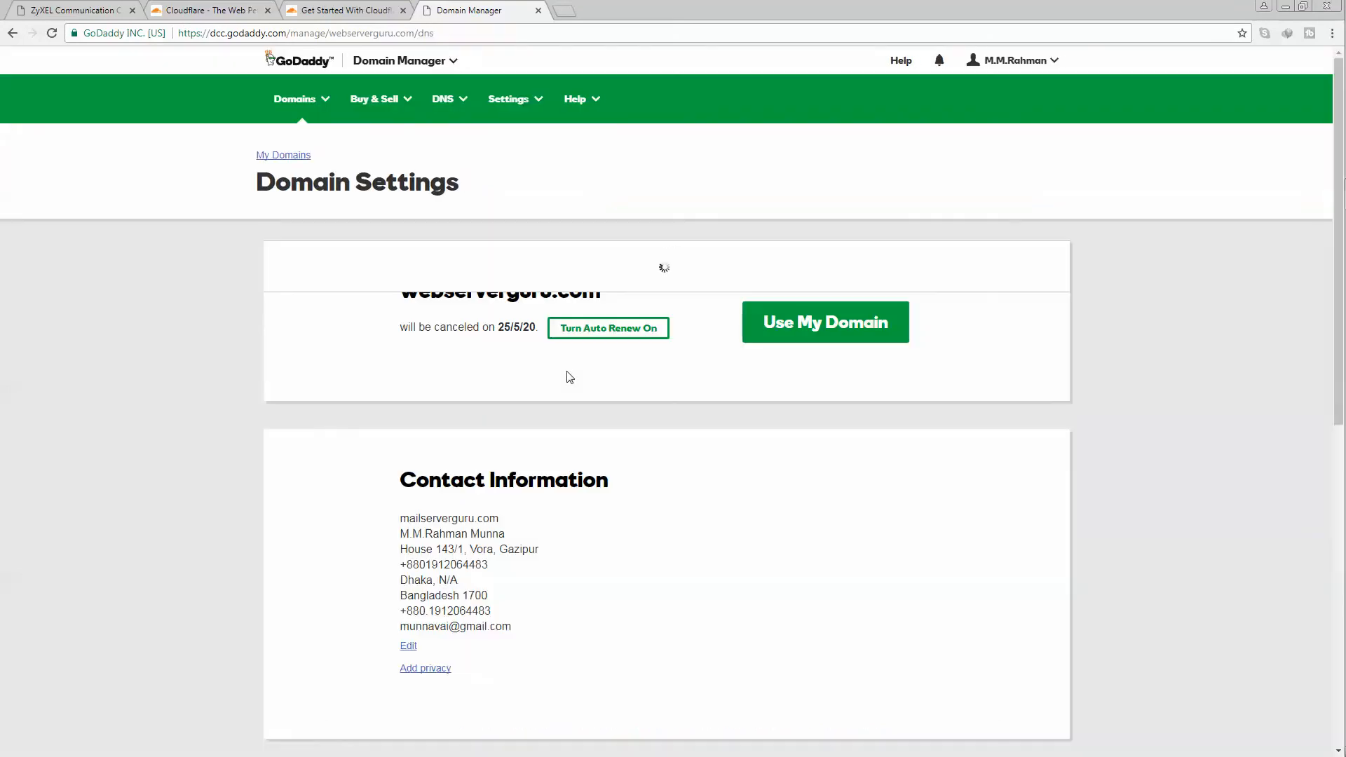
scroll("down", 3)
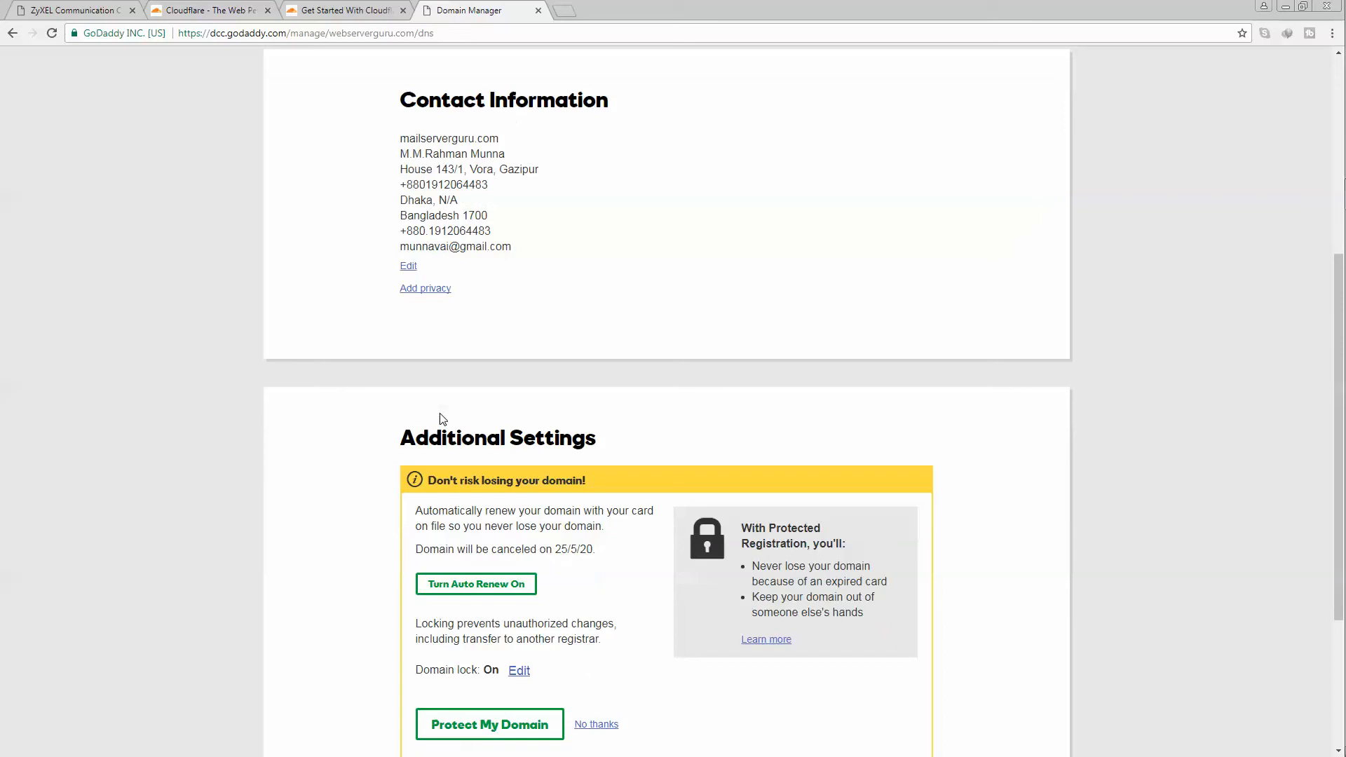
scroll("down", 3)
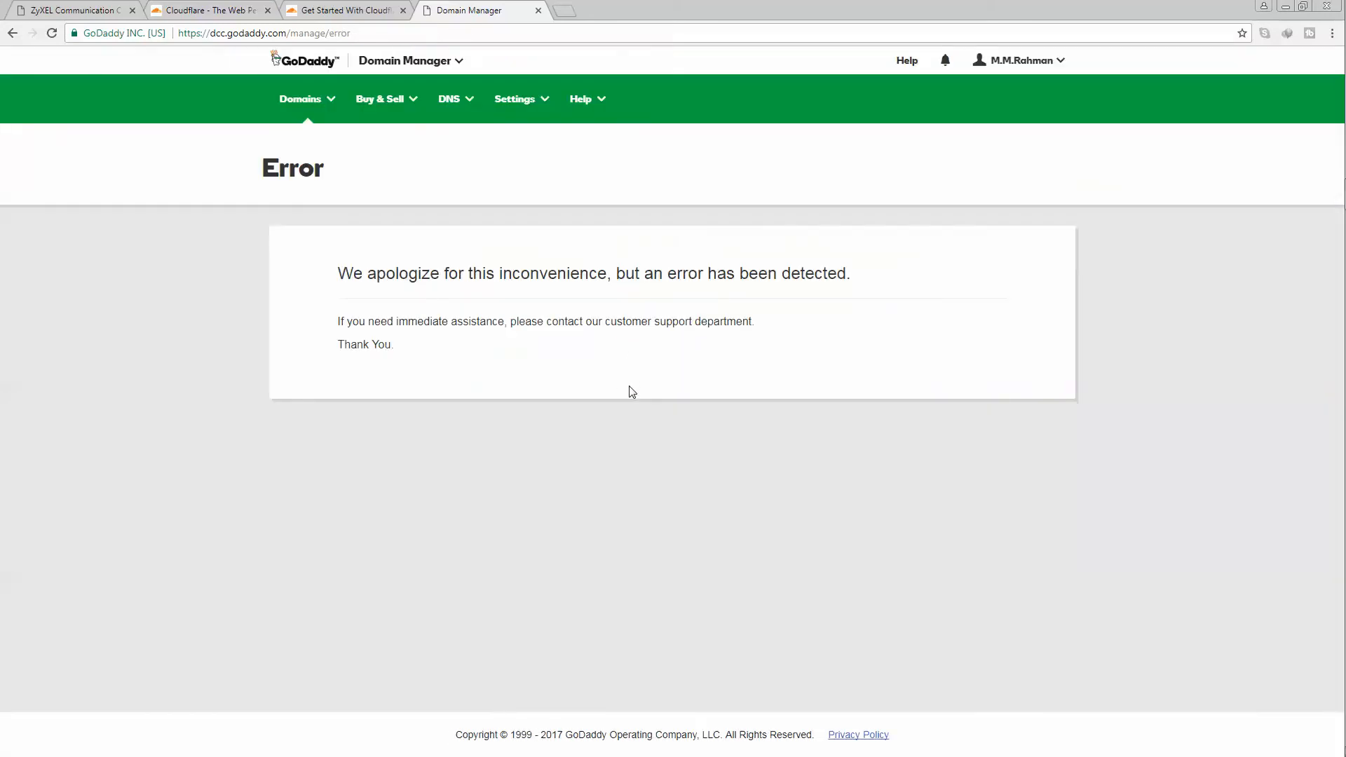
mouse_move(164, 309)
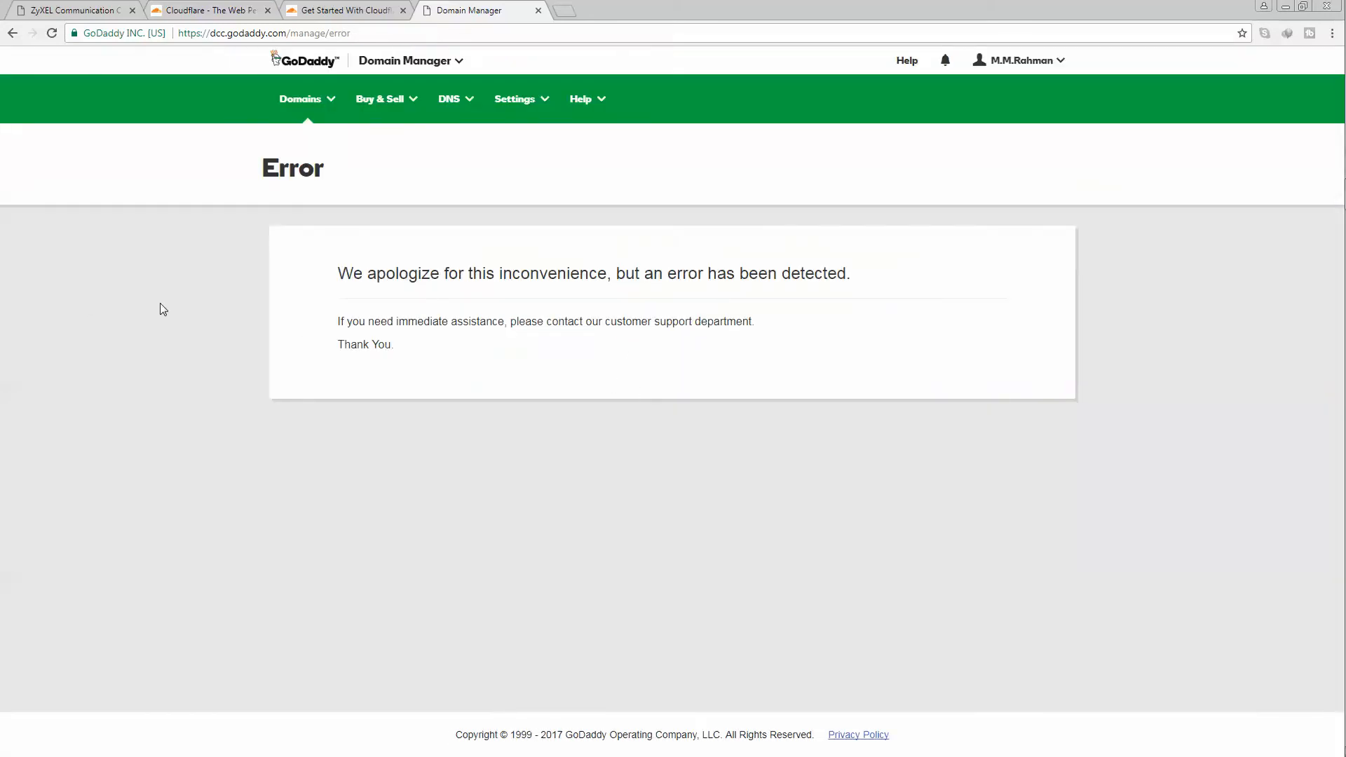
mouse_move(171, 309)
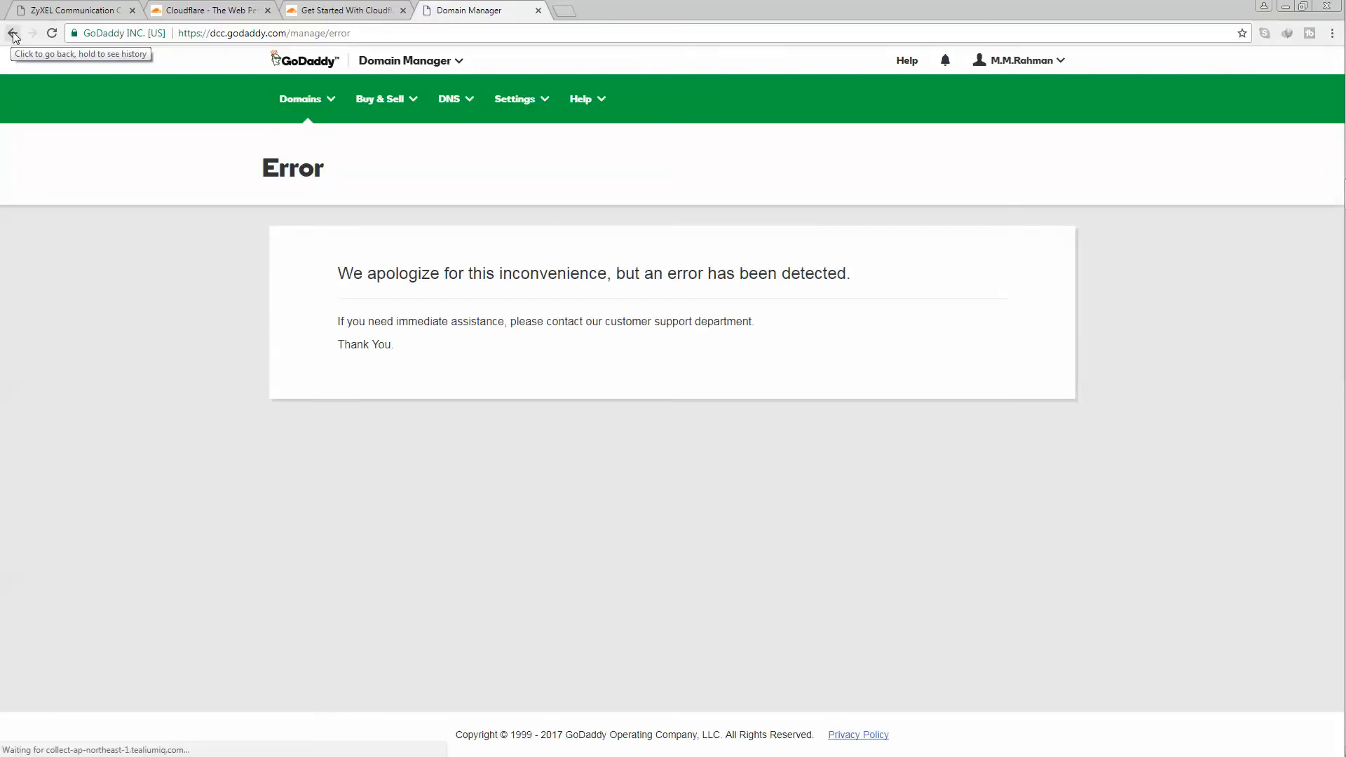
left_click(13, 33)
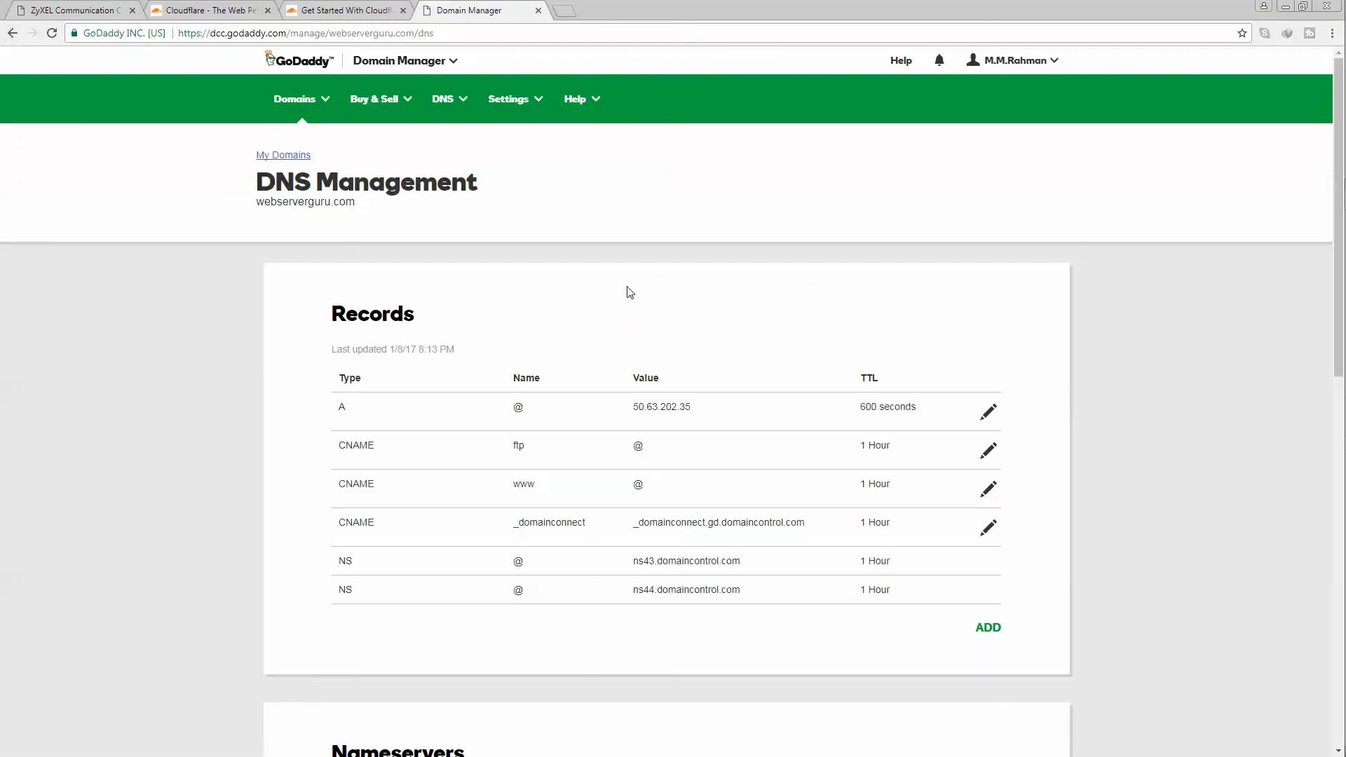
scroll("down", 3)
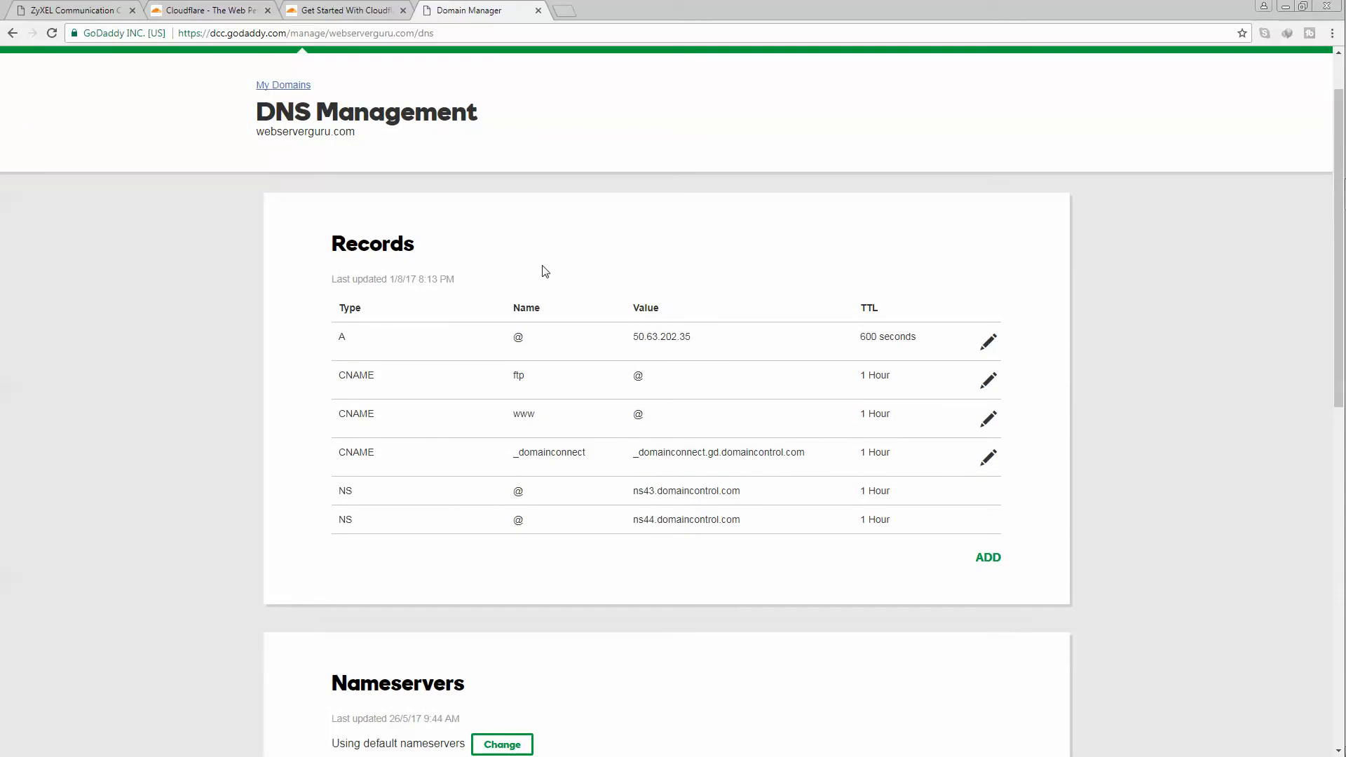
mouse_move(507, 263)
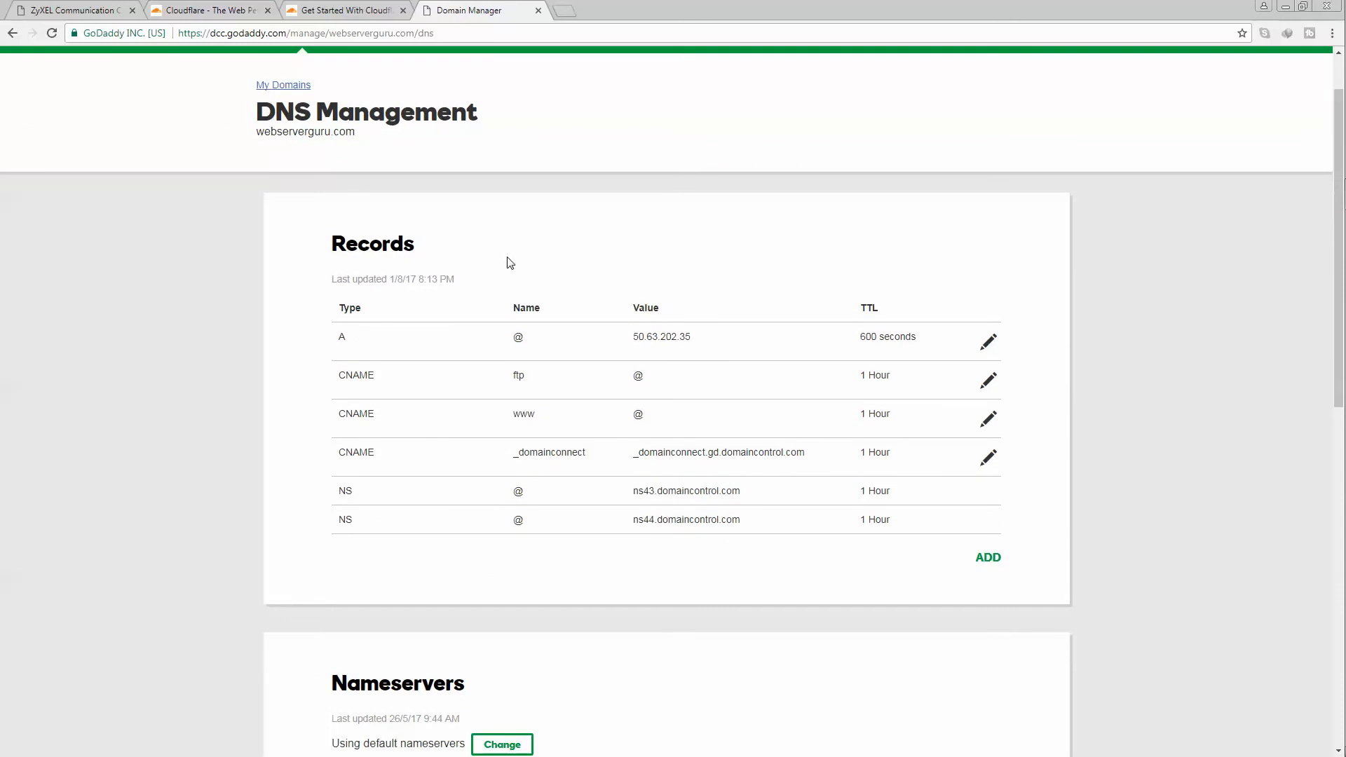
mouse_move(562, 226)
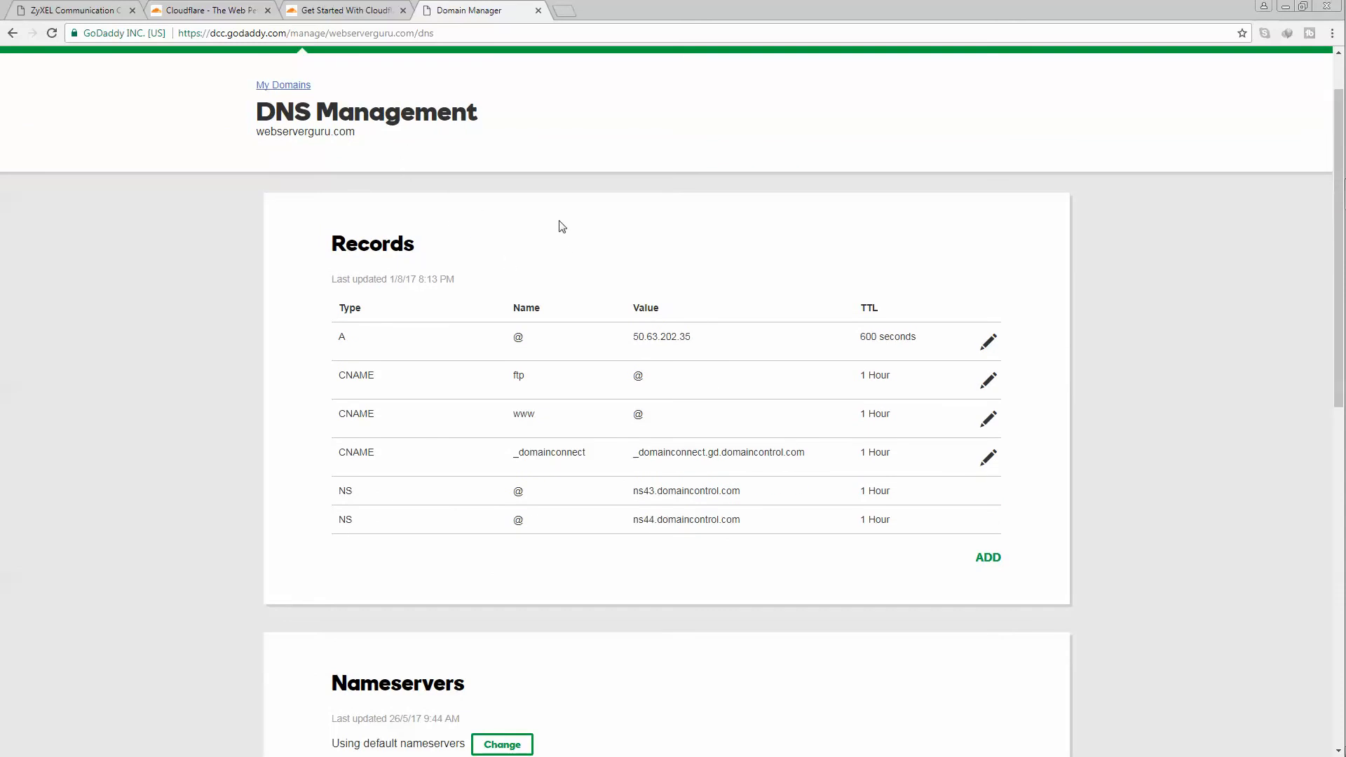
mouse_move(566, 241)
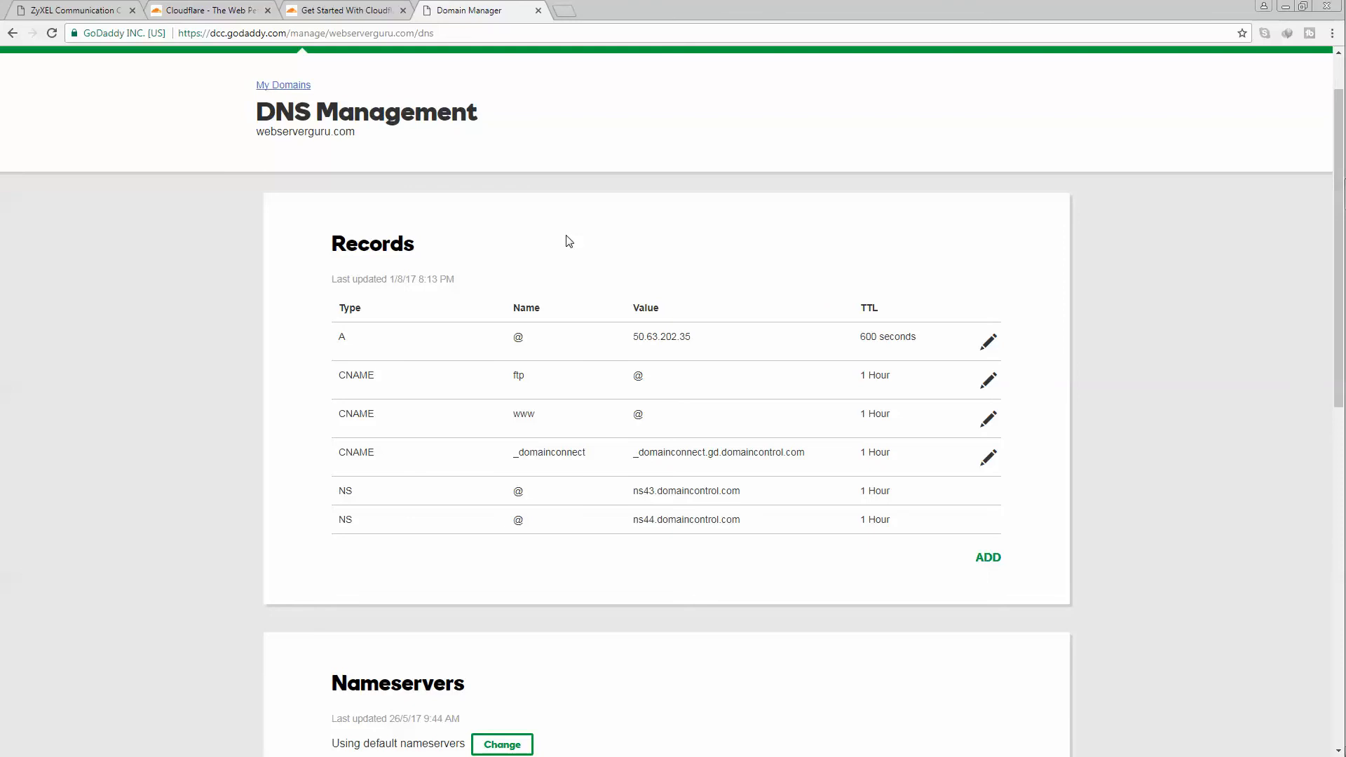
scroll("down", 3)
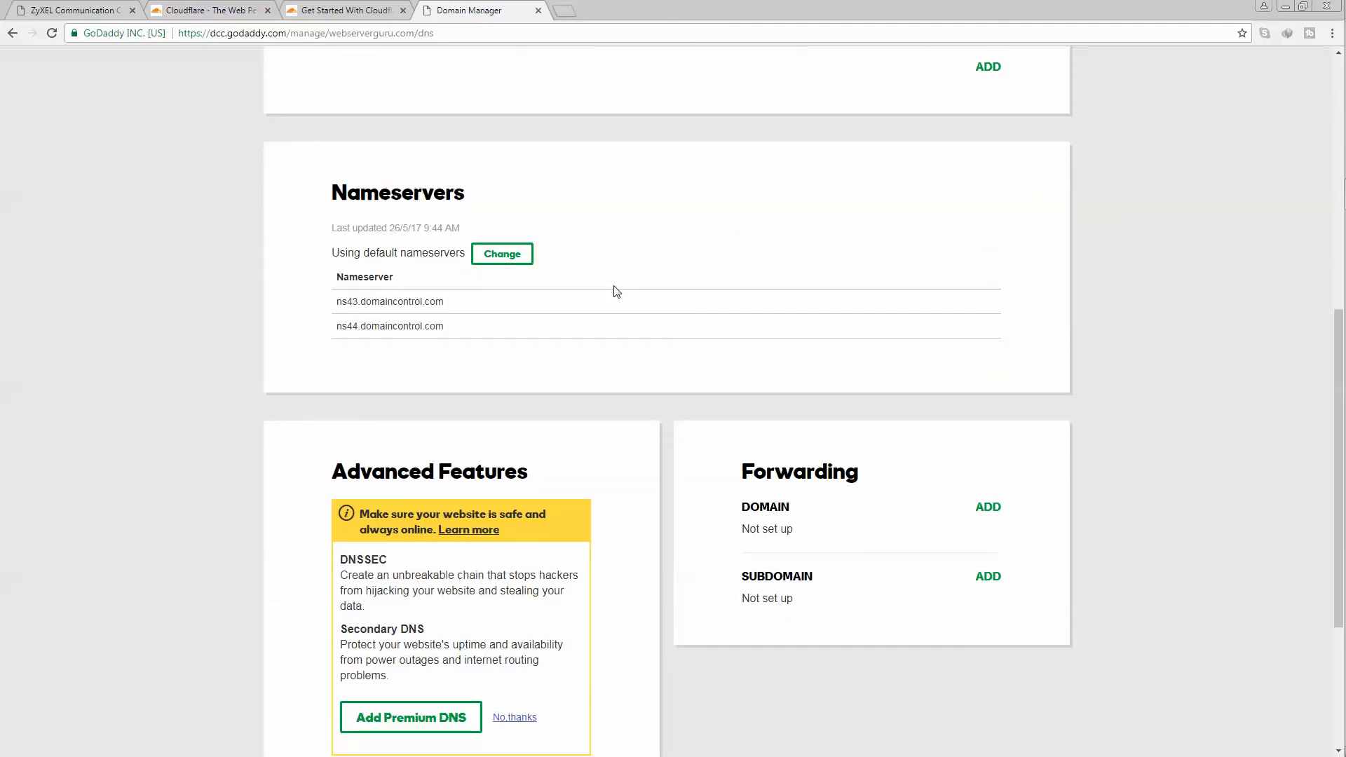
scroll("down", 3)
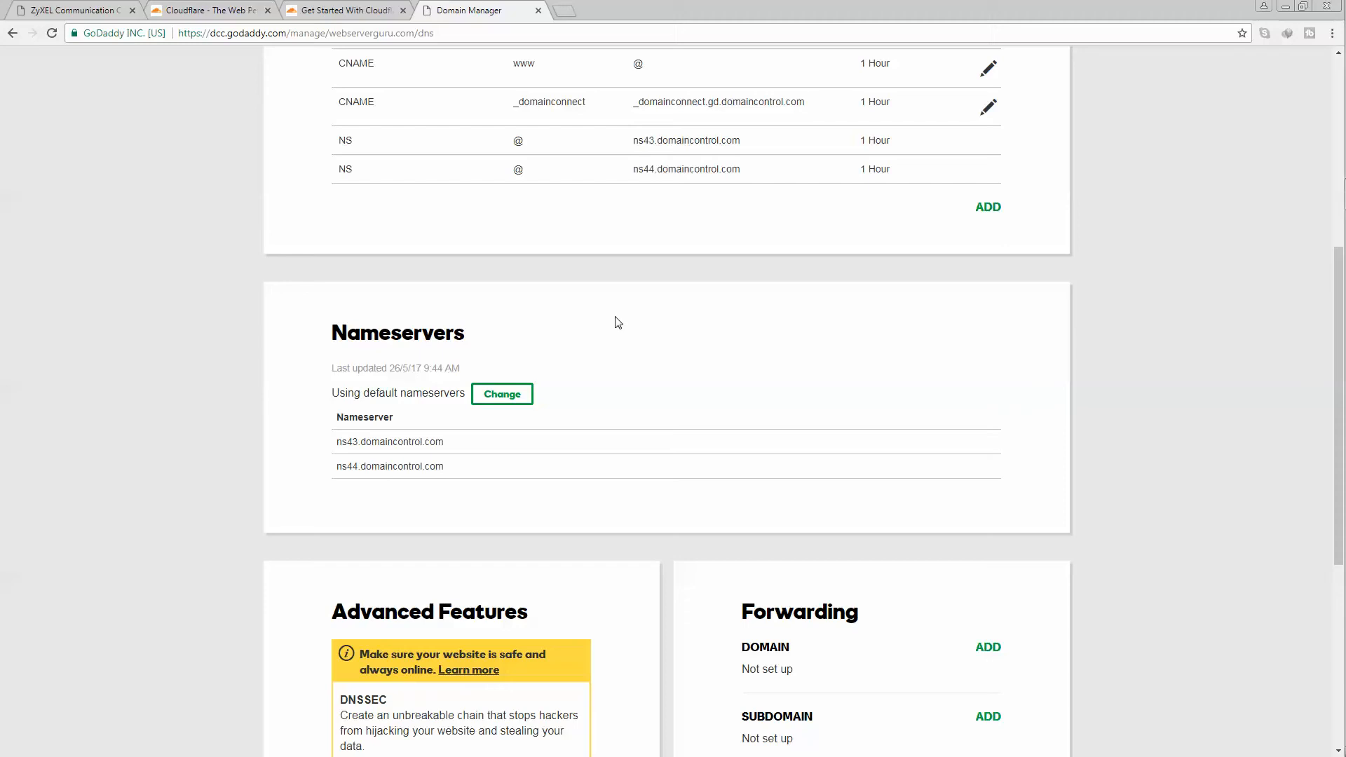
mouse_move(598, 344)
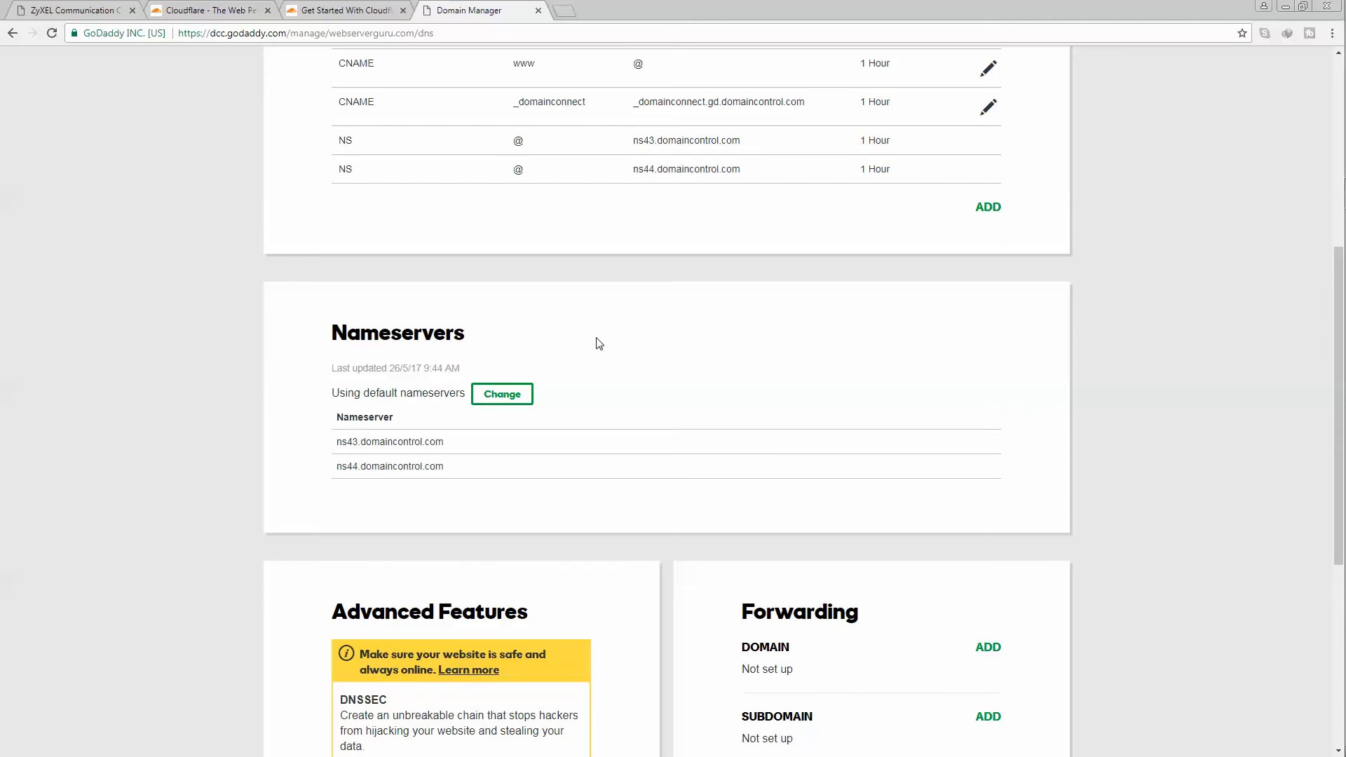
mouse_move(515, 286)
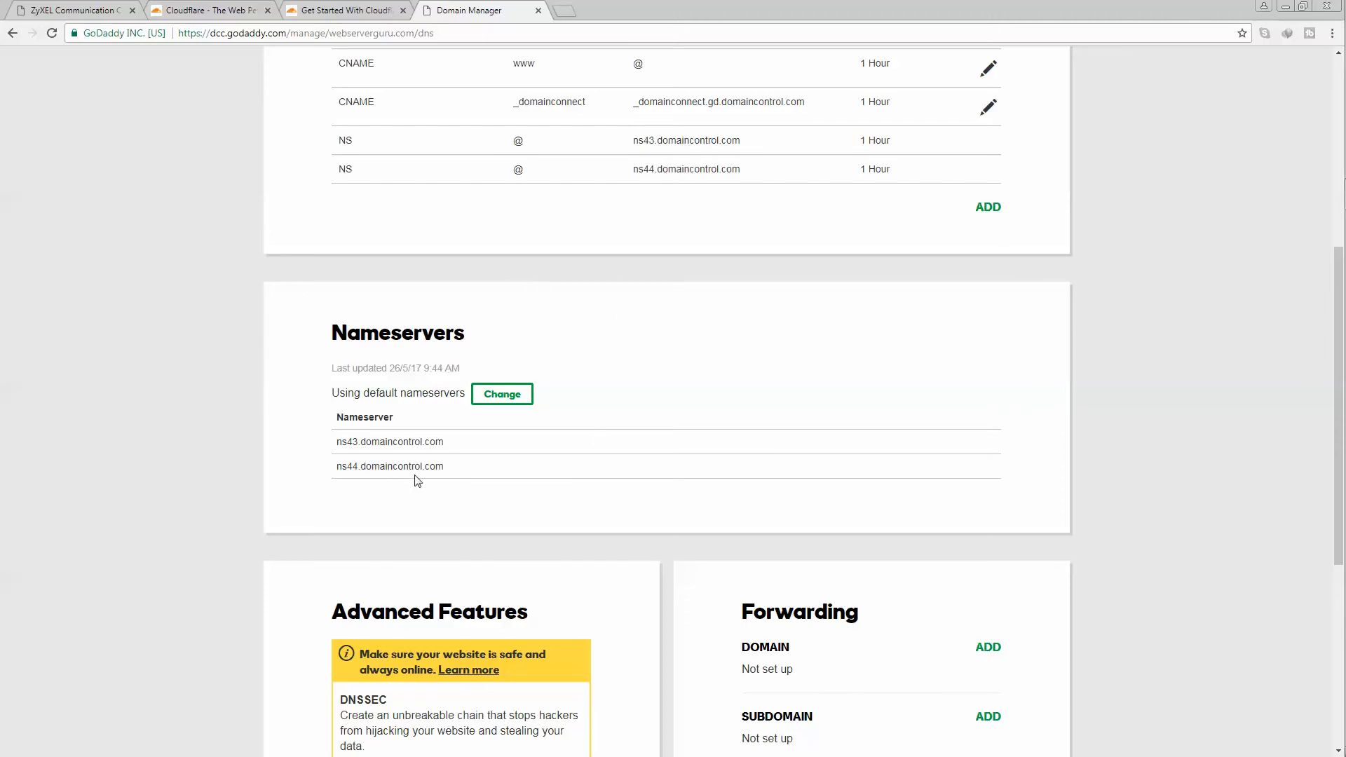
mouse_move(455, 469)
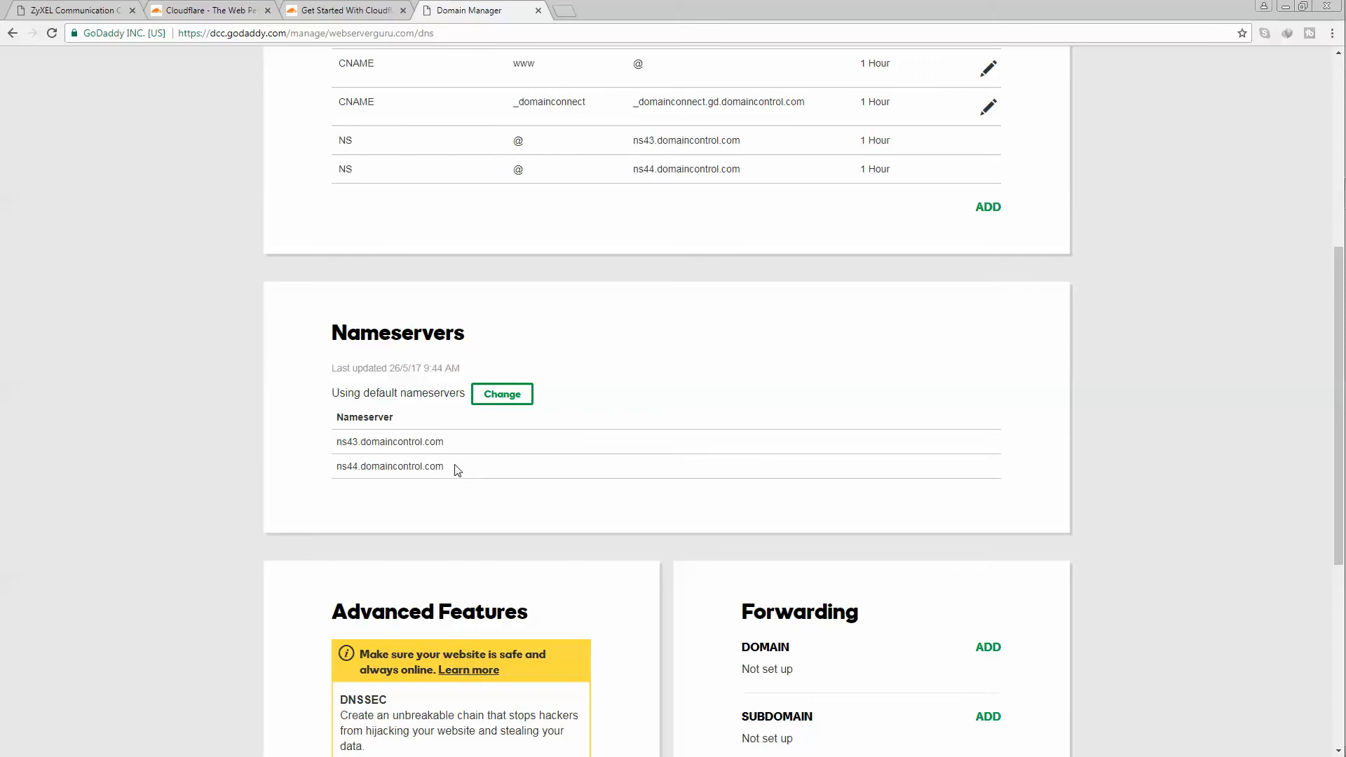
mouse_move(471, 455)
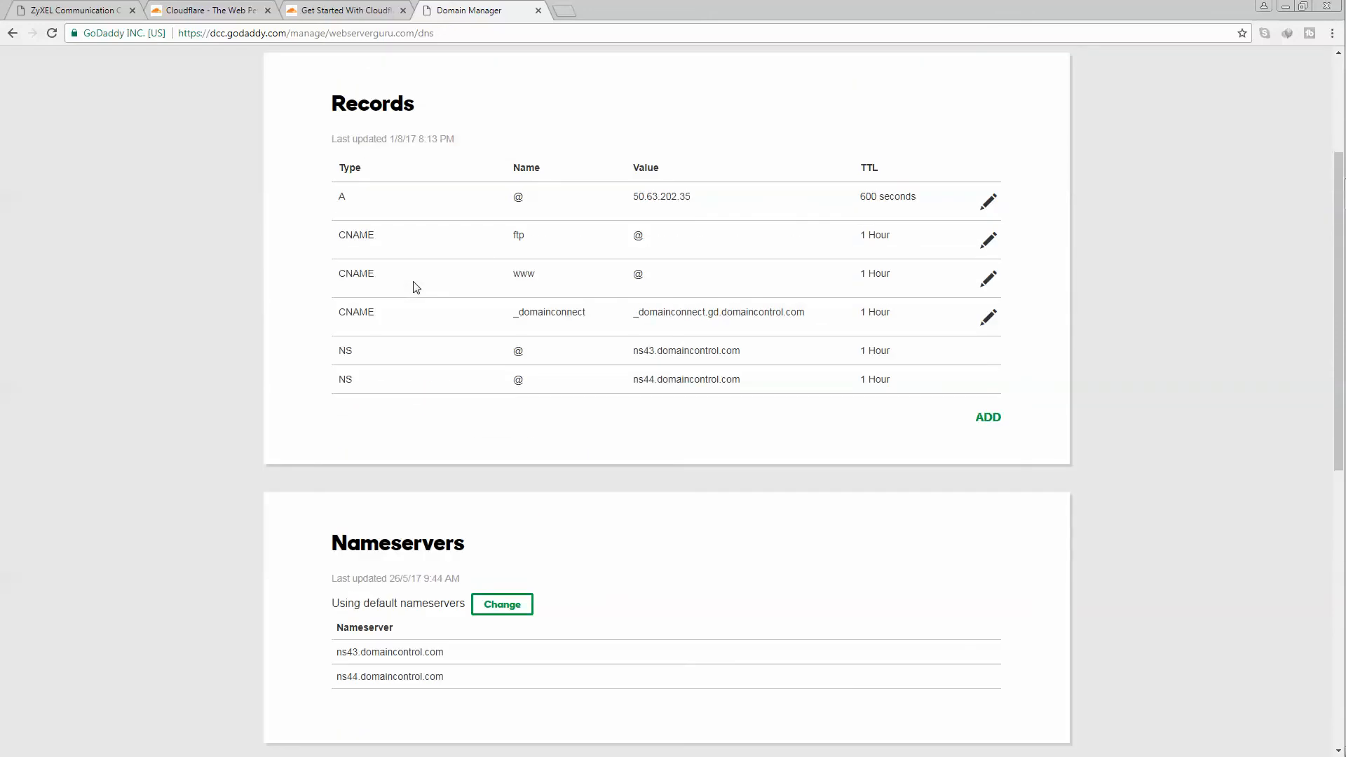
Glance at the Cloudflare setup tab, then return to GoDaddy's DNS records page
left_click(343, 9)
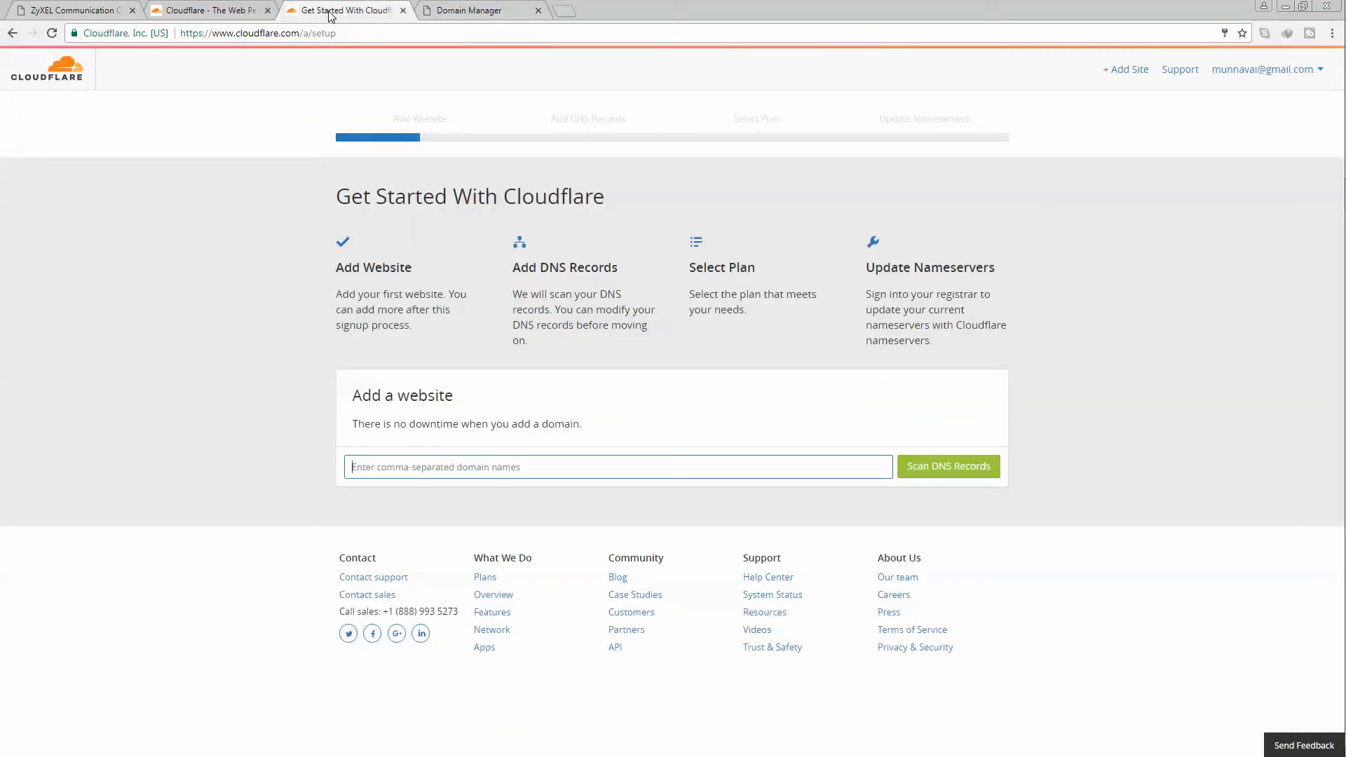
left_click(468, 11)
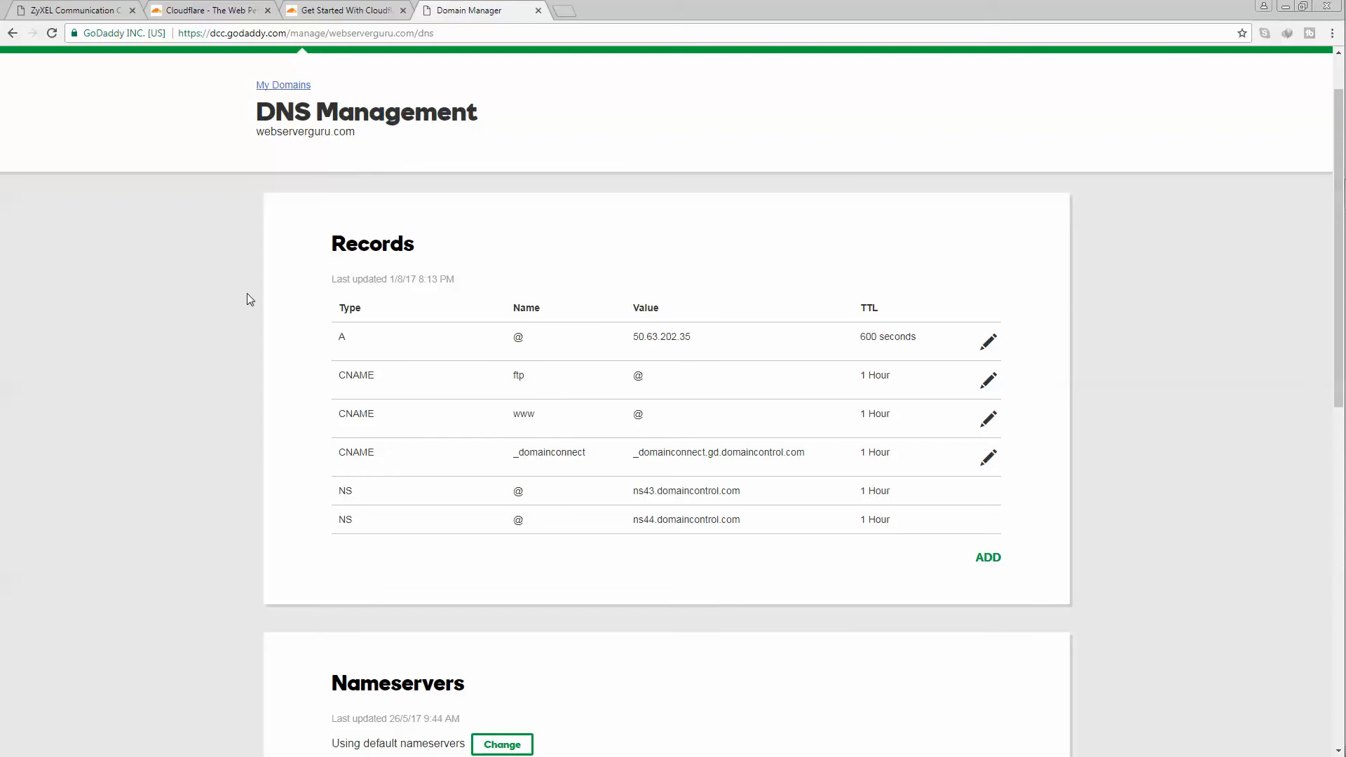
mouse_move(291, 209)
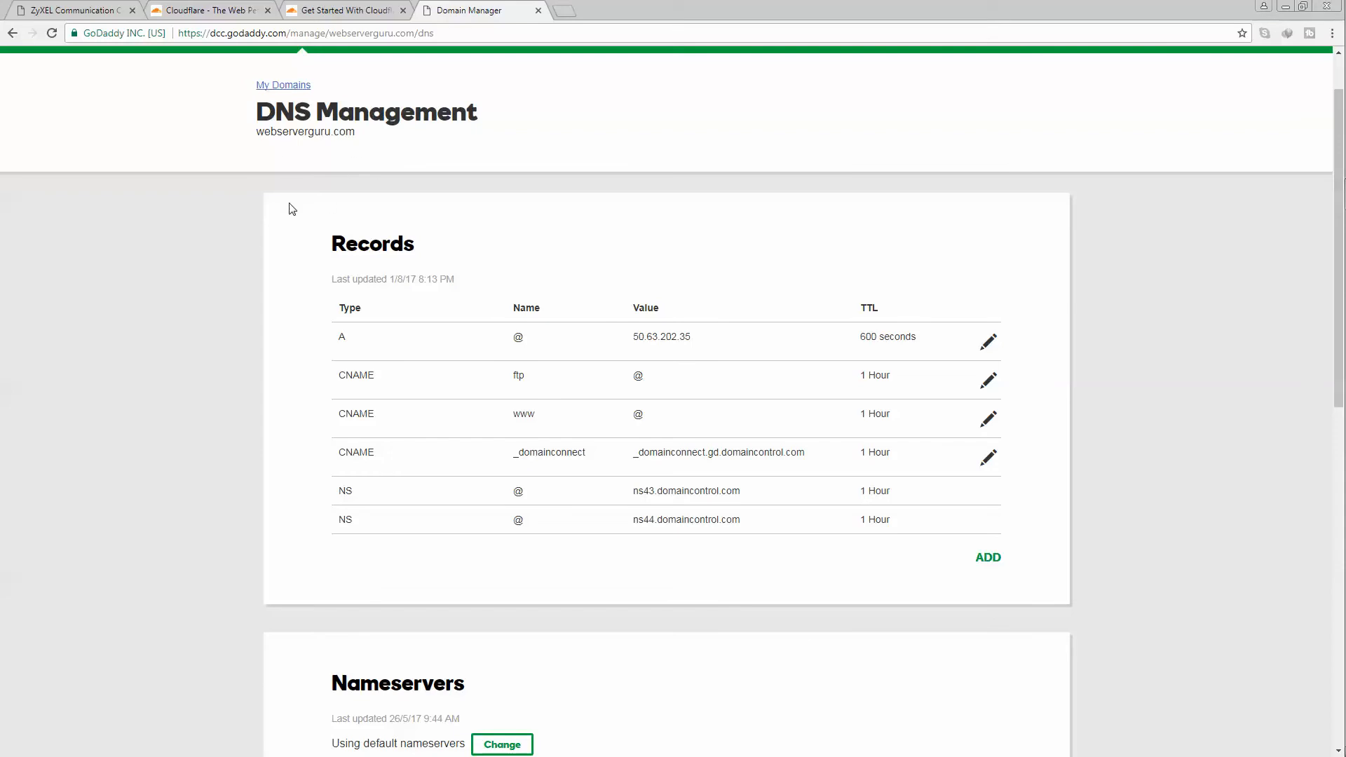
mouse_move(273, 178)
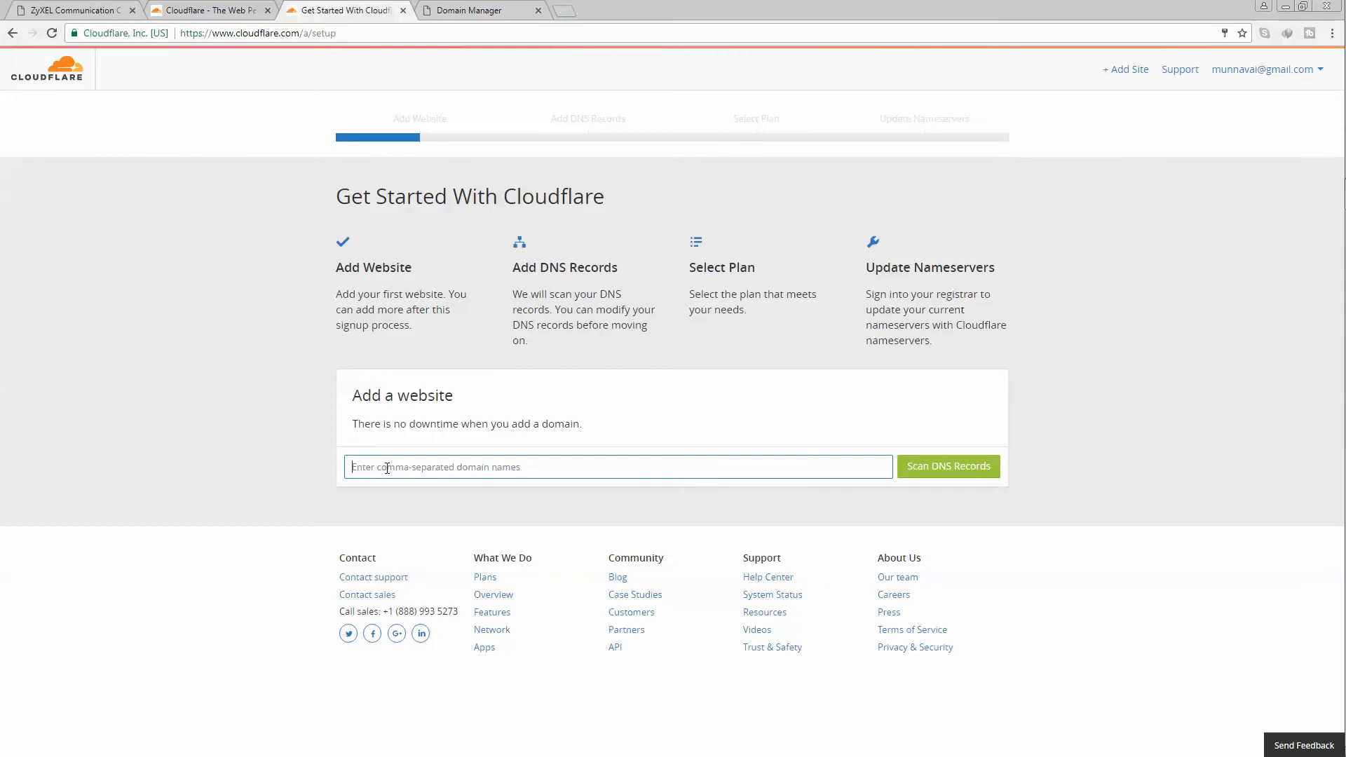
Enter webserverguru.com as the website and scan its DNS records
type("web")
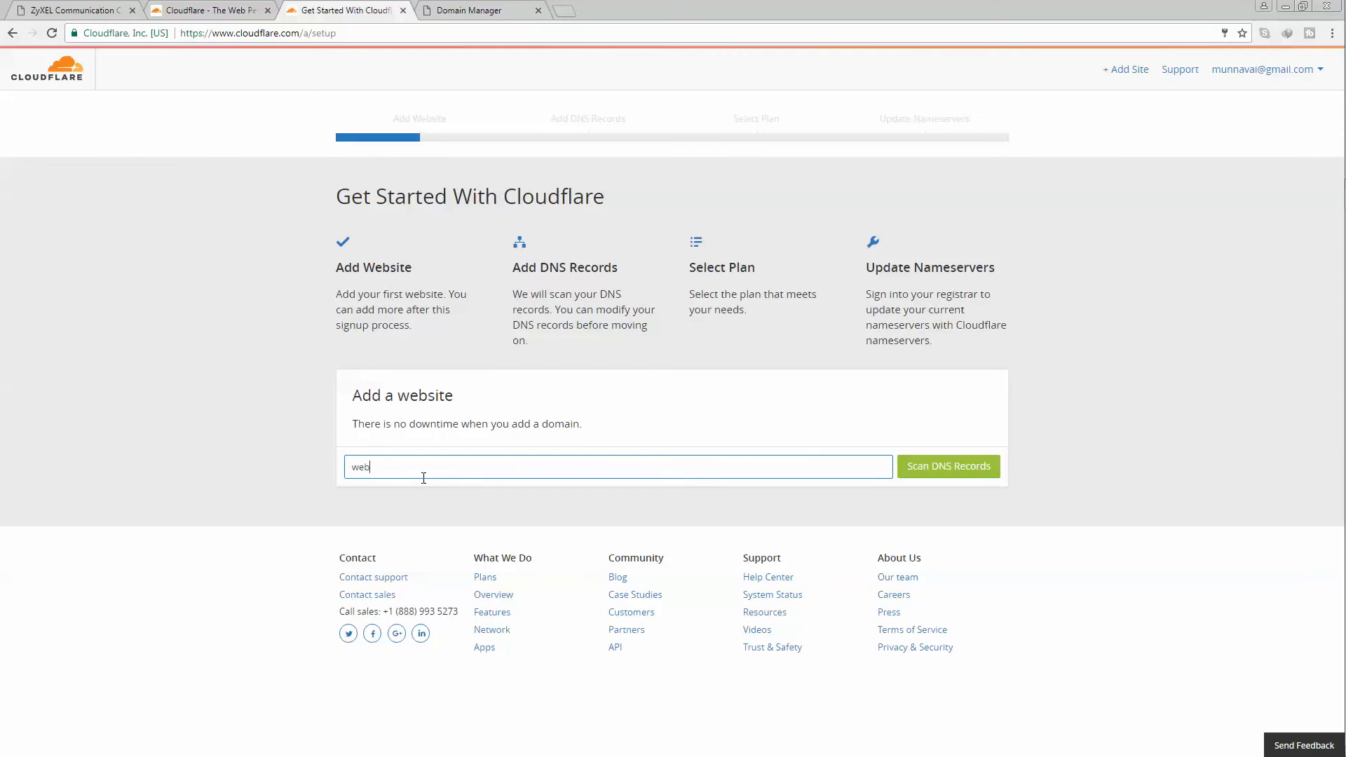
type("servergur")
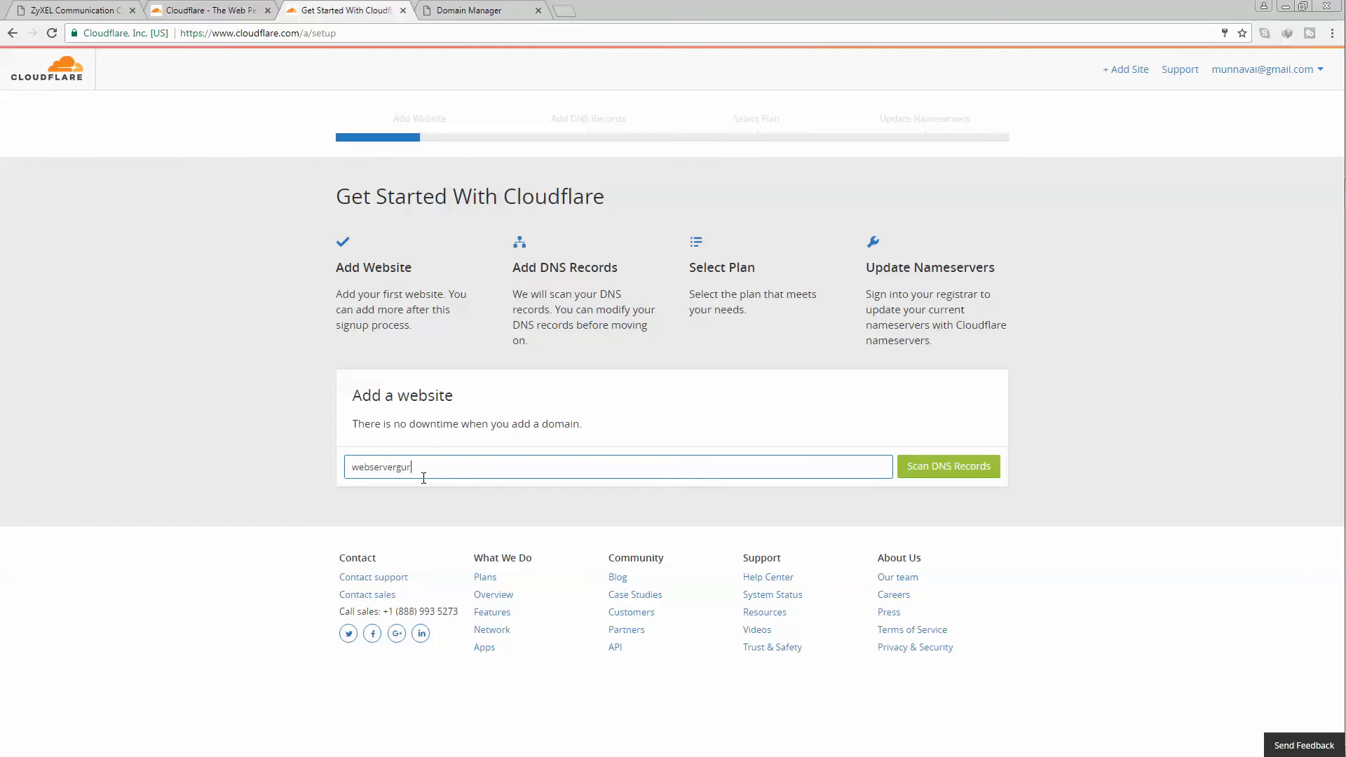
type("u.com")
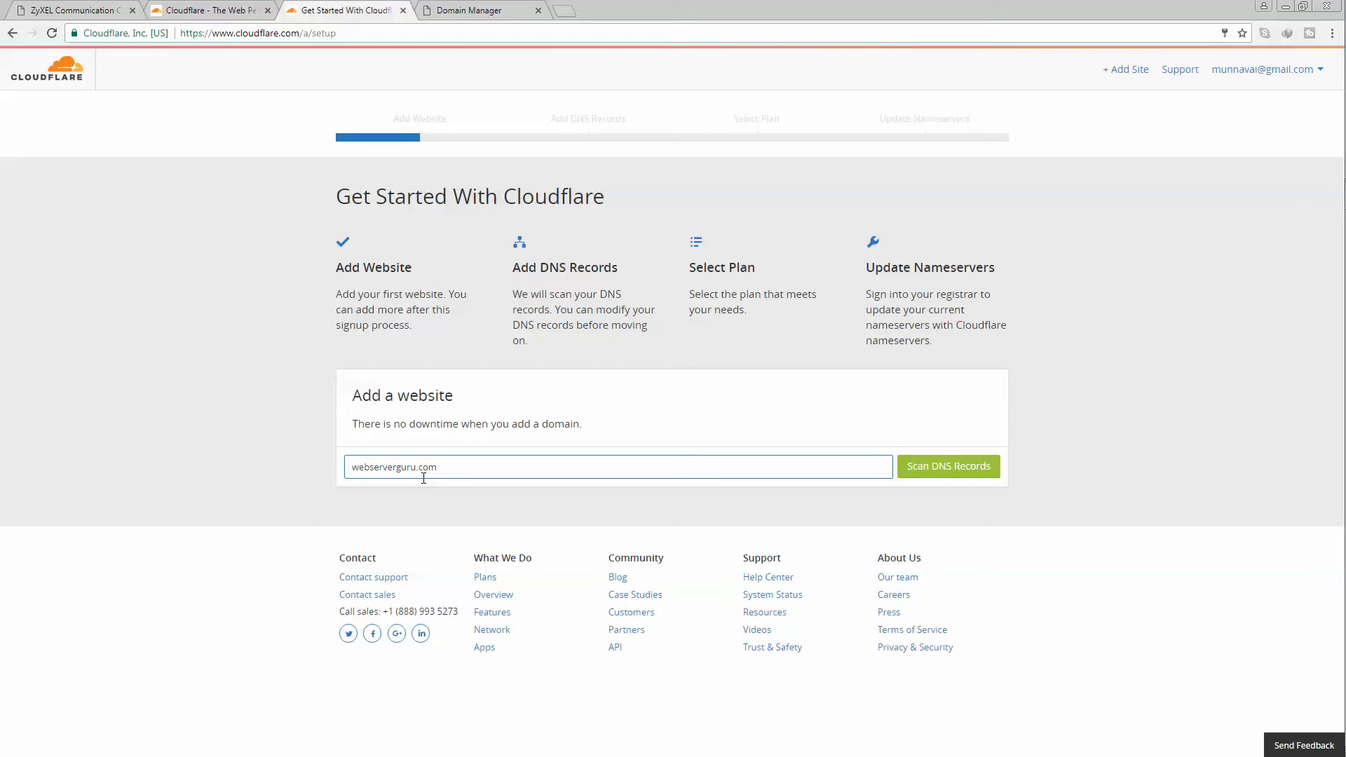
left_click(948, 467)
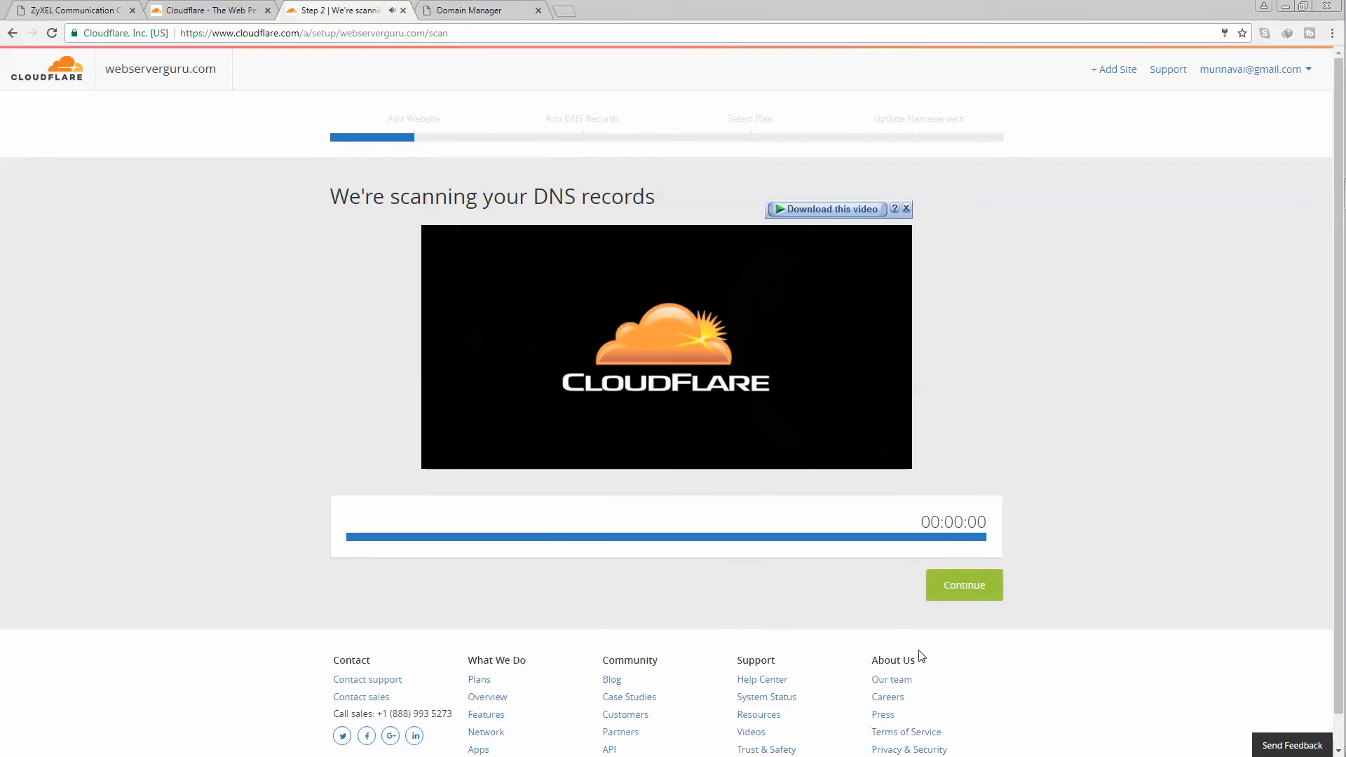
Continue to the scanned records: A to 50.63.202.35, ftp and www CNAMEs
left_click(964, 585)
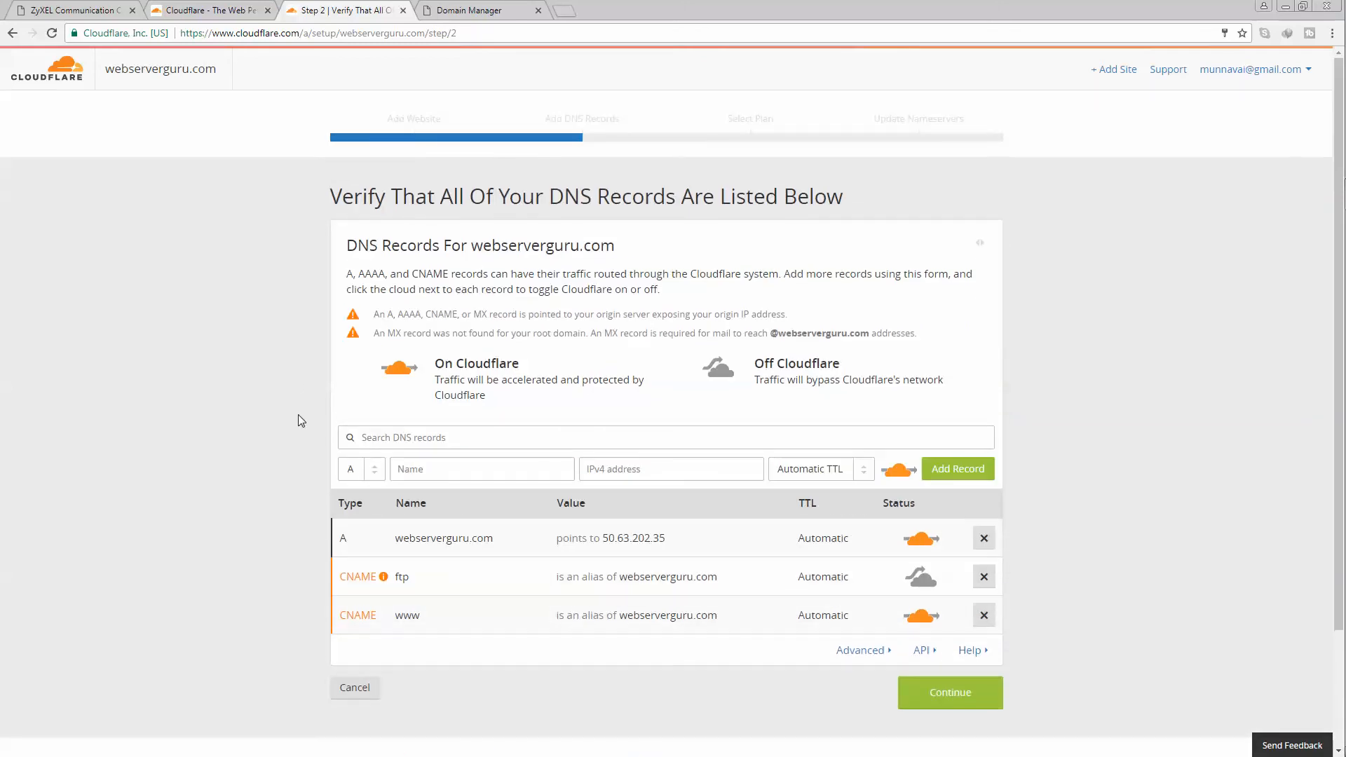
mouse_move(806, 412)
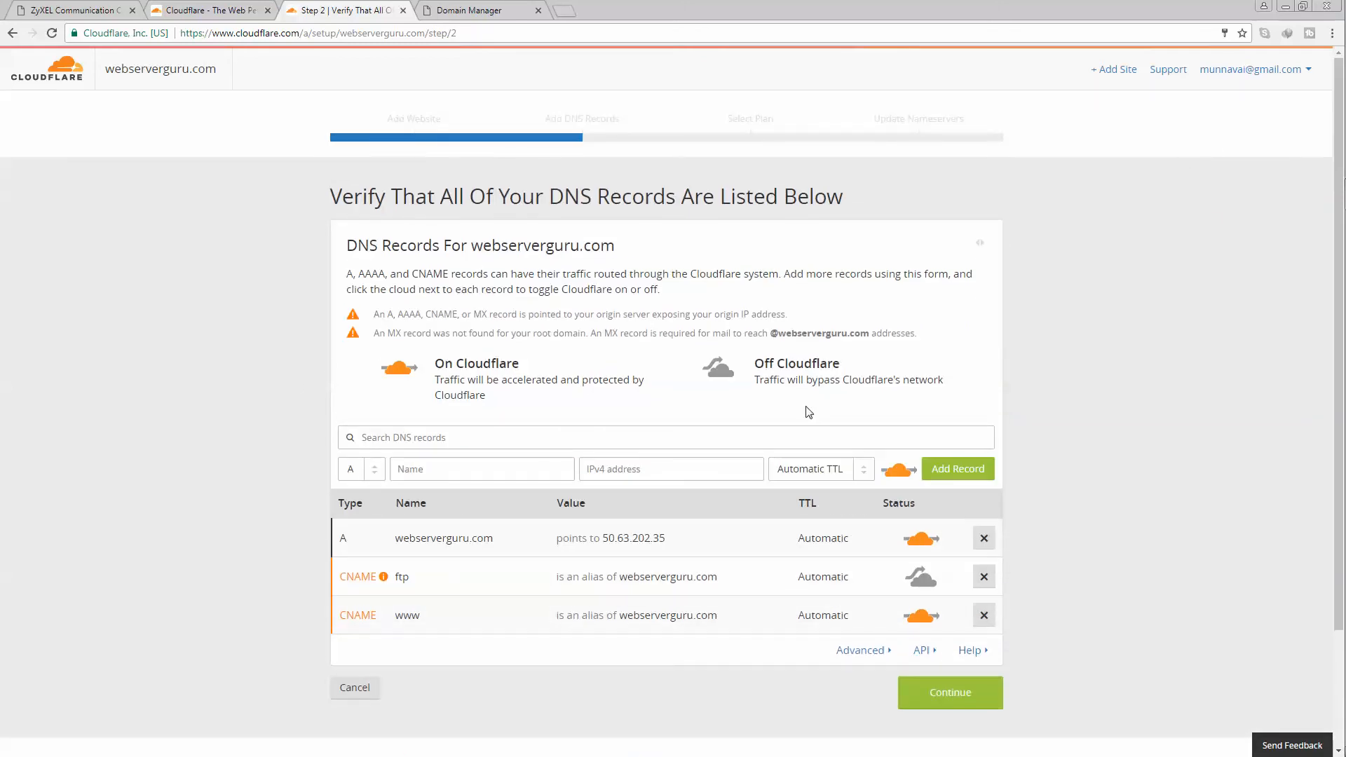
scroll("down", 3)
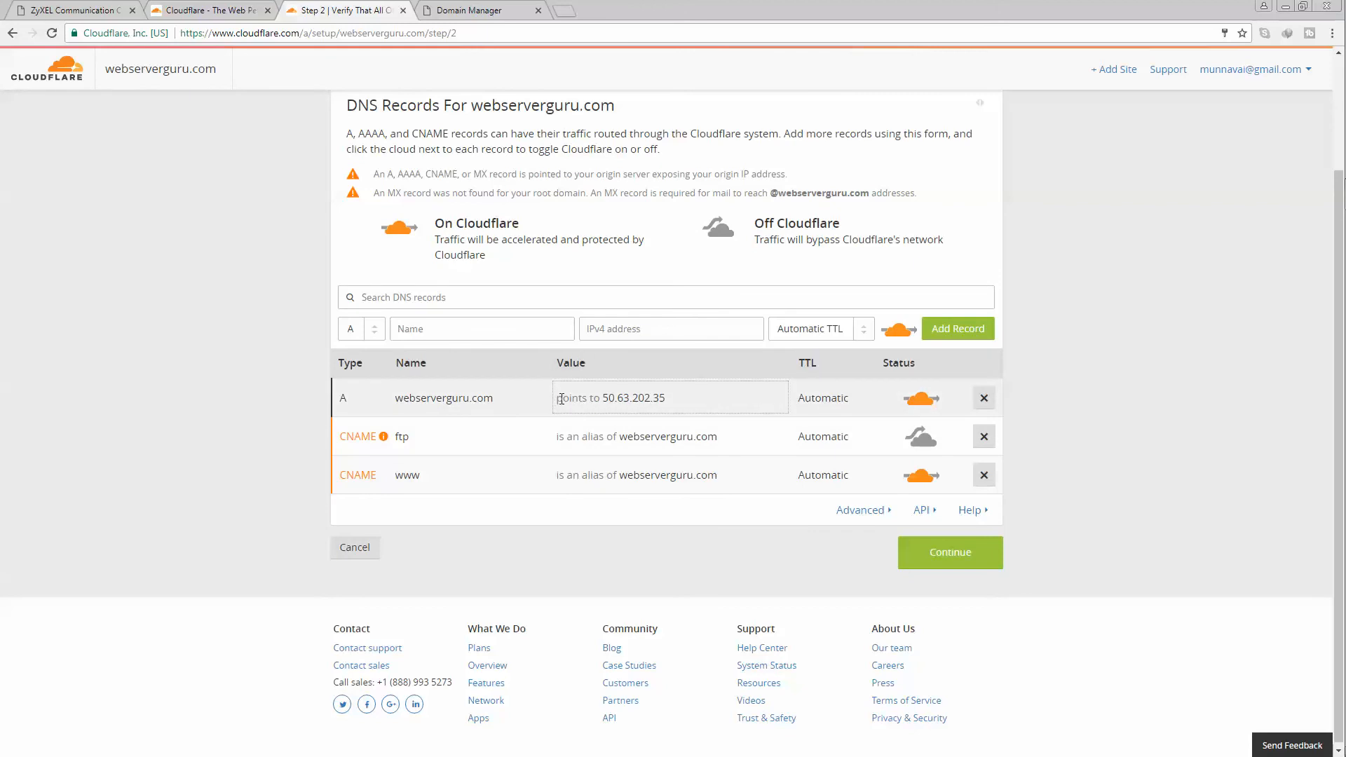
mouse_move(467, 9)
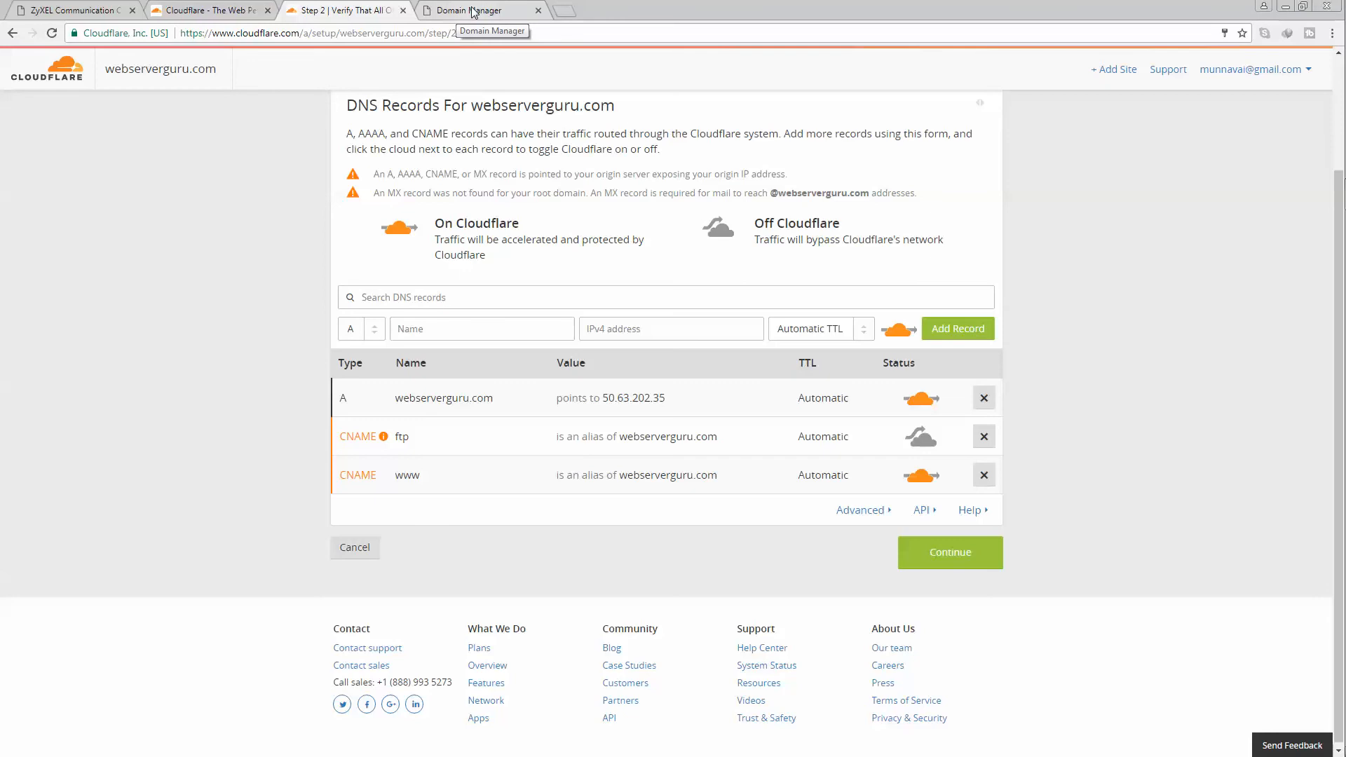
mouse_move(901, 587)
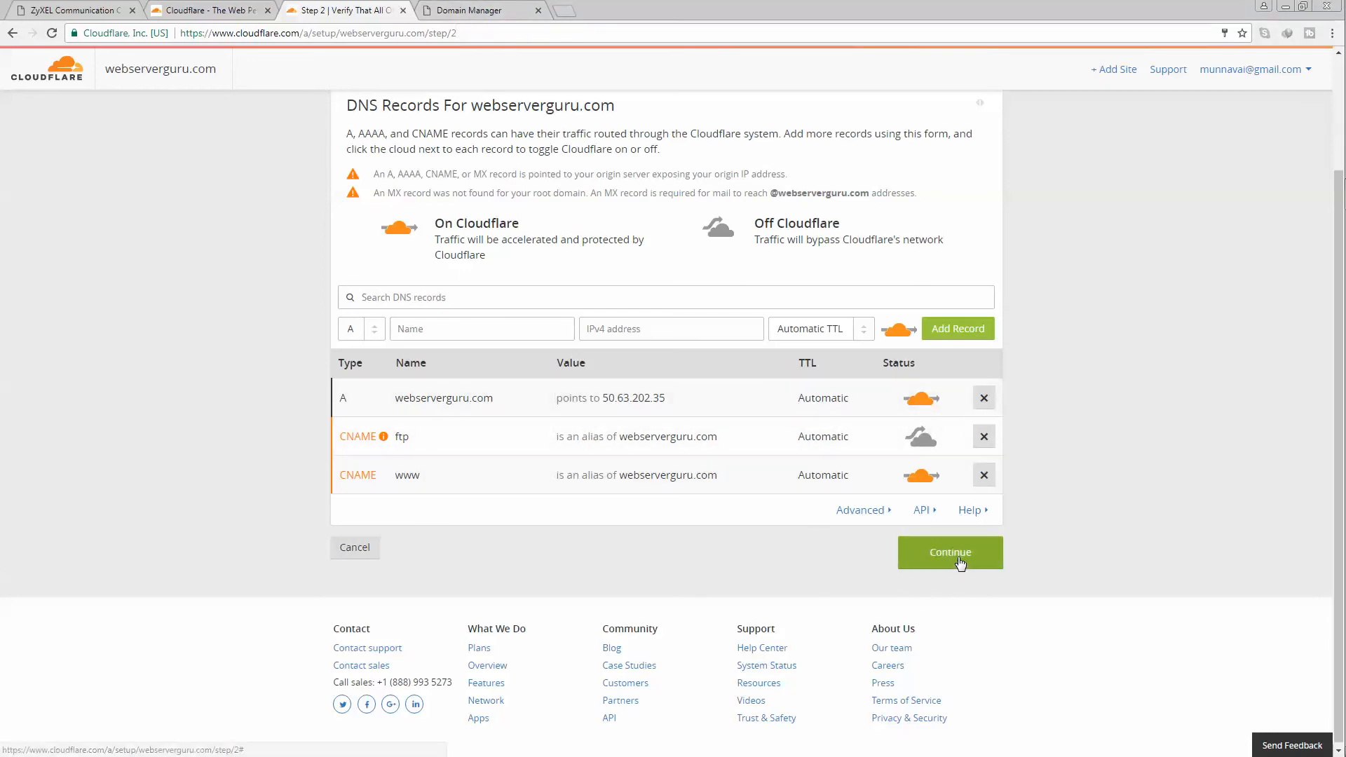
Accept the scanned DNS records and confirm the Free Website plan
left_click(949, 552)
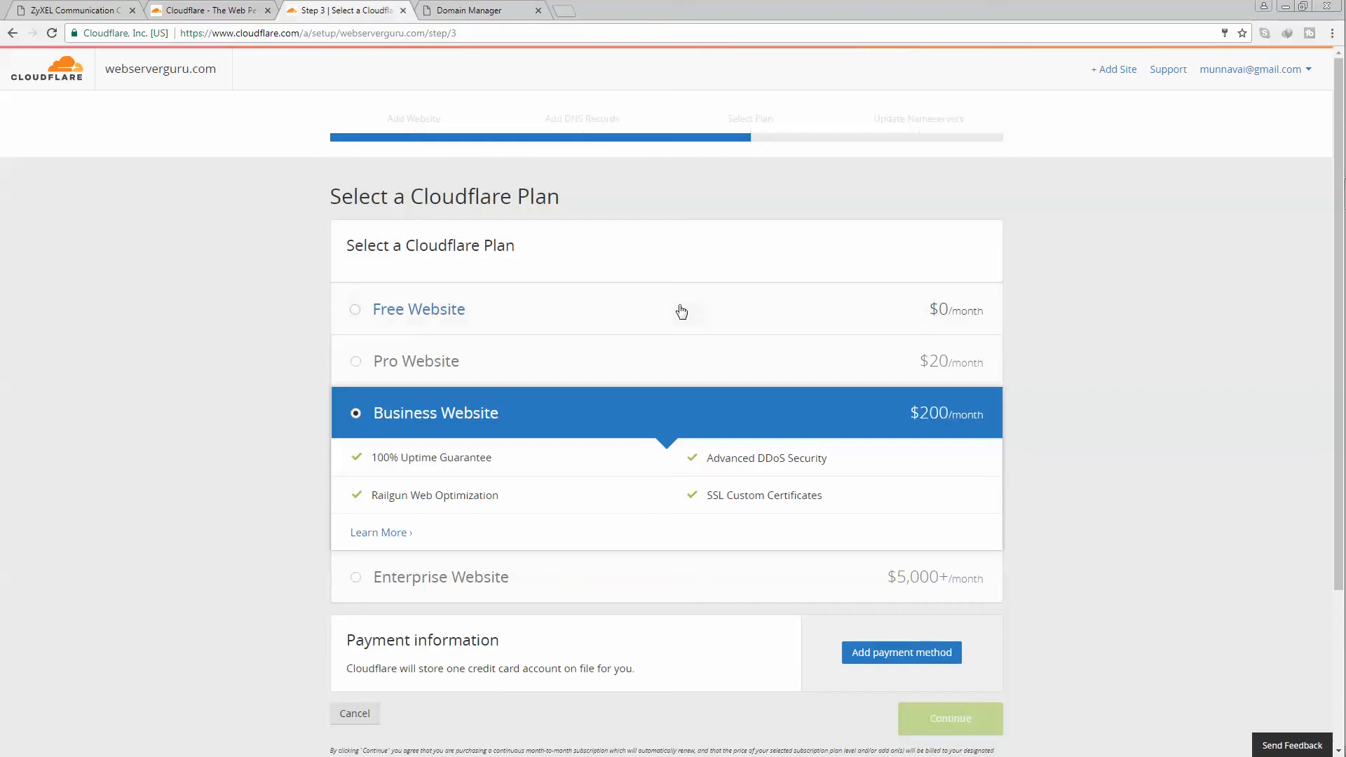
mouse_move(391, 278)
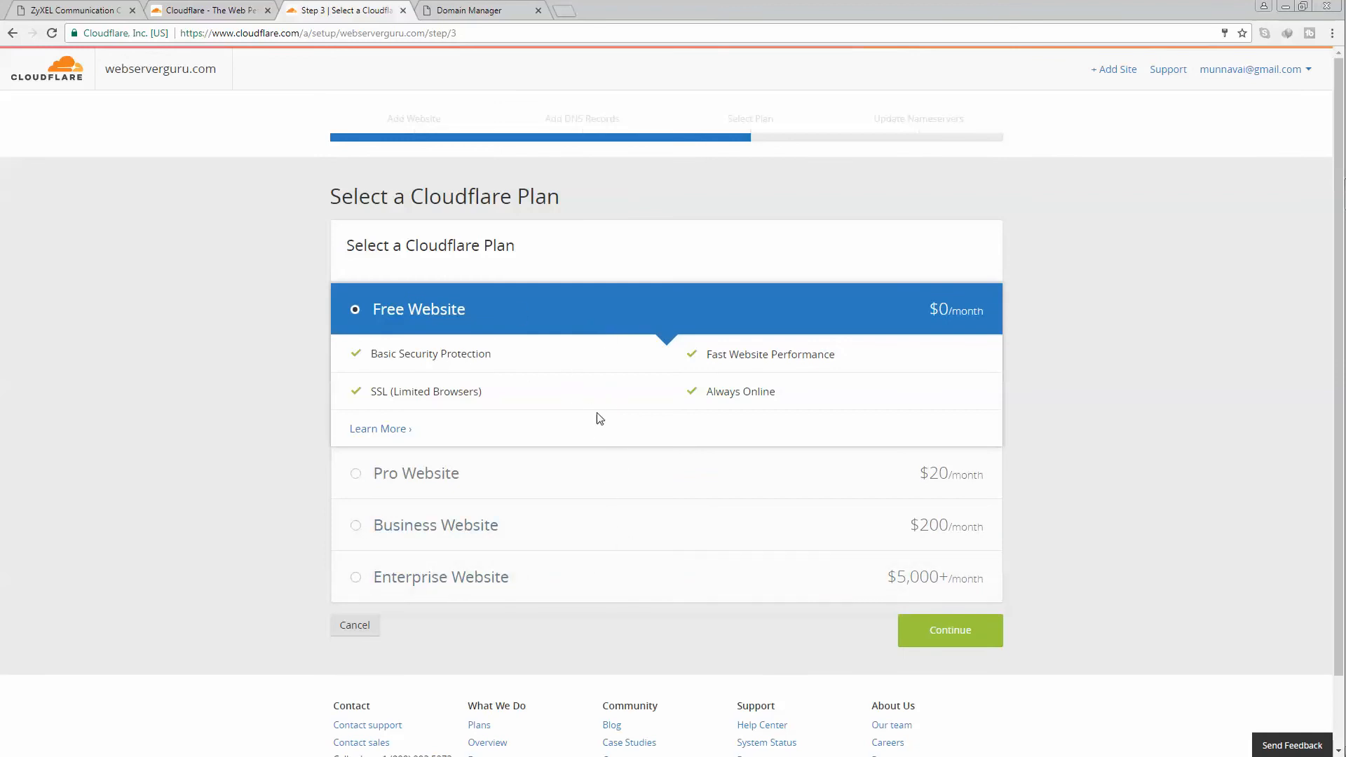
mouse_move(949, 630)
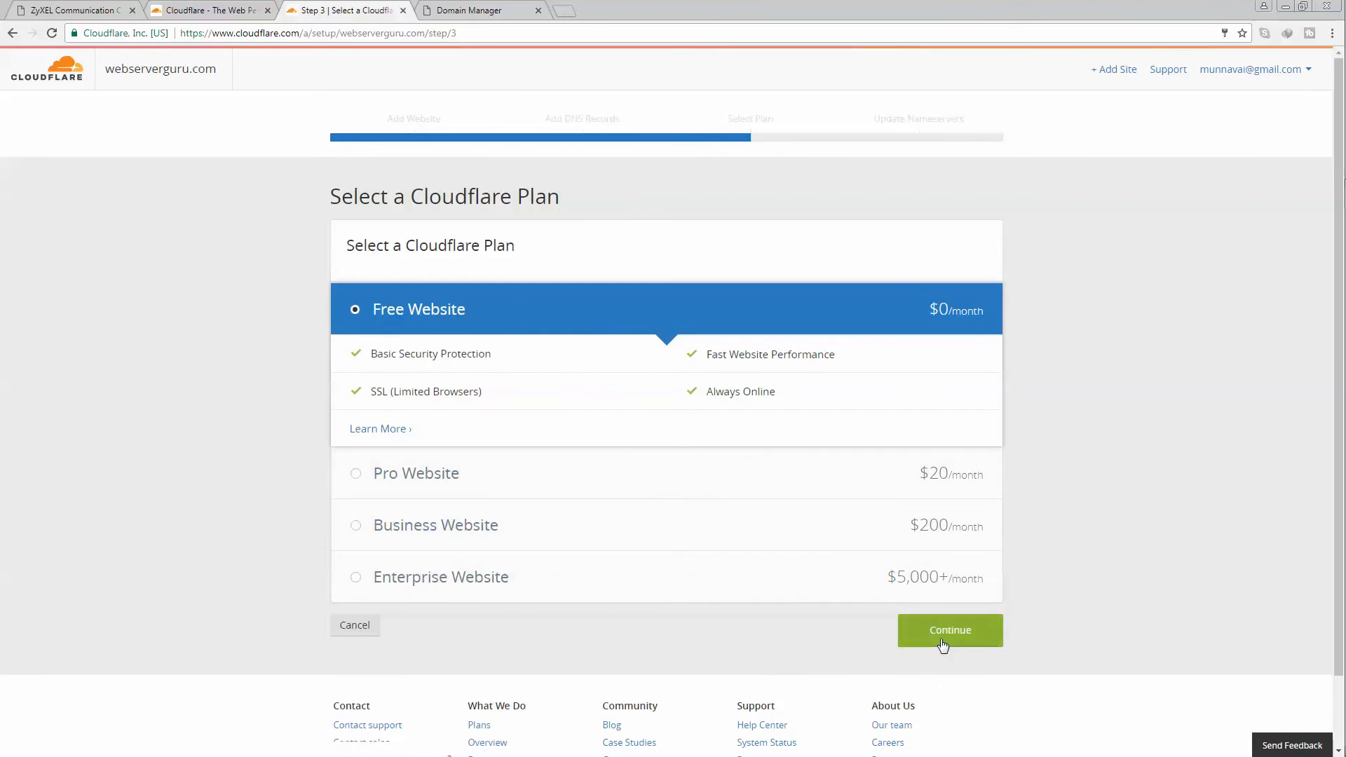
left_click(949, 630)
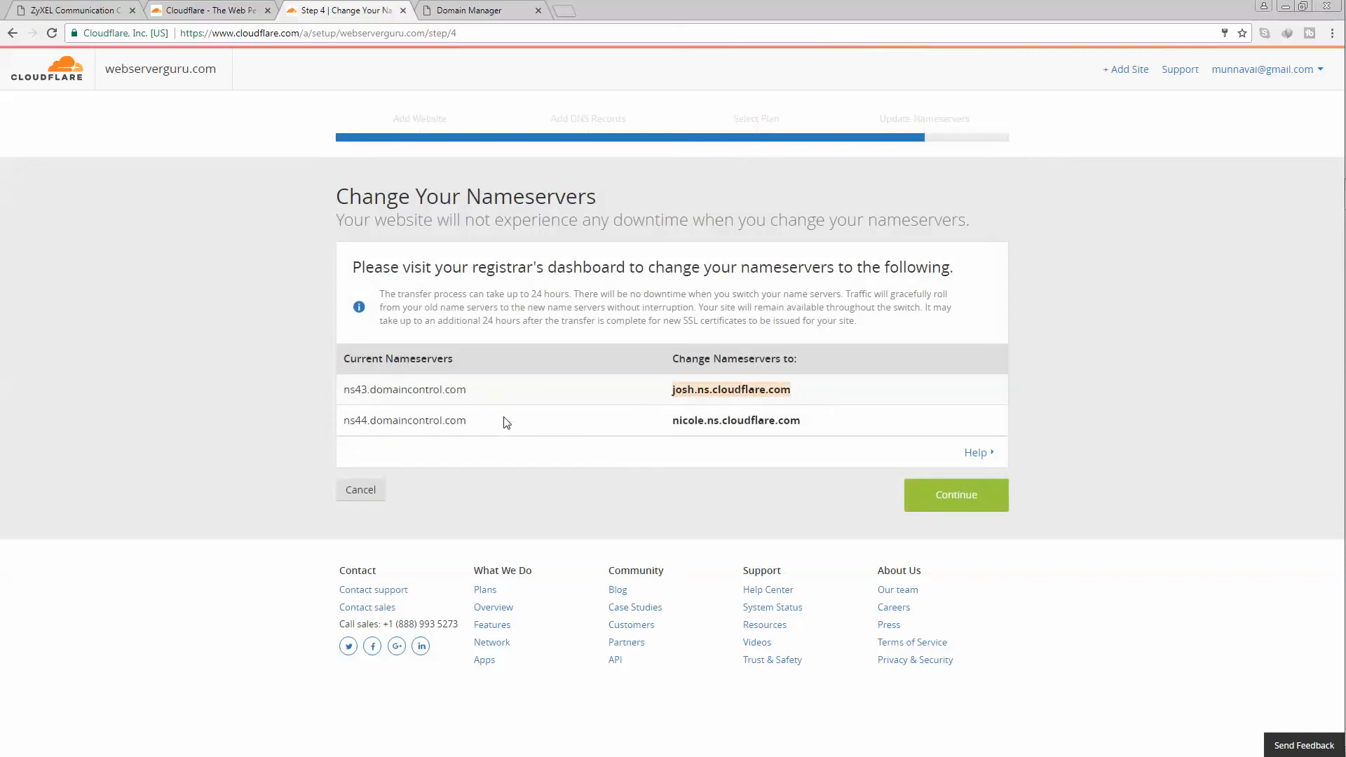
mouse_move(848, 140)
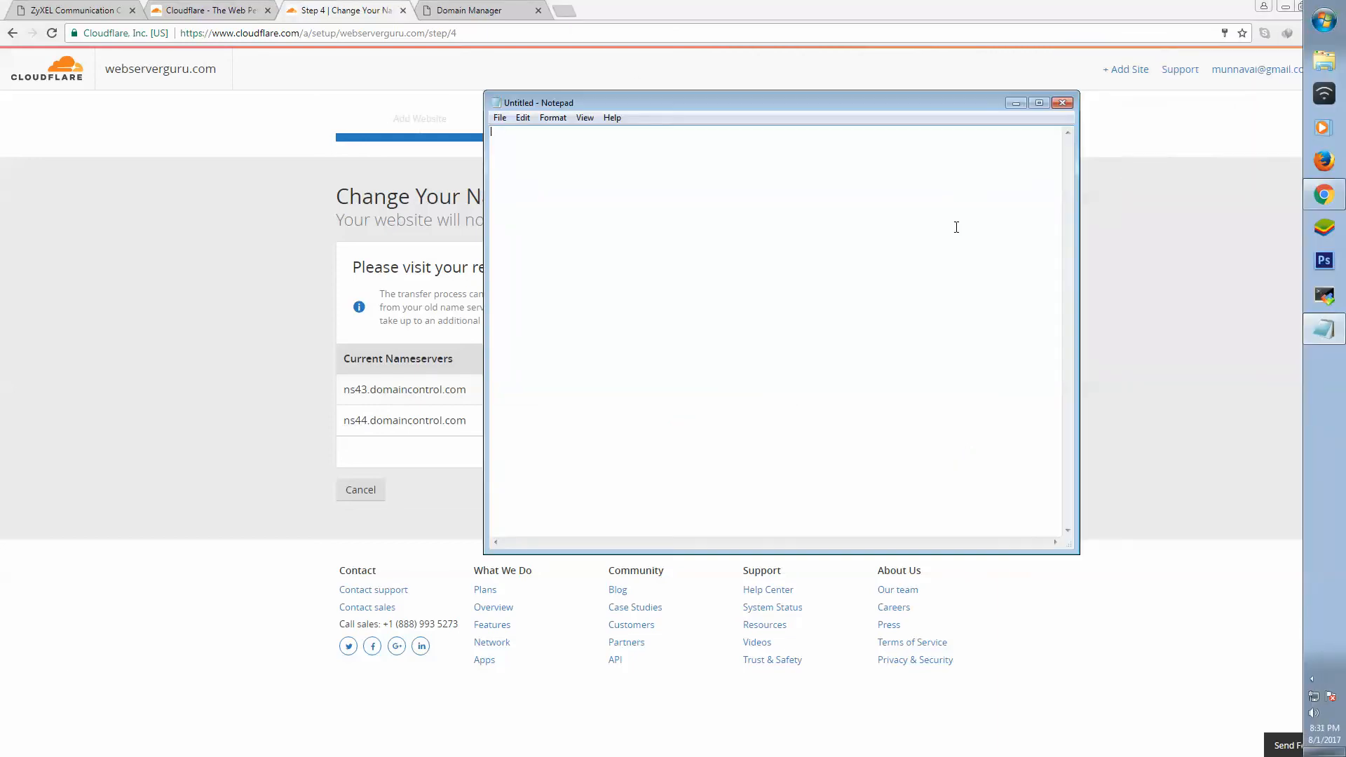
Record josh.ns.cloudflare.com and nicole.ns.cloudflare.com, then finish setup to the Overview
type("josh.ns.cloudflare.com")
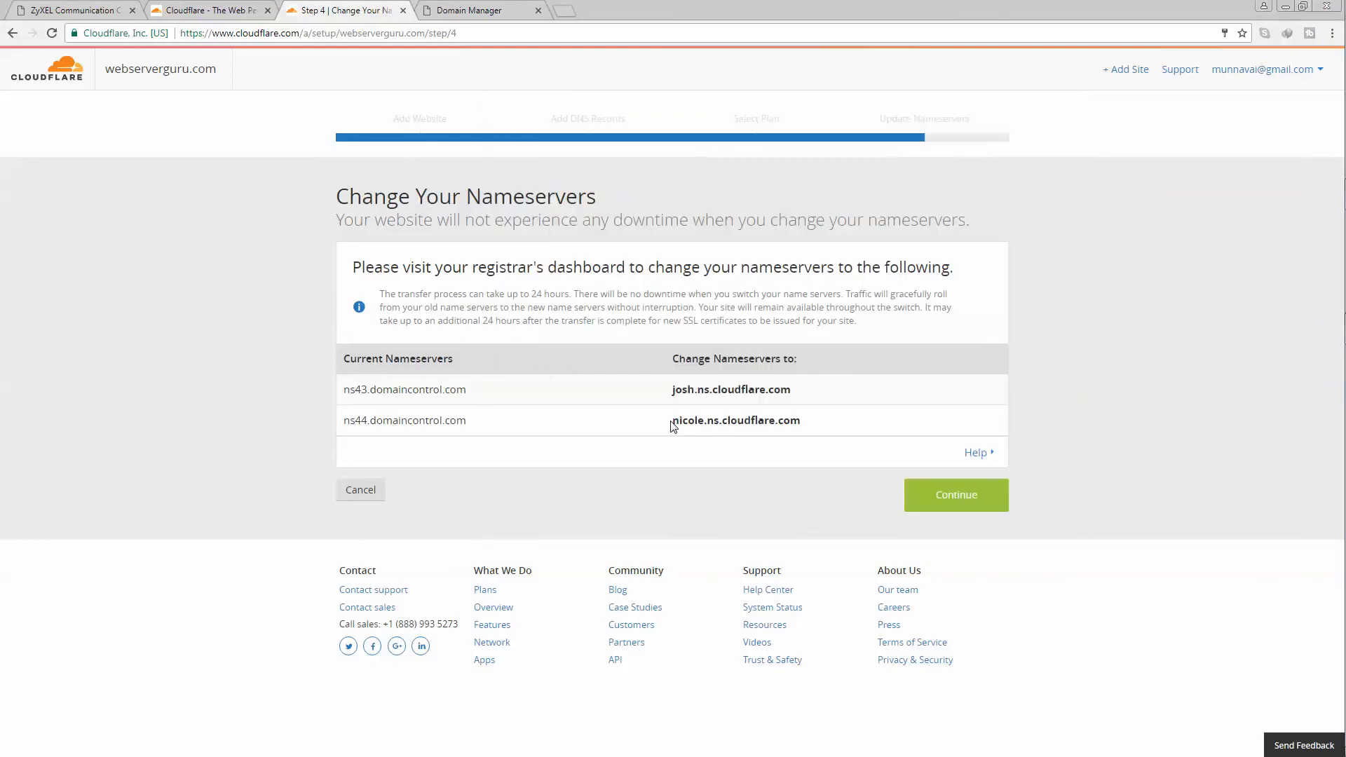
double_click(736, 420)
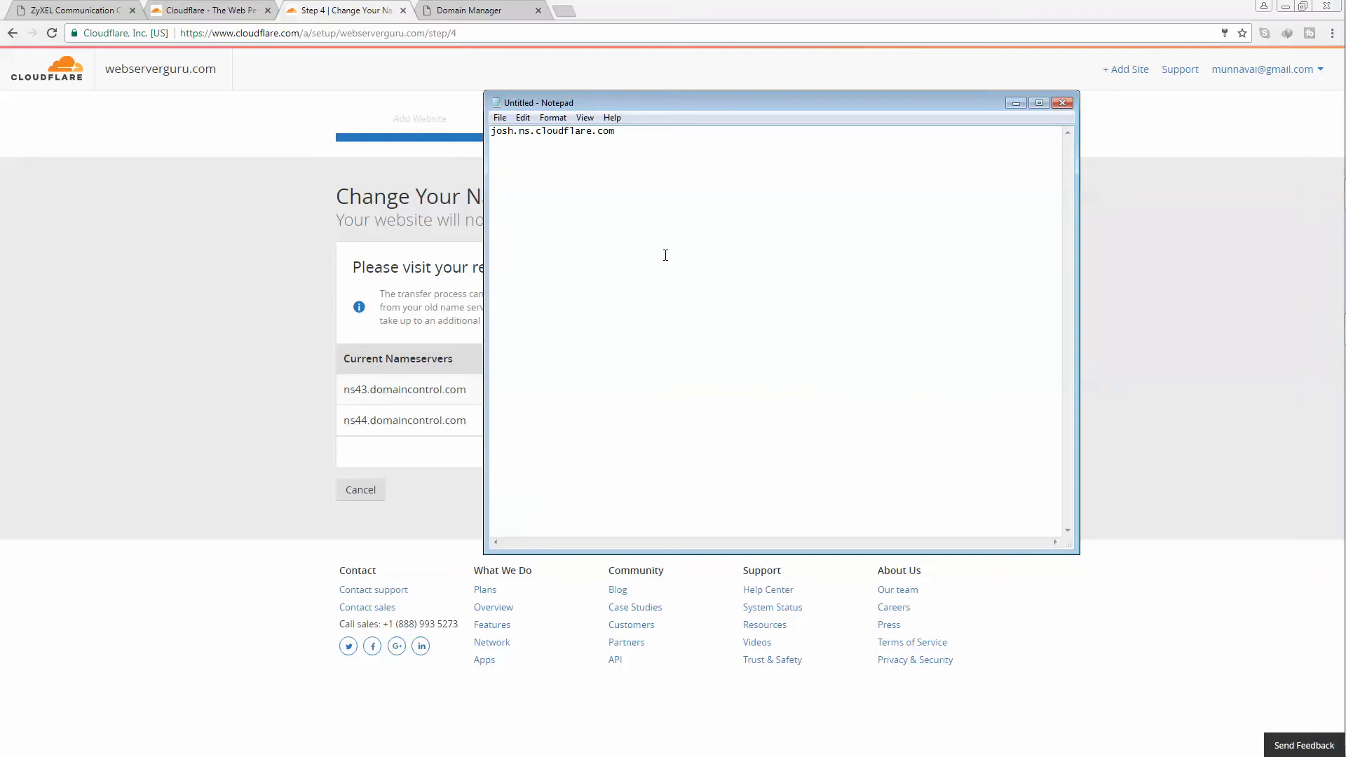
type("nicole.ns.cloudflare.com")
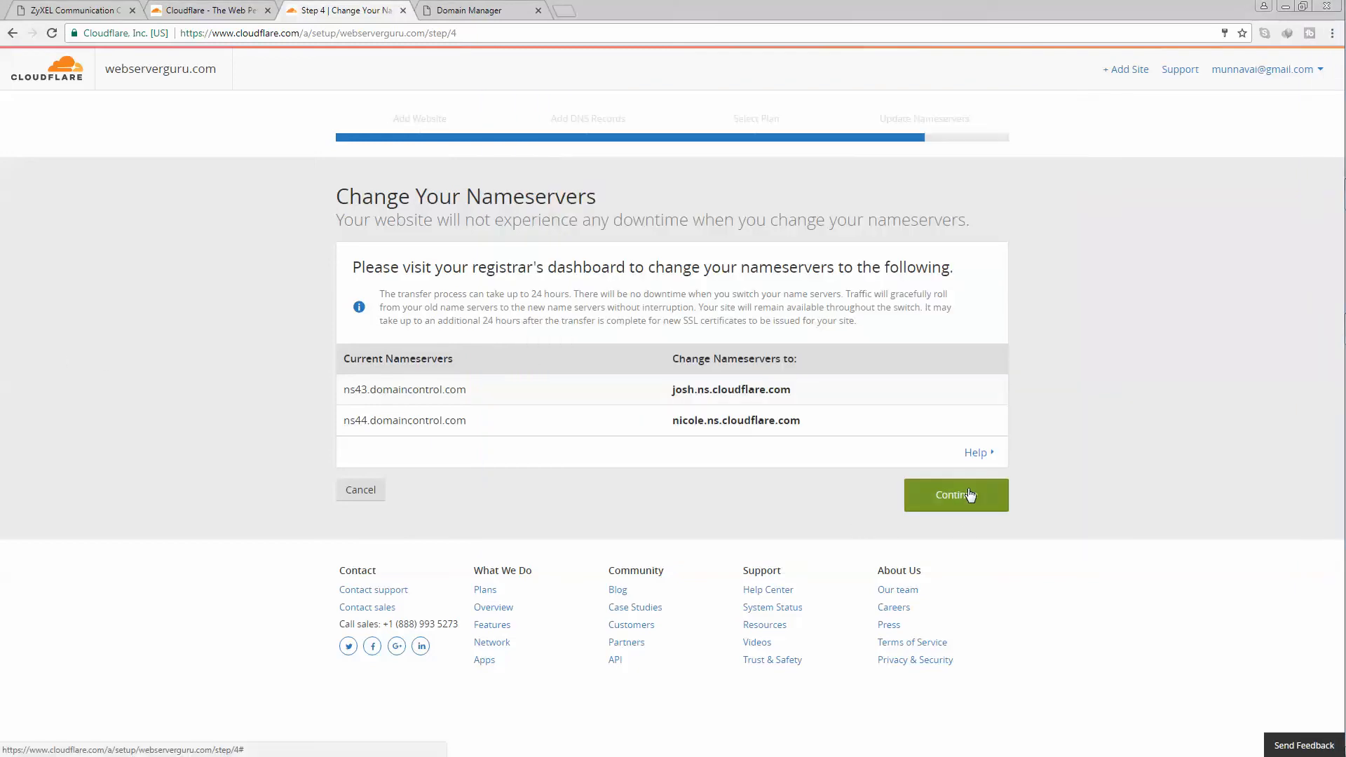
left_click(956, 494)
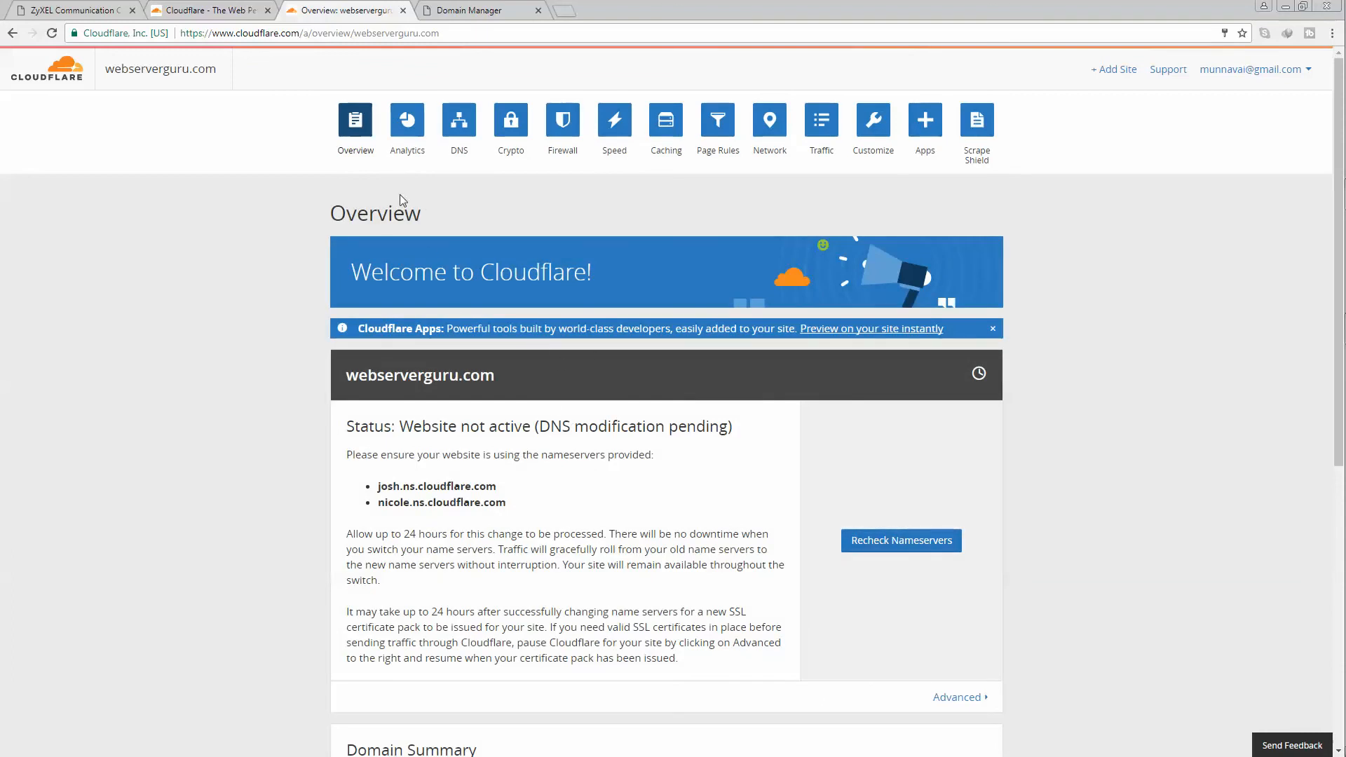
Open the DNS records page for webserverguru.com from the top toolbar
left_click(459, 120)
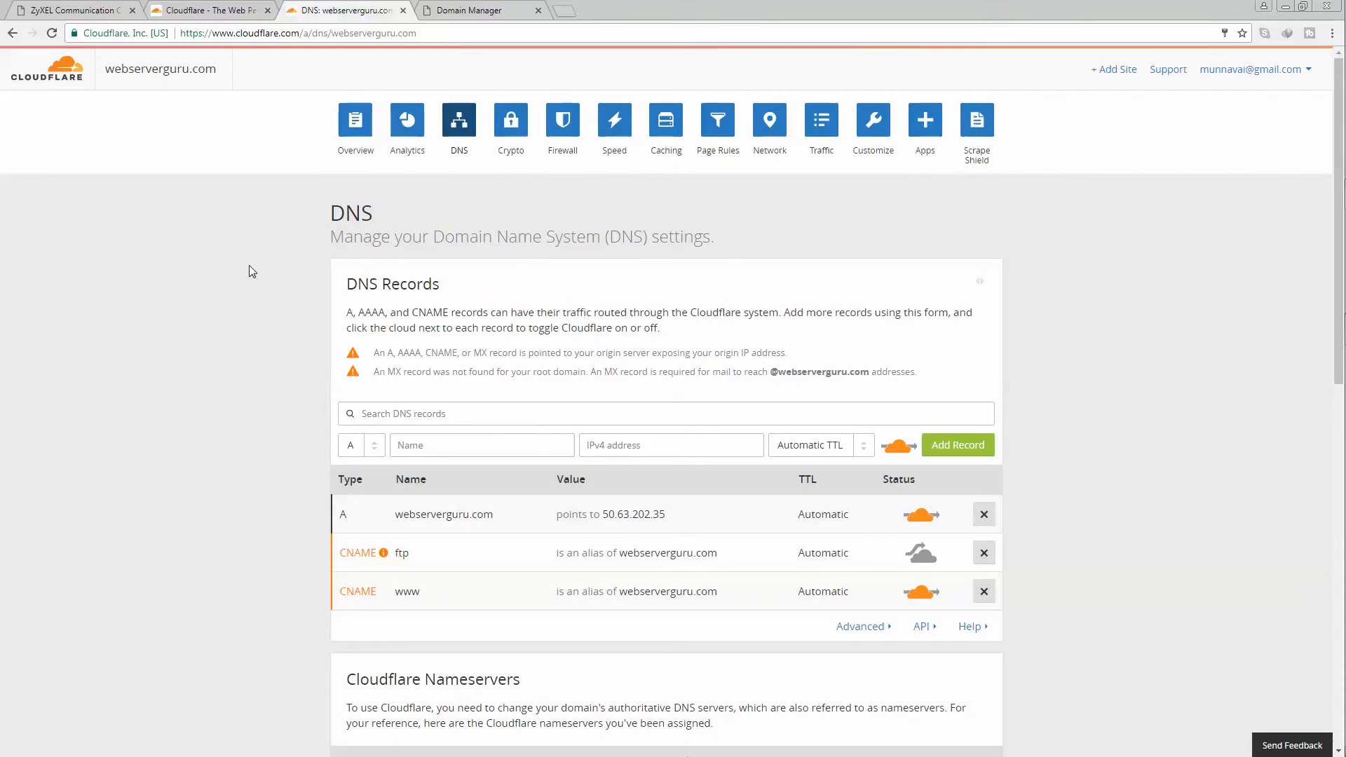
mouse_move(260, 267)
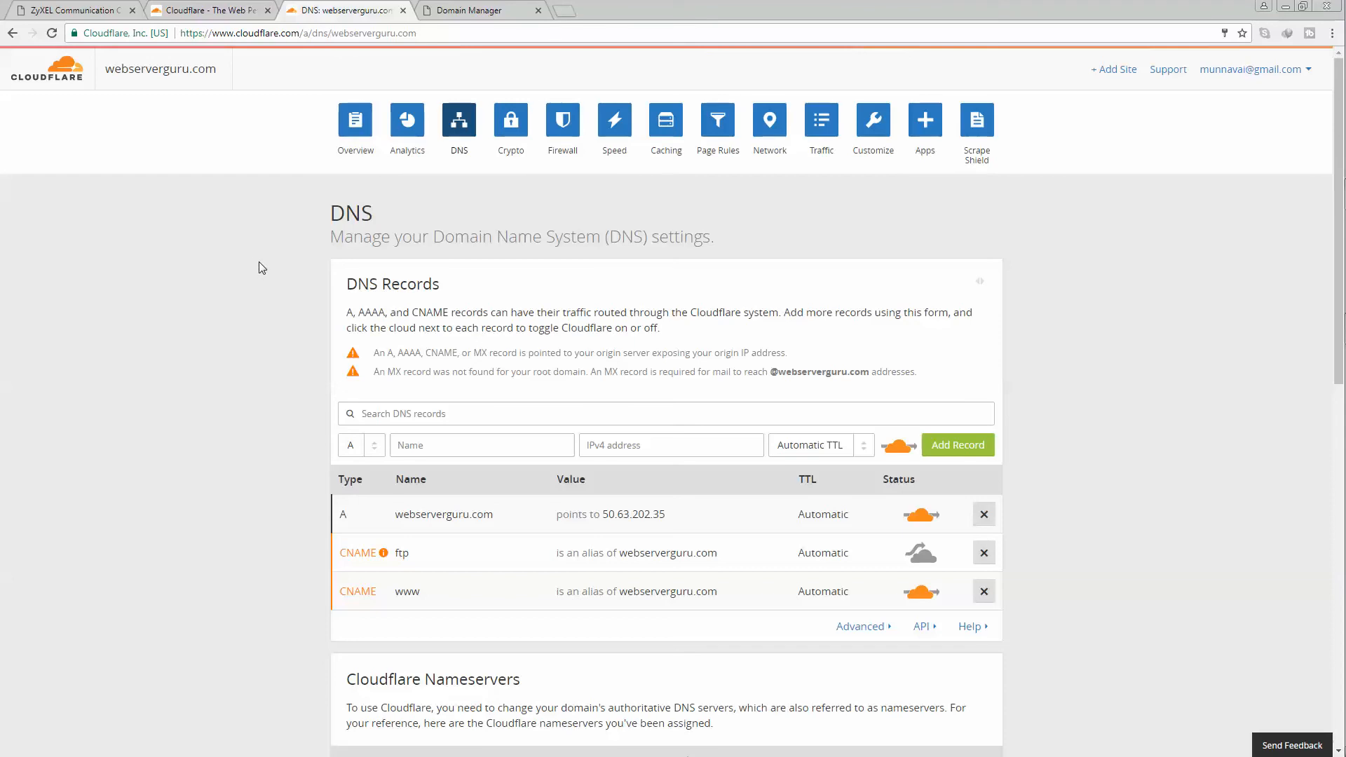
mouse_move(509, 306)
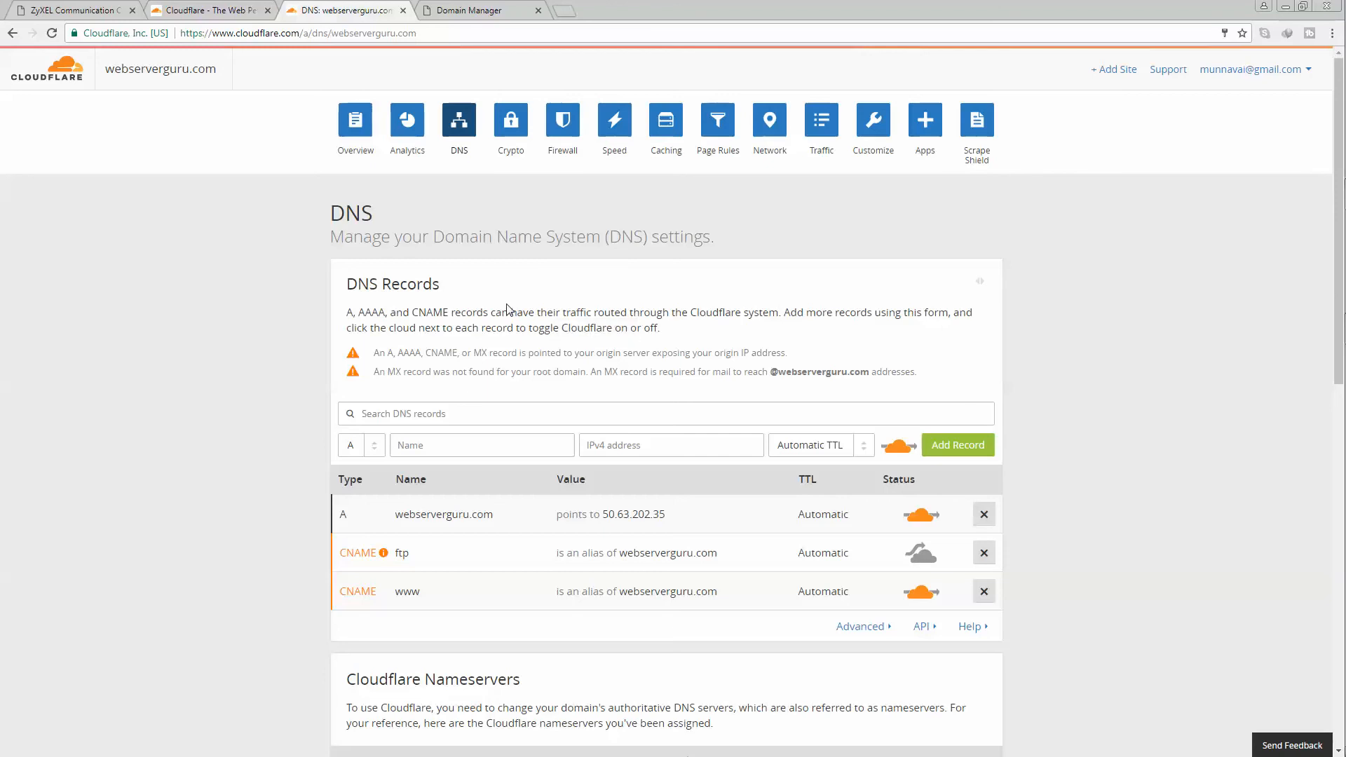
mouse_move(509, 347)
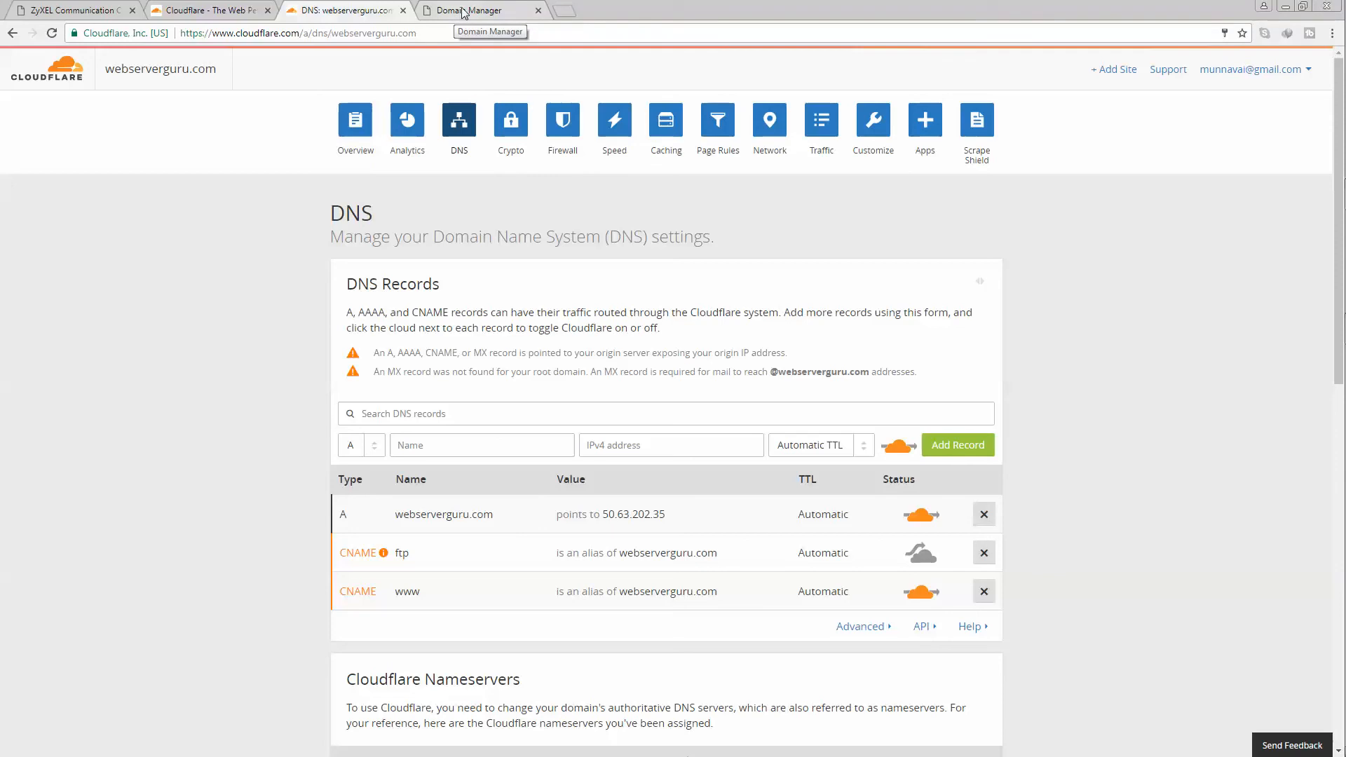
Set webserverguru.com's GoDaddy nameserver type to Custom
left_click(474, 9)
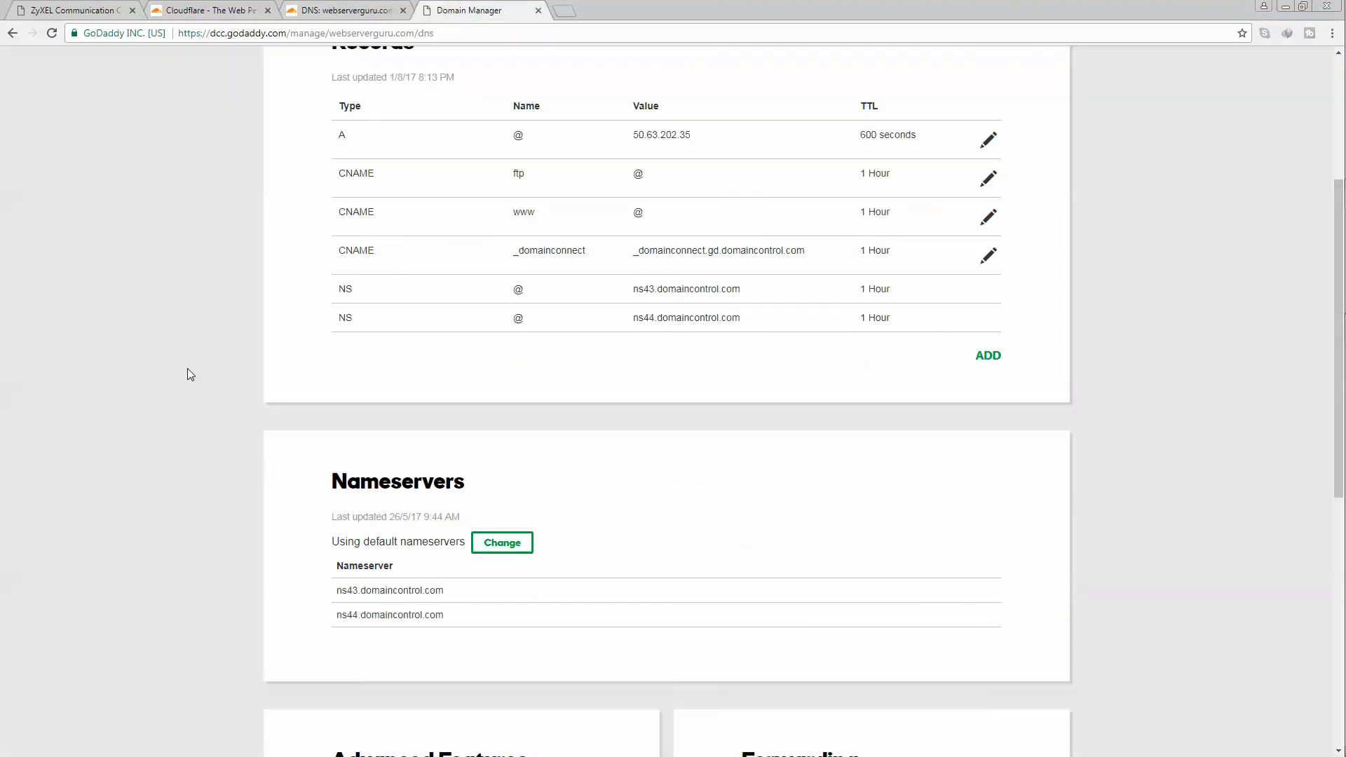
left_click(502, 543)
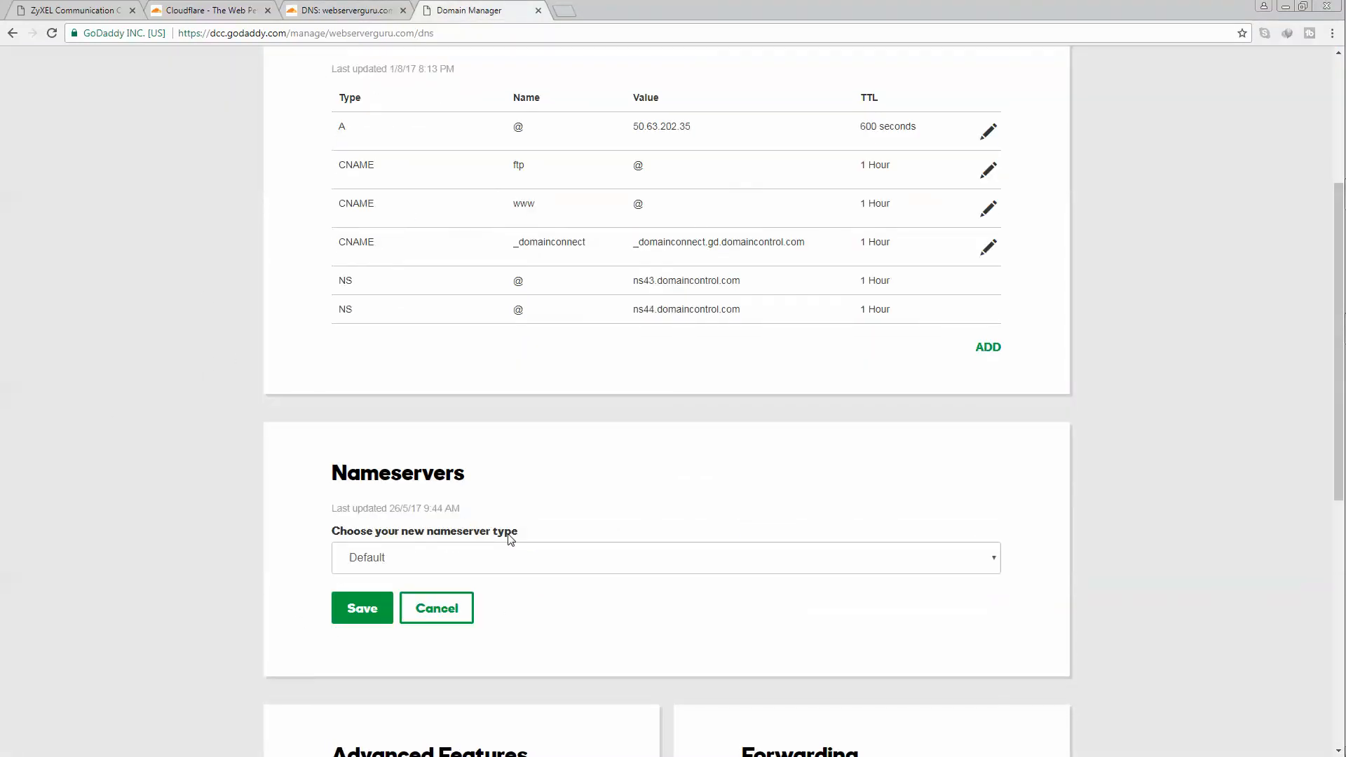
left_click(665, 558)
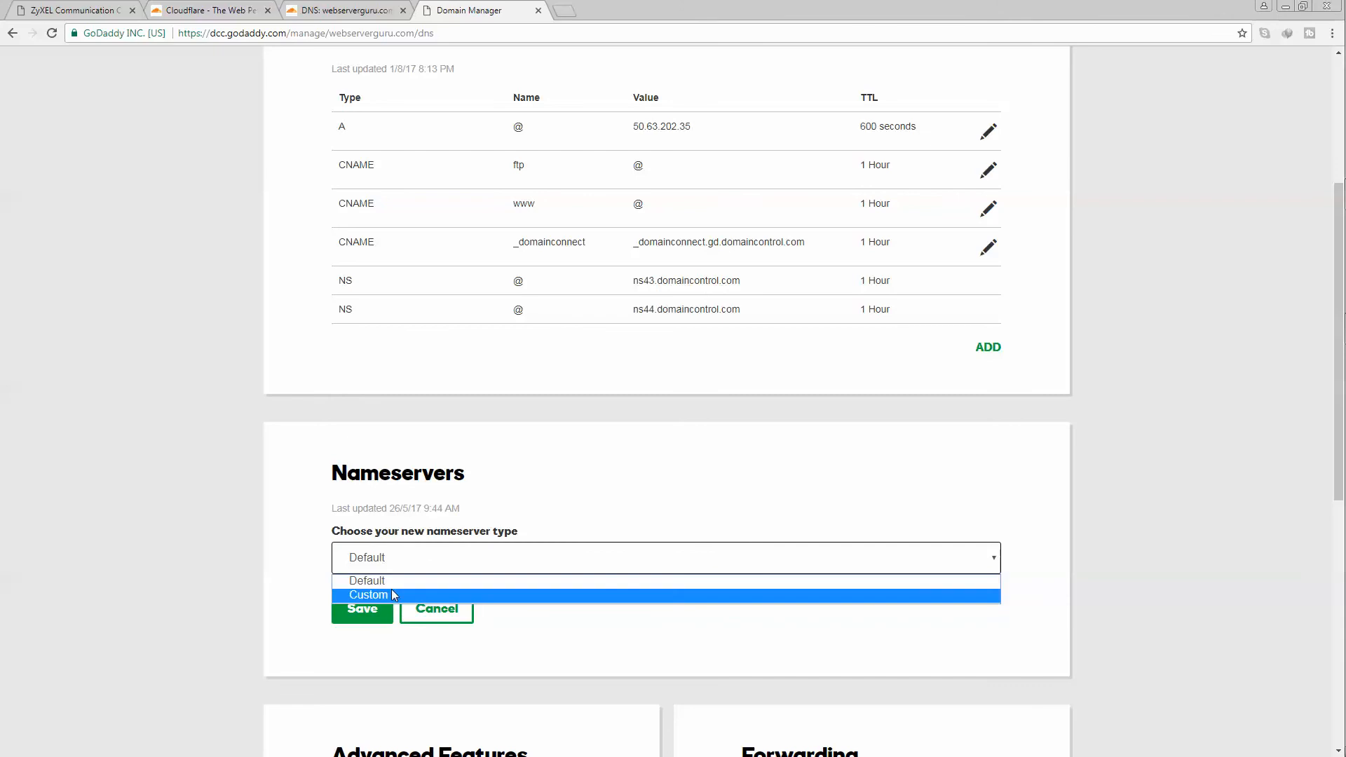
left_click(368, 595)
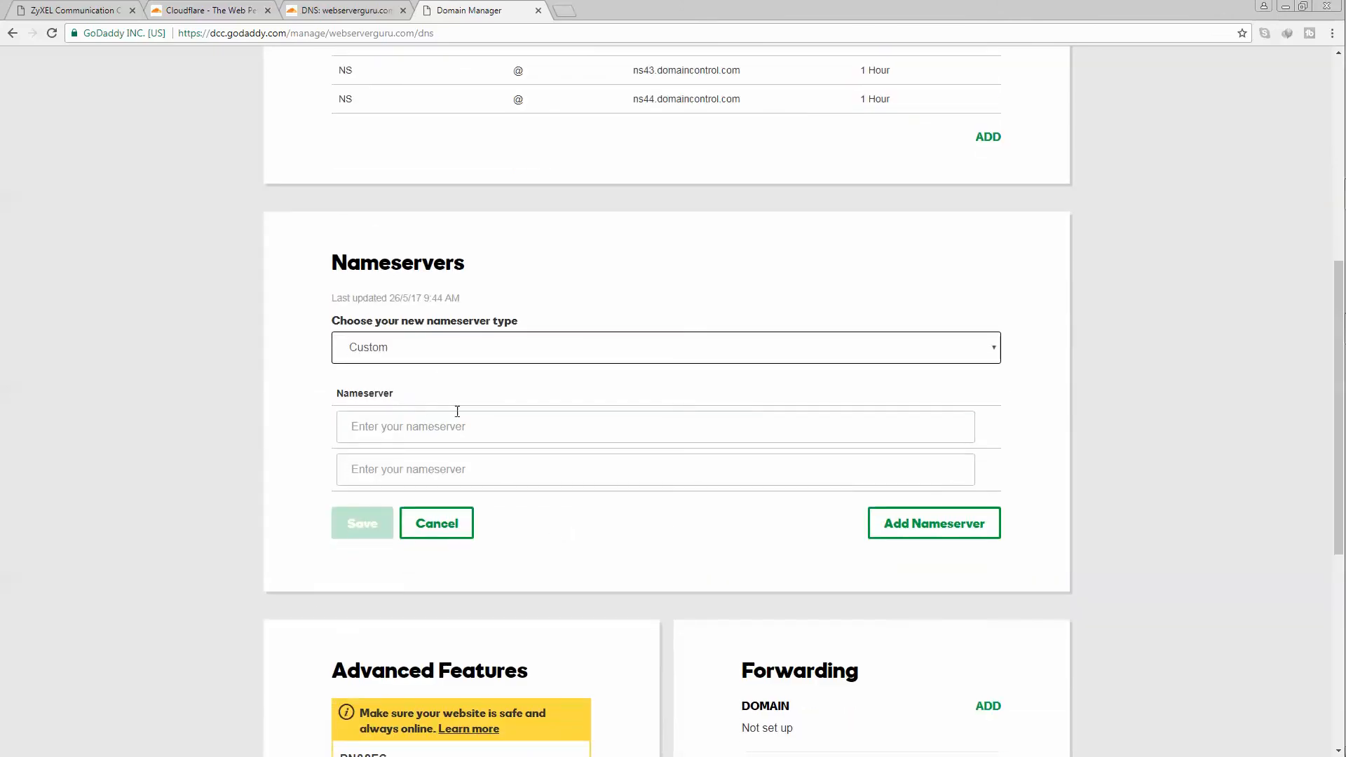
Save josh.ns.cloudflare.com and nicole.ns.cloudflare.com as webserverguru.com's custom nameservers in GoDaddy
left_click(654, 426)
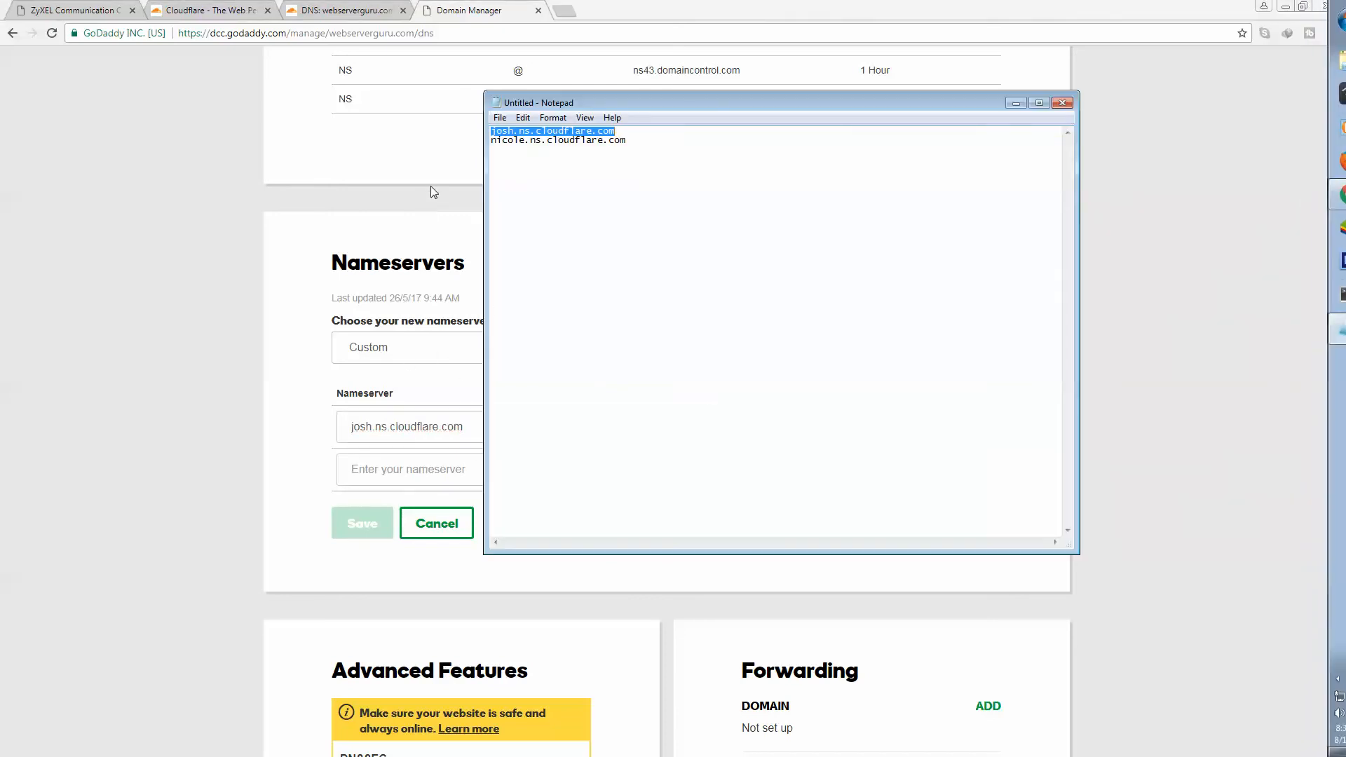
left_click(615, 131)
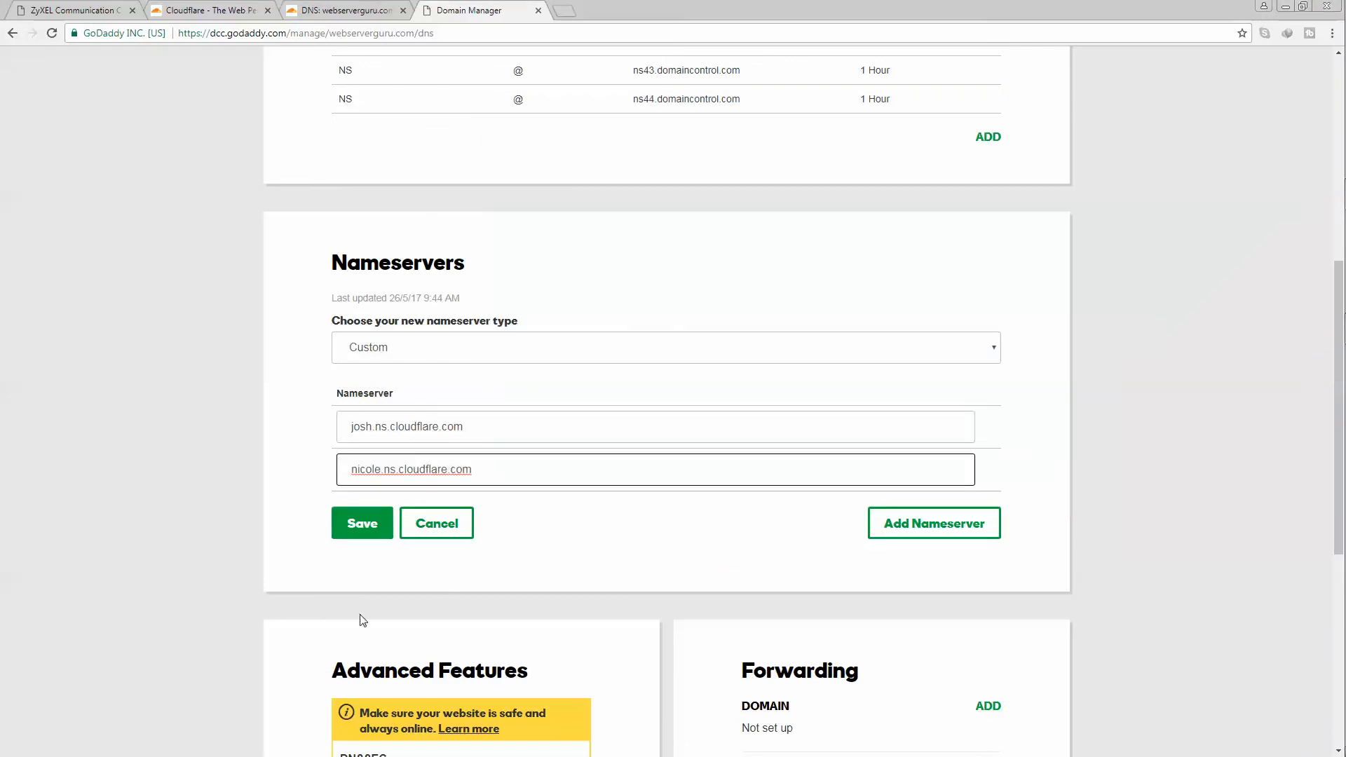
left_click(361, 523)
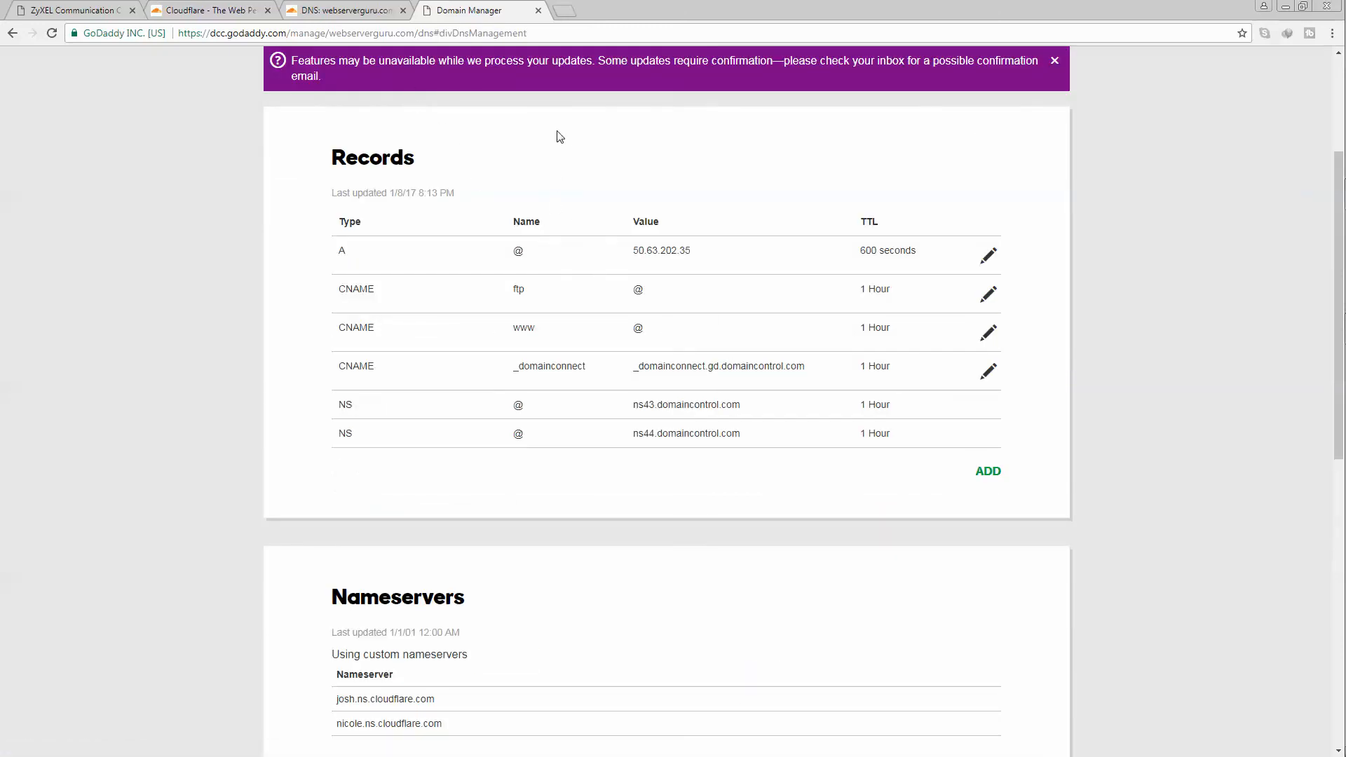
mouse_move(773, 230)
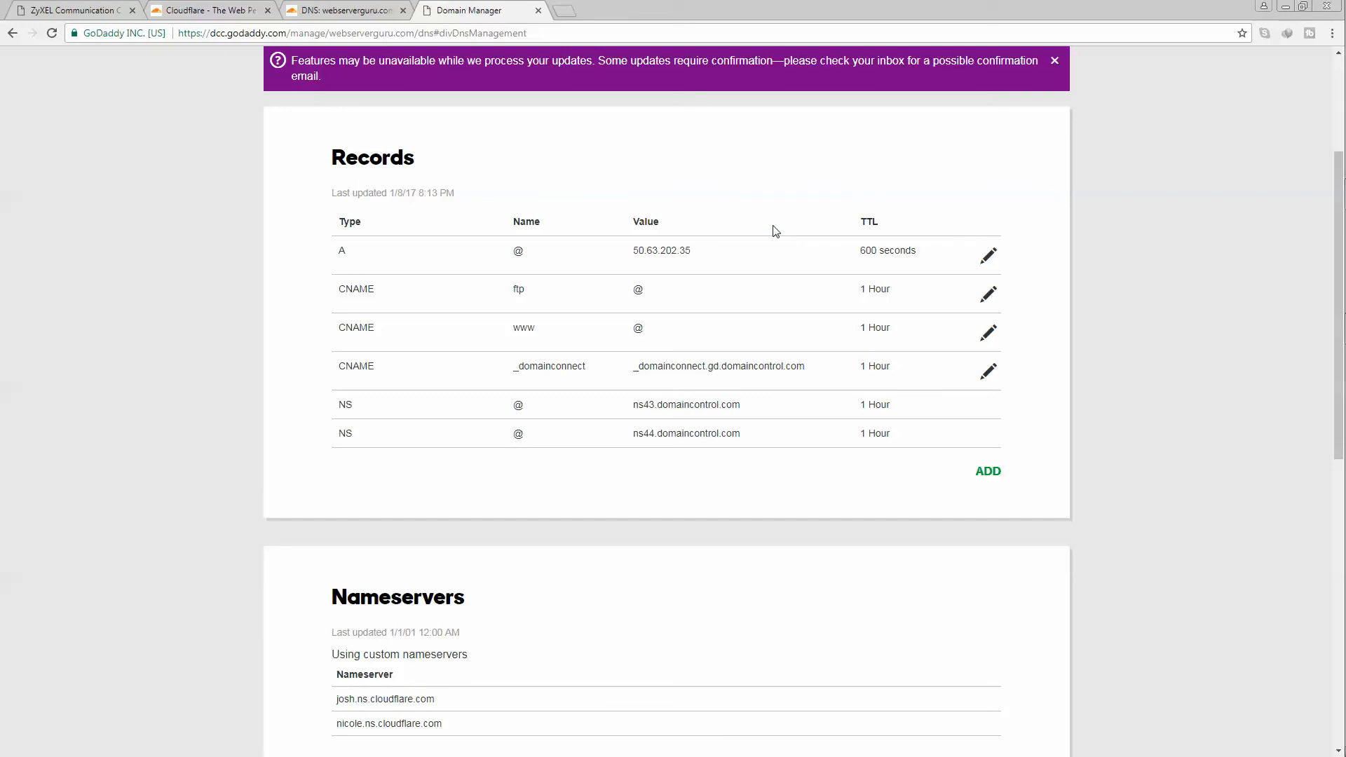
Check that GoDaddy no longer manages webserverguru.com's DNS records, then start a new browser tab
scroll("down", 3)
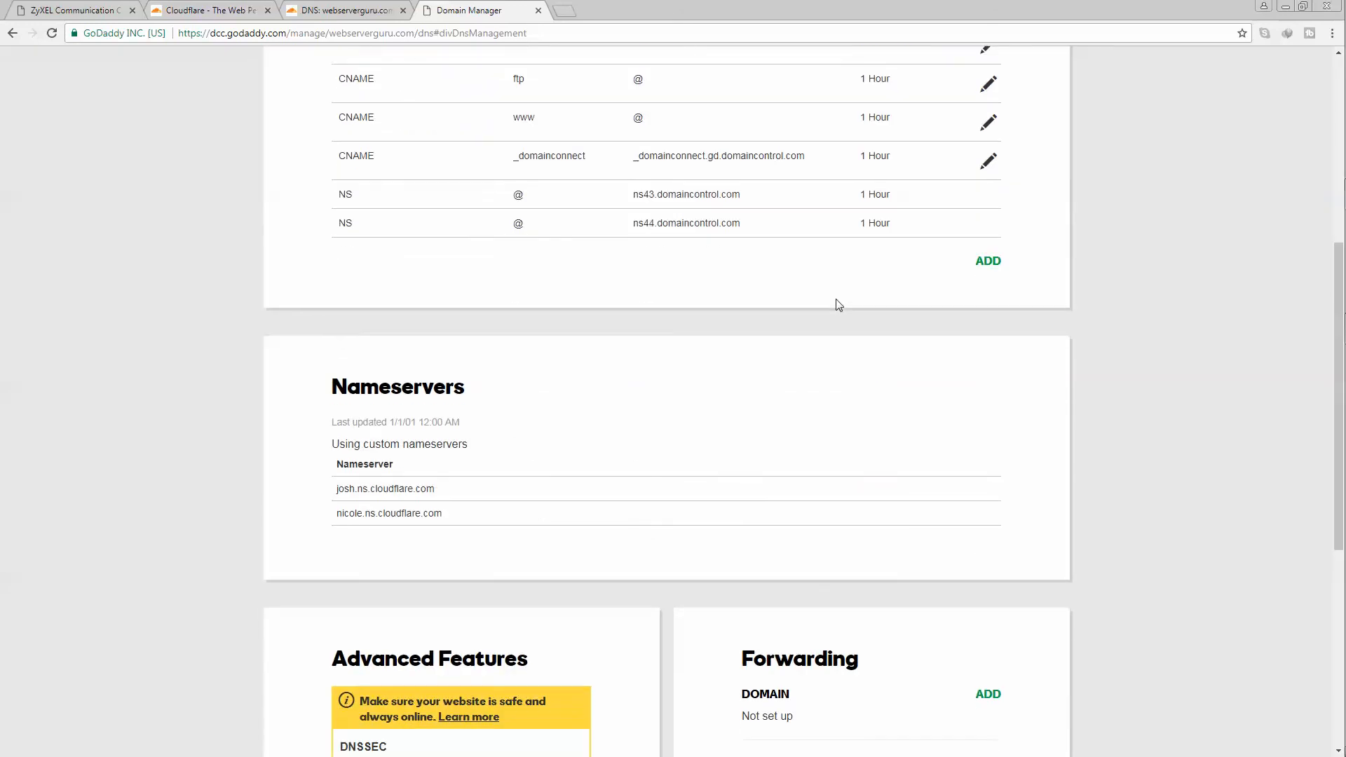
scroll("down", 3)
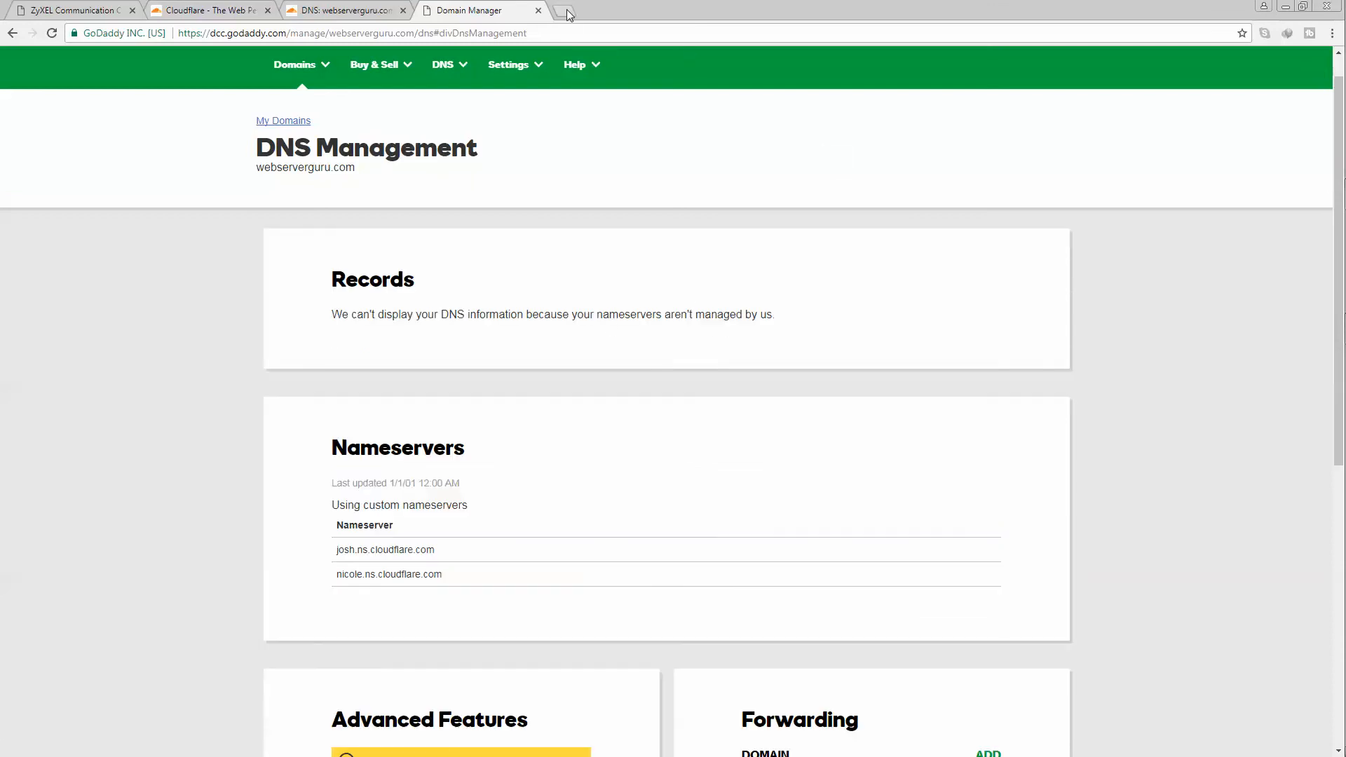
mouse_move(515, 344)
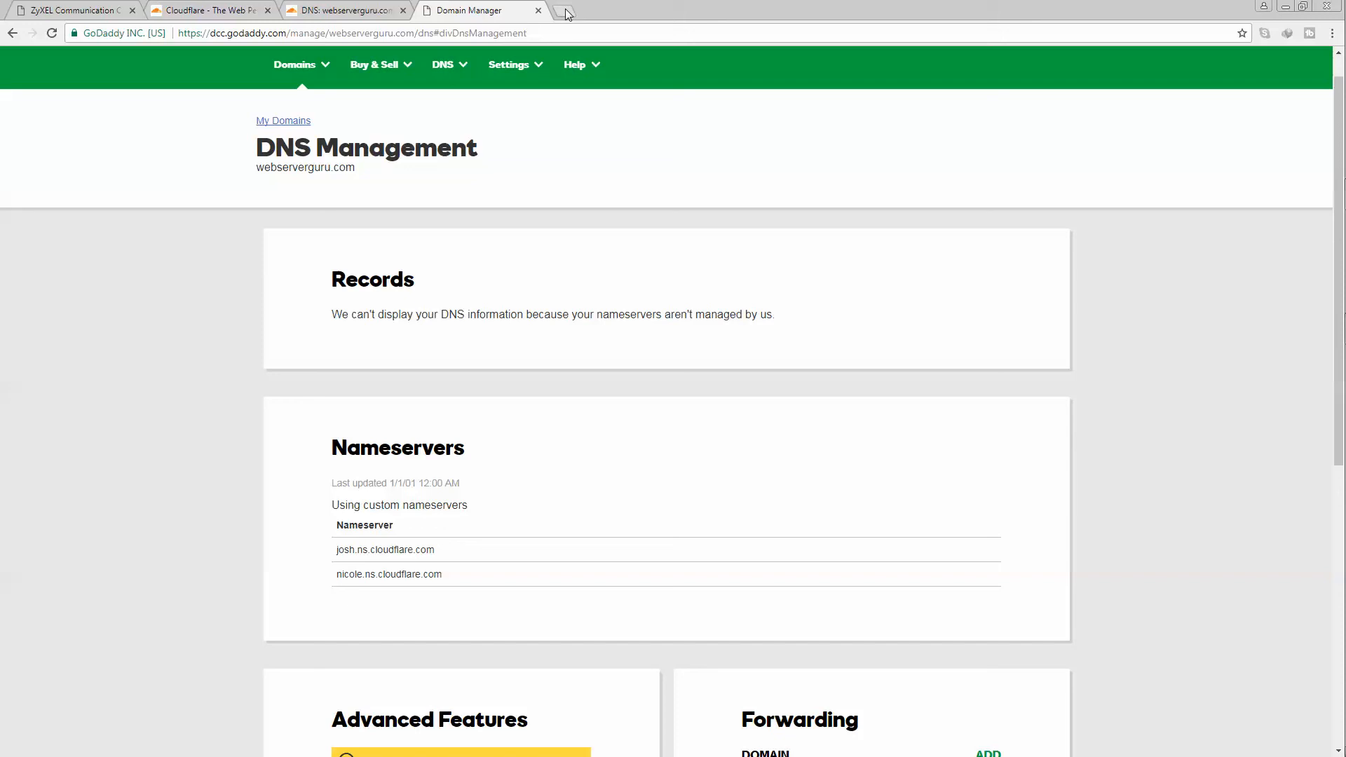
left_click(565, 11)
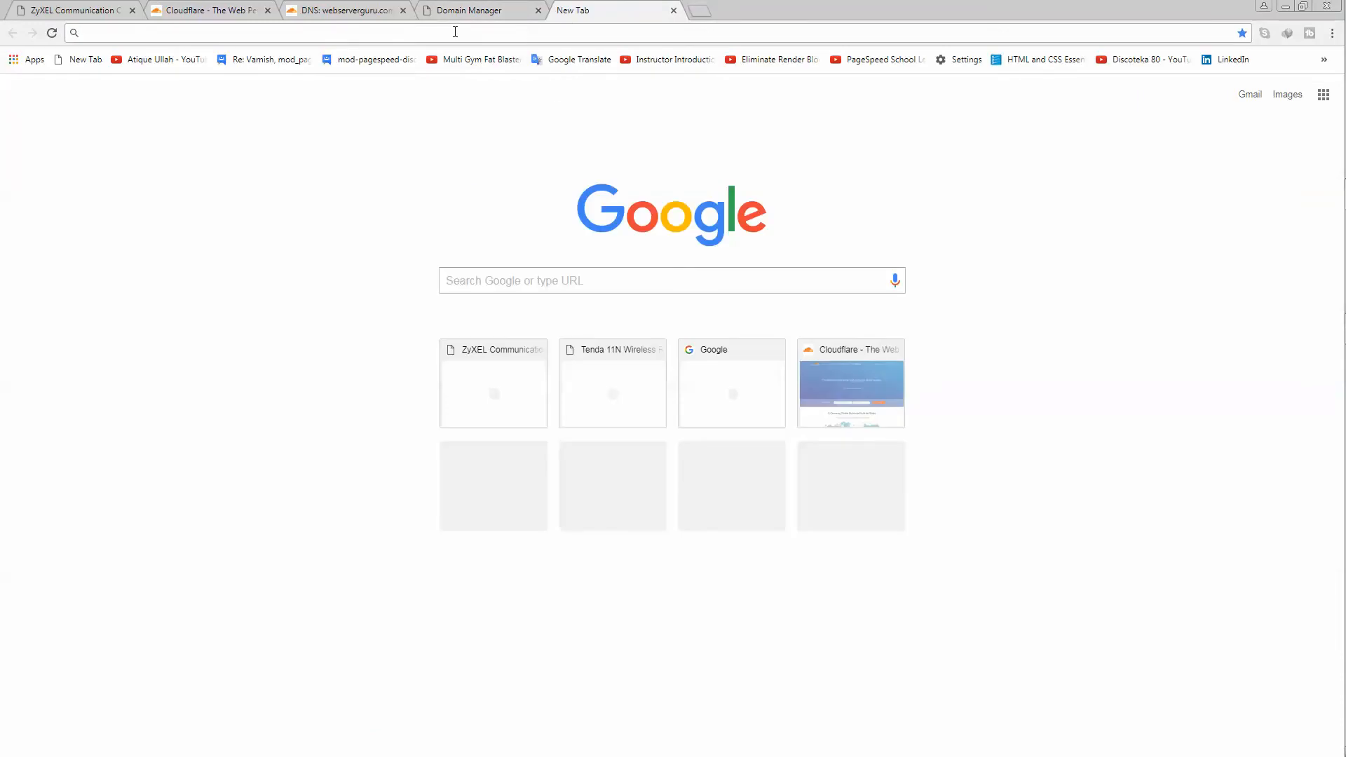
Search Google for 'mxtoolbox' and go to the MxToolbox MX Lookup page
type("mxtoolbox&oq=mxtoolbox&aqs=chrome..69i57j0l5.2480j0j7&sourceid=chrome&ie=UTF-8")
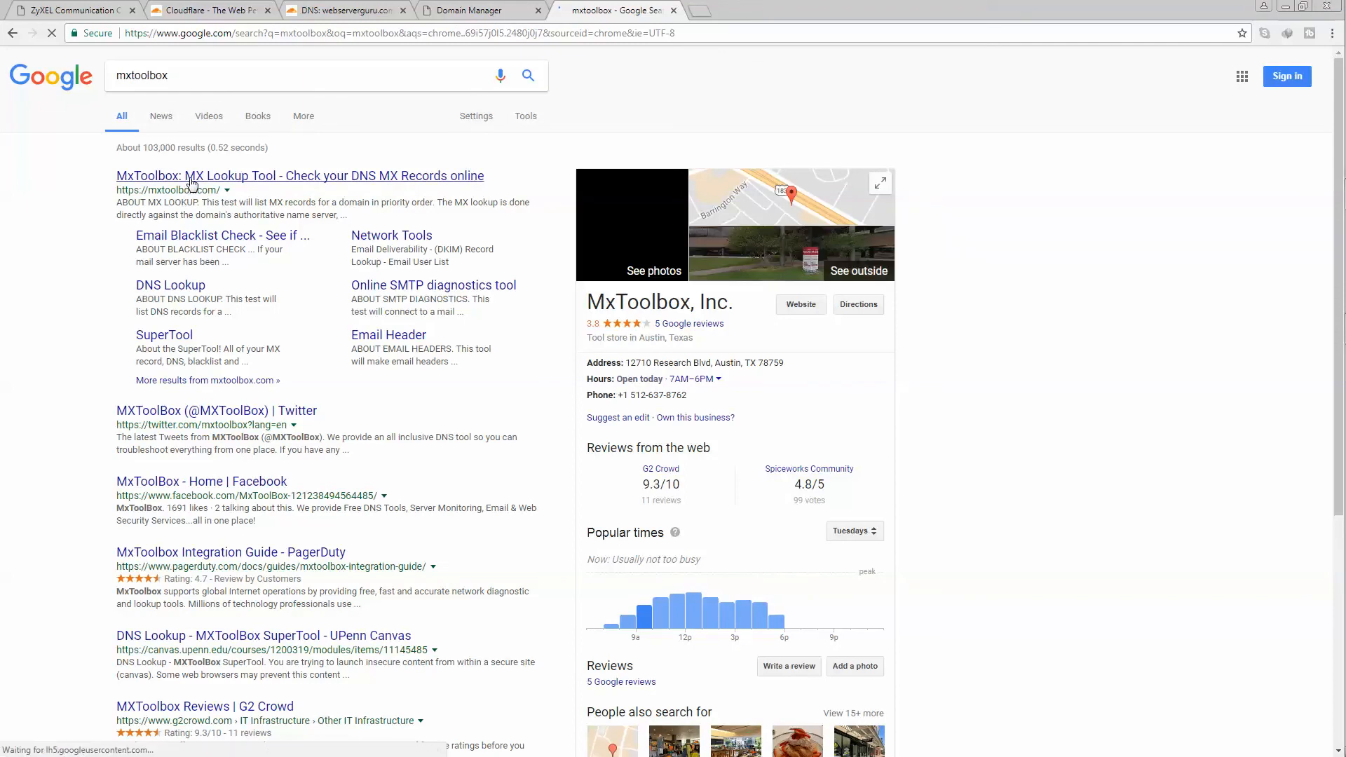
left_click(300, 176)
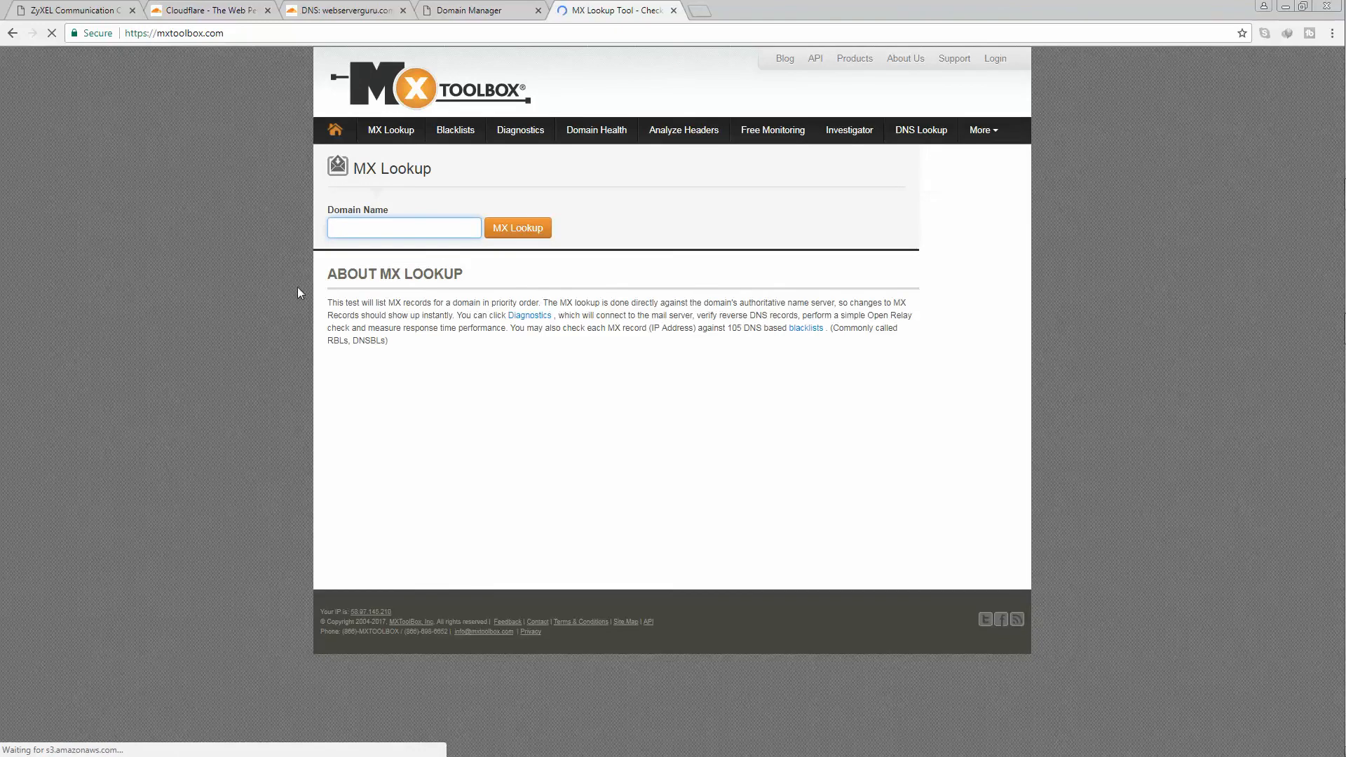
mouse_move(246, 251)
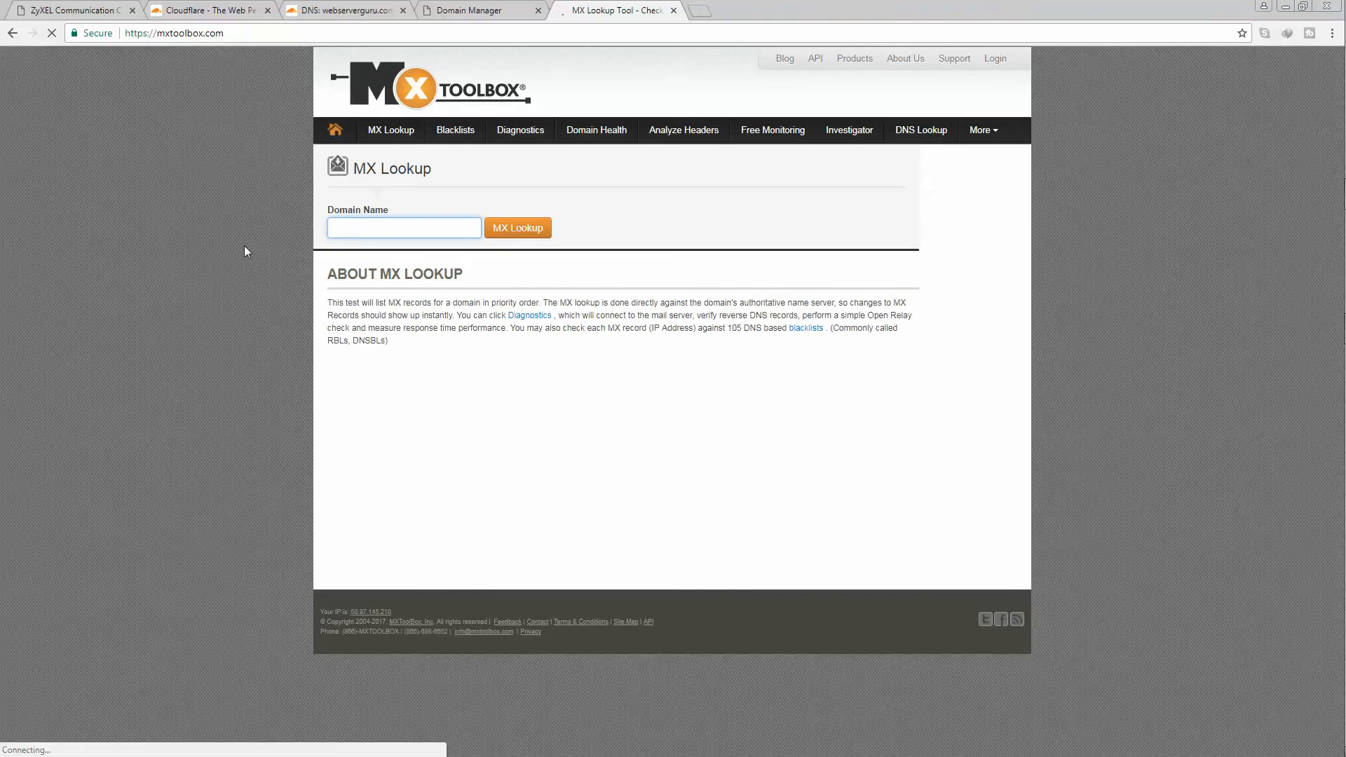
Run an MxToolbox 'dns:' check on webserverguru.com and compare nameservers against GoDaddy
type("dns:")
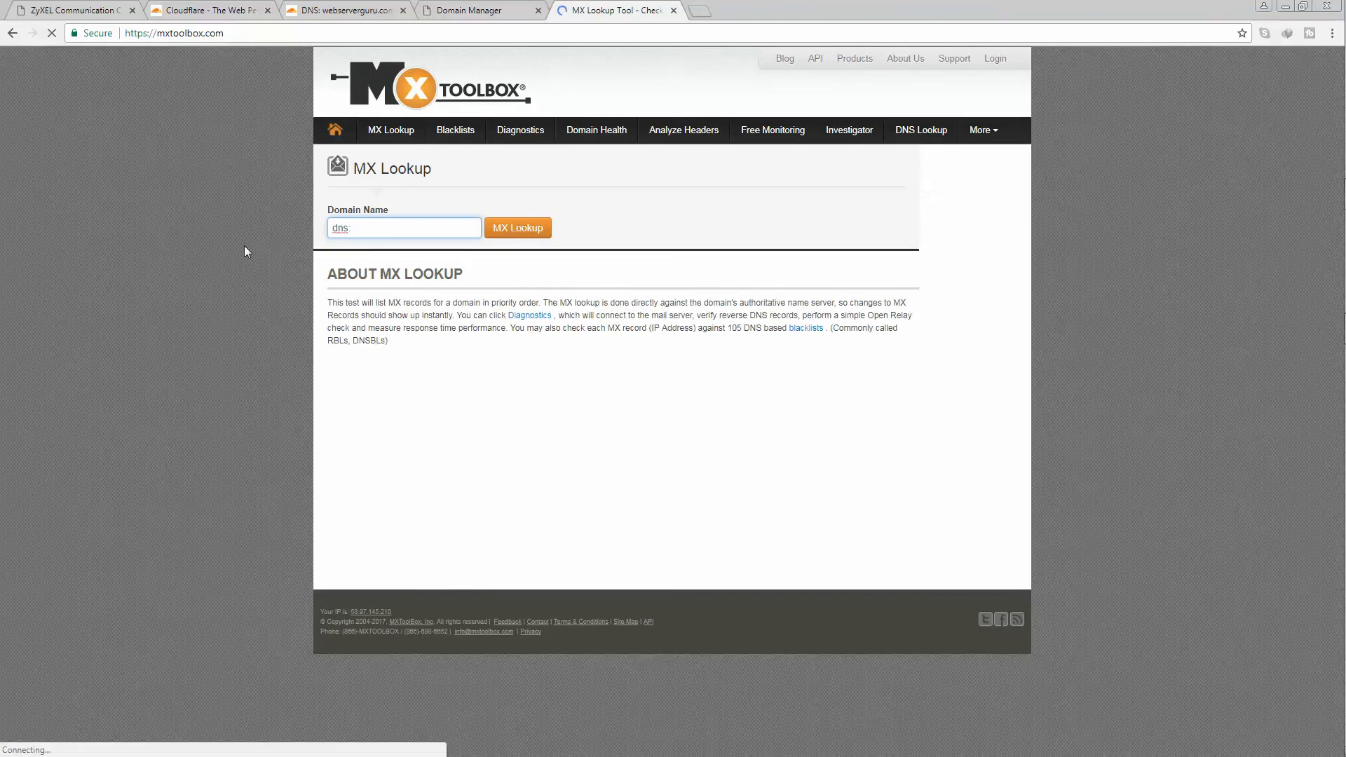
type("webserverguru.com")
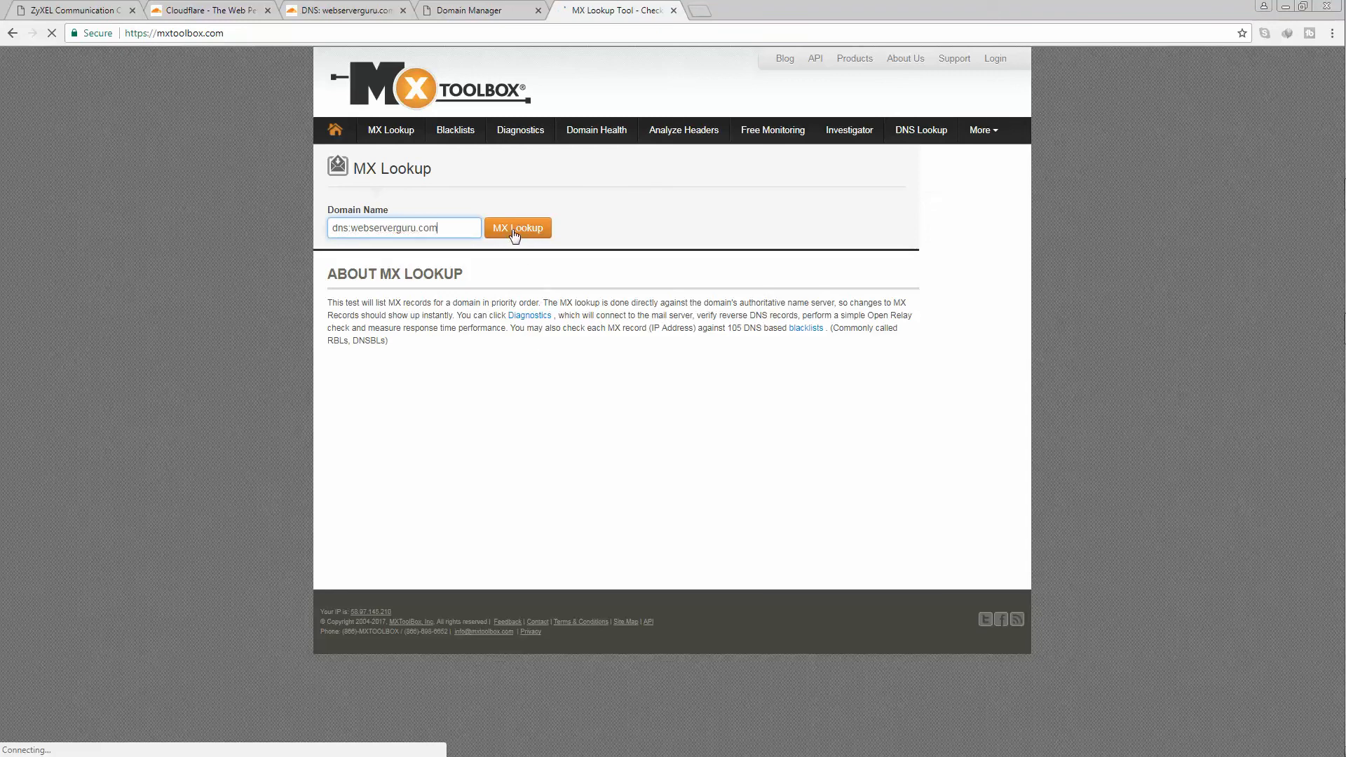
left_click(517, 227)
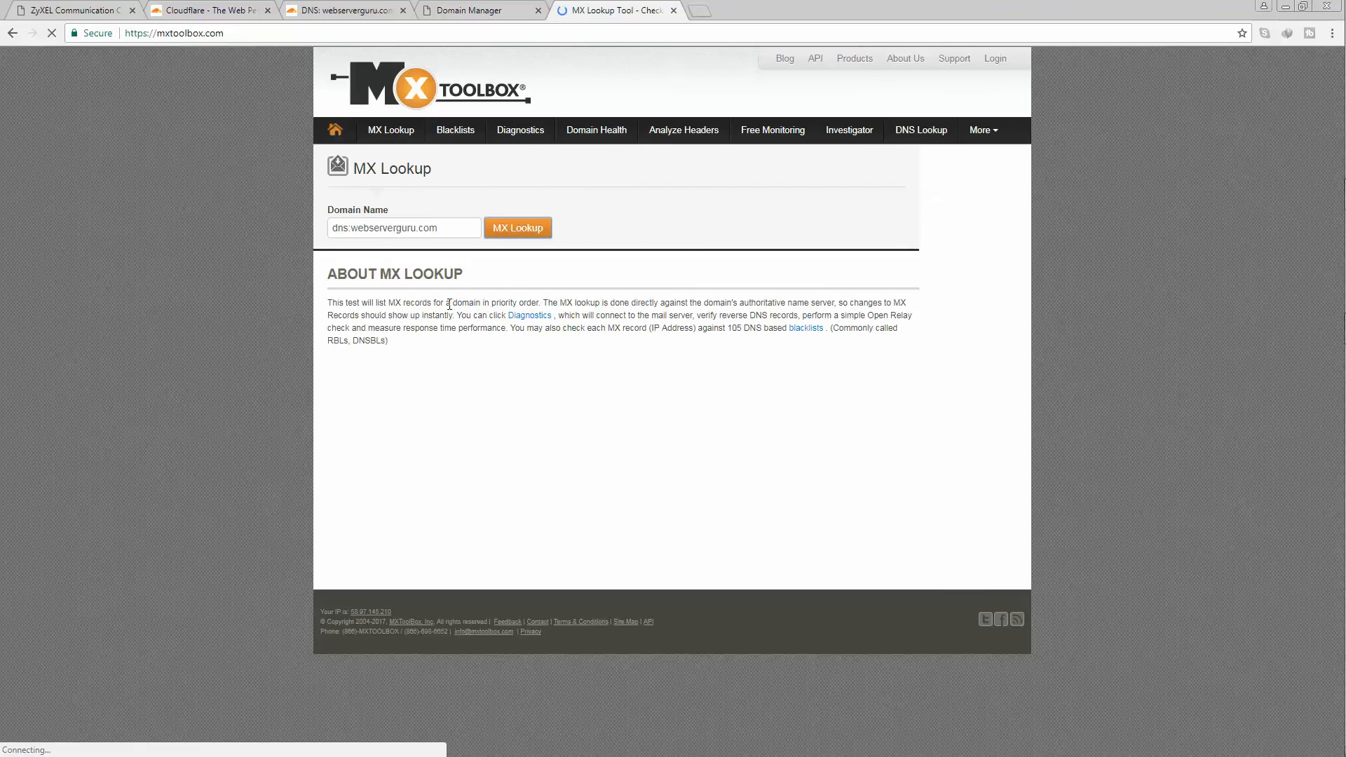
left_click(517, 227)
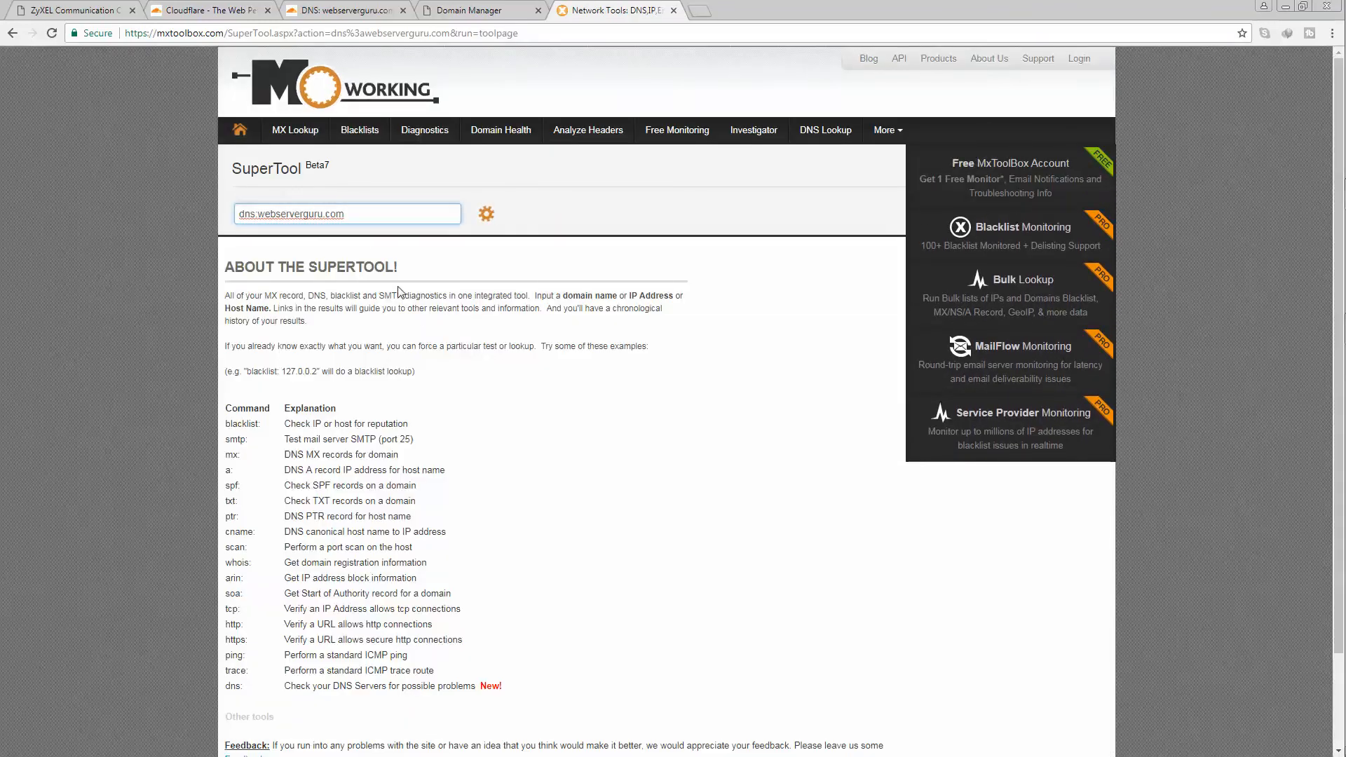
left_click(497, 213)
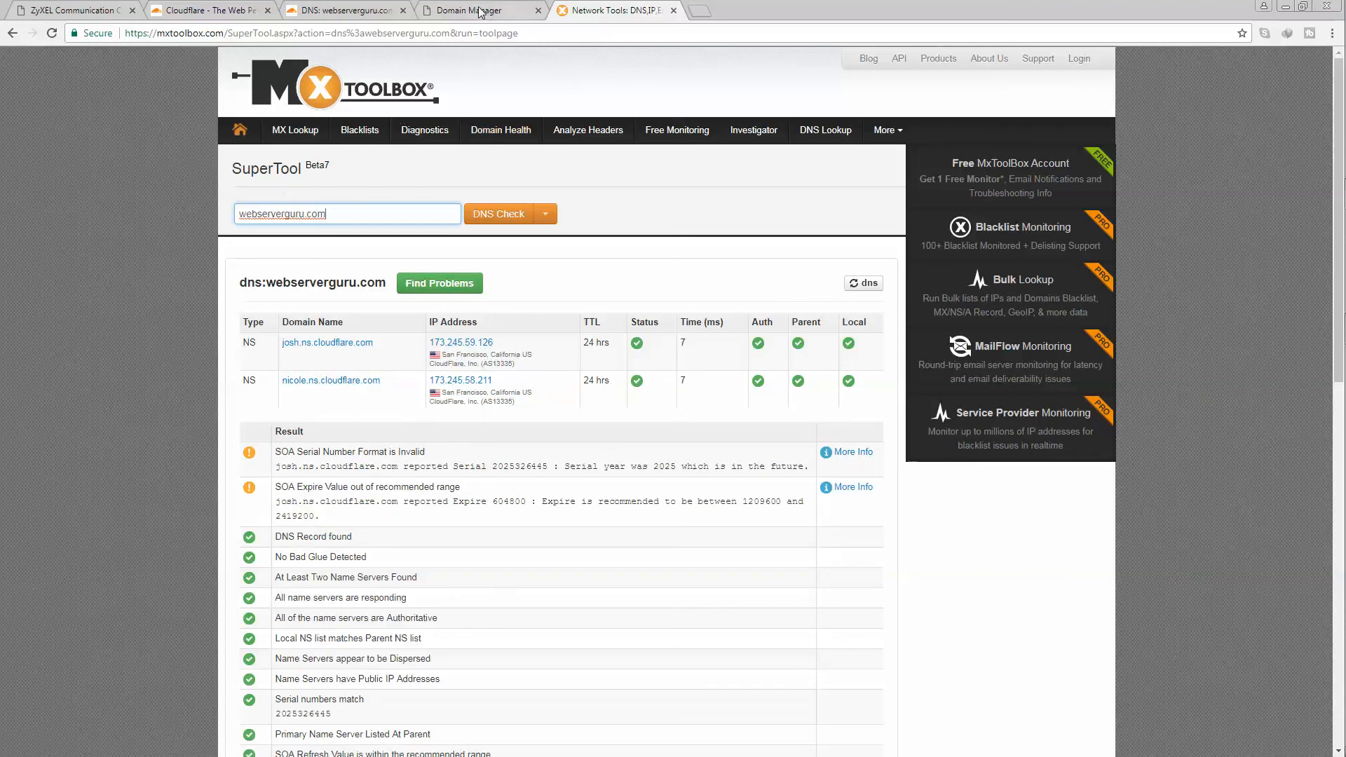
left_click(468, 10)
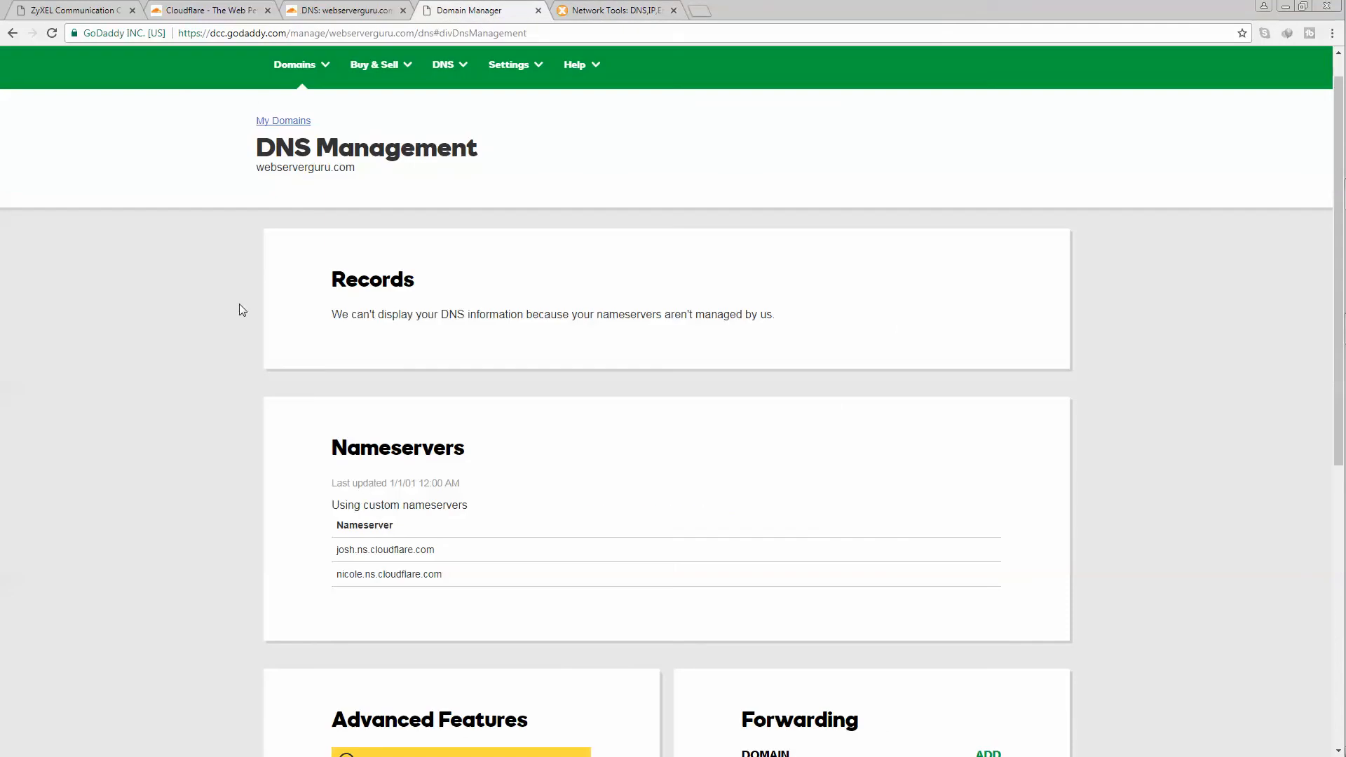
mouse_move(192, 372)
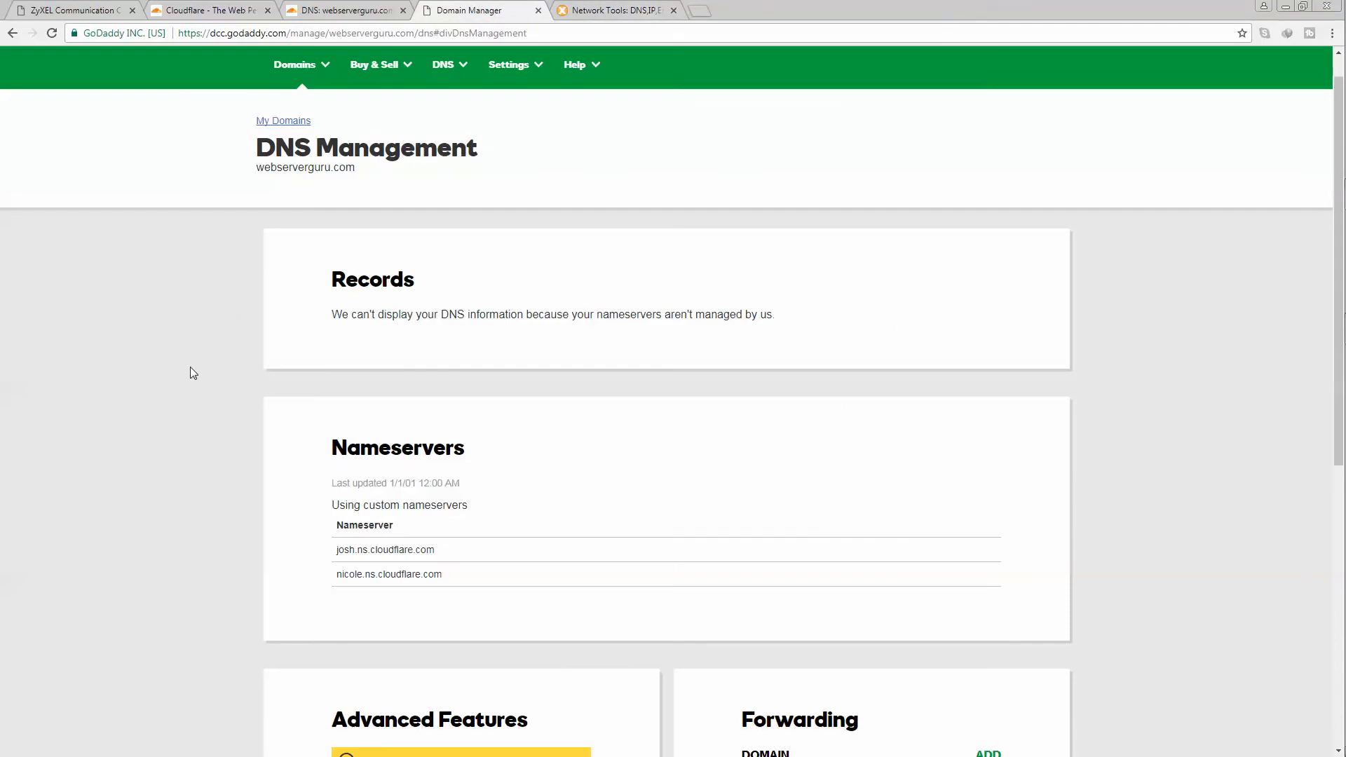
left_click(343, 11)
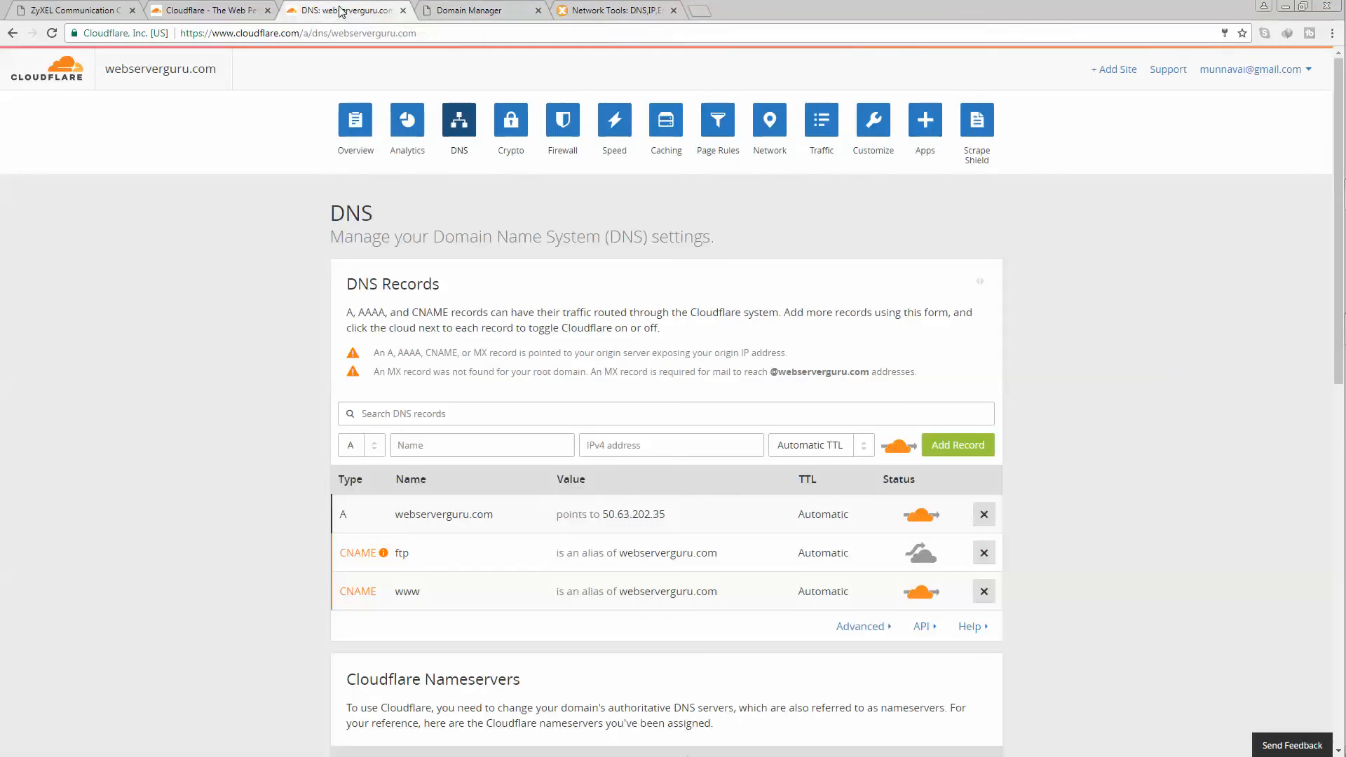
Add a DNS-only A record 'munna' pointing to 192.168.100.1
scroll("down", 3)
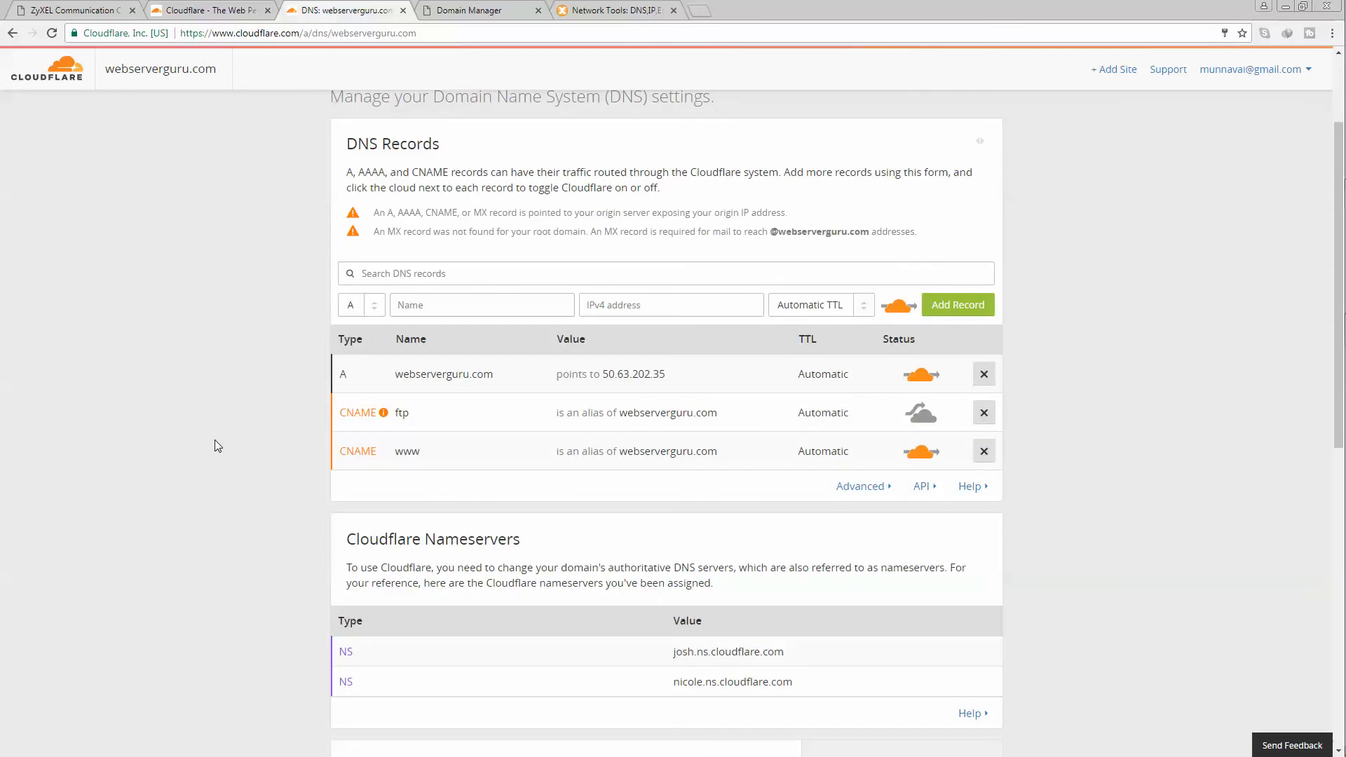
left_click(481, 304)
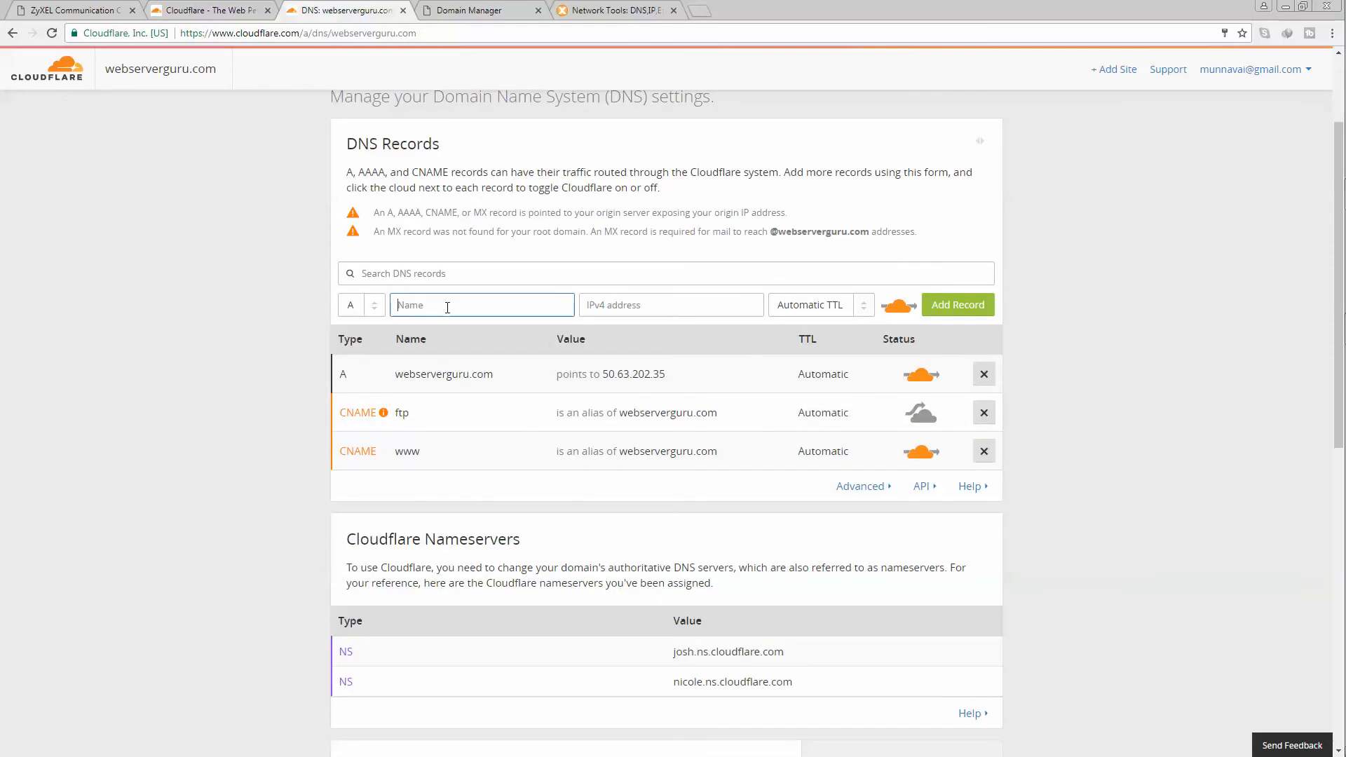
type("munna")
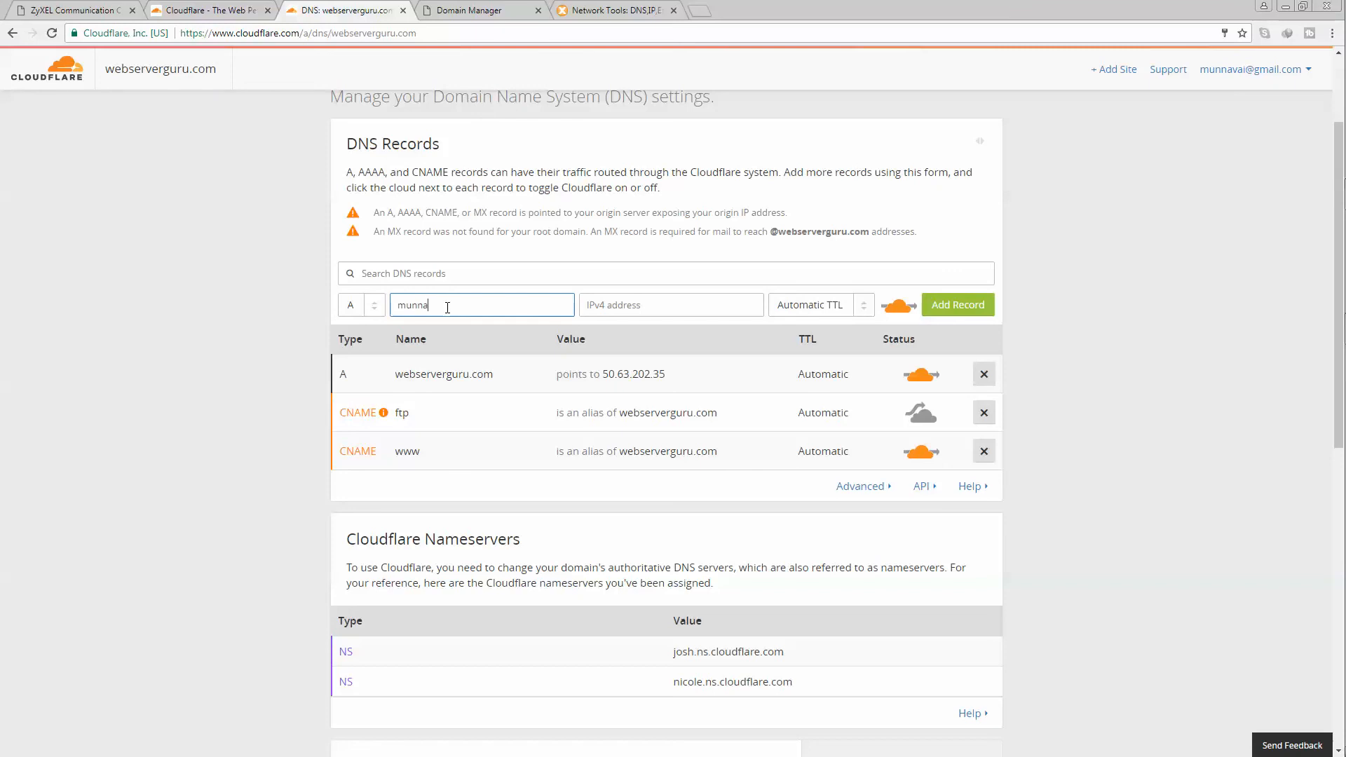
type("192.168.100.1")
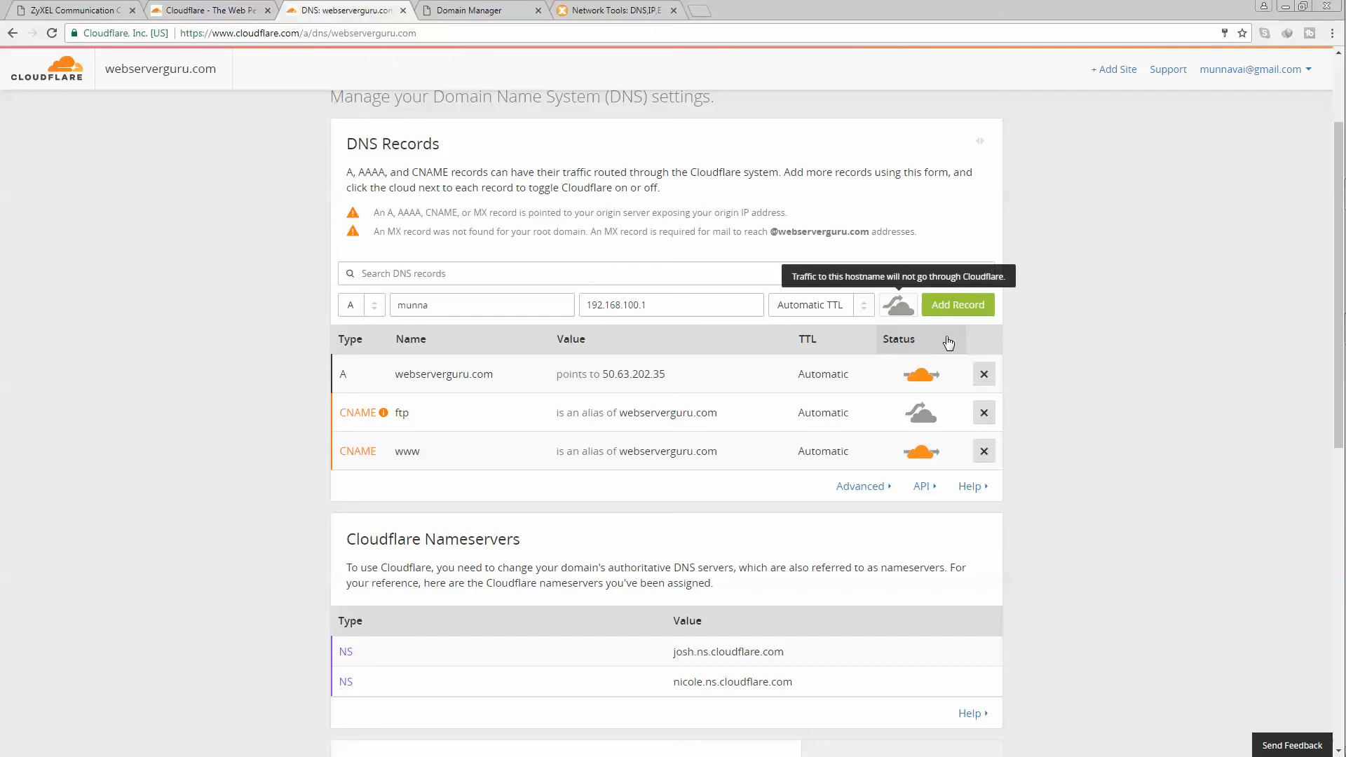
left_click(956, 305)
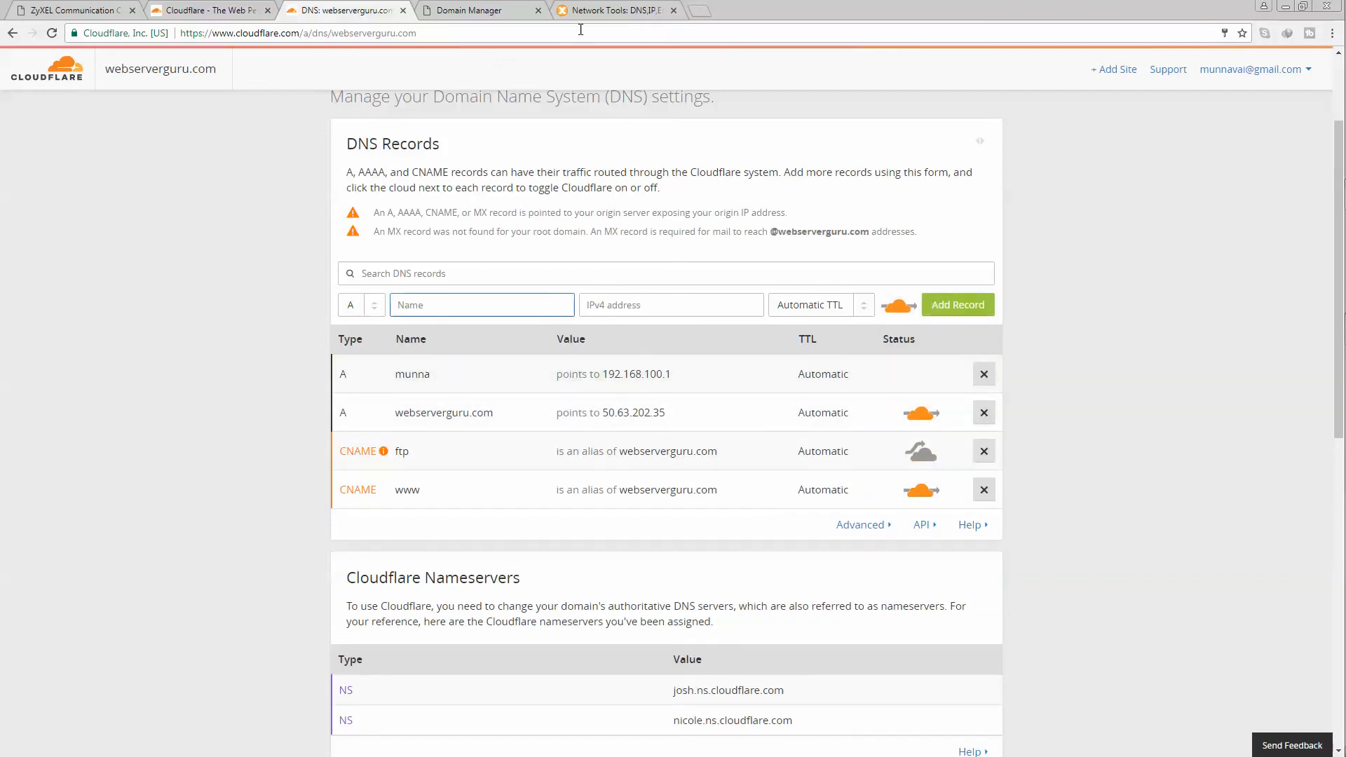
left_click(615, 11)
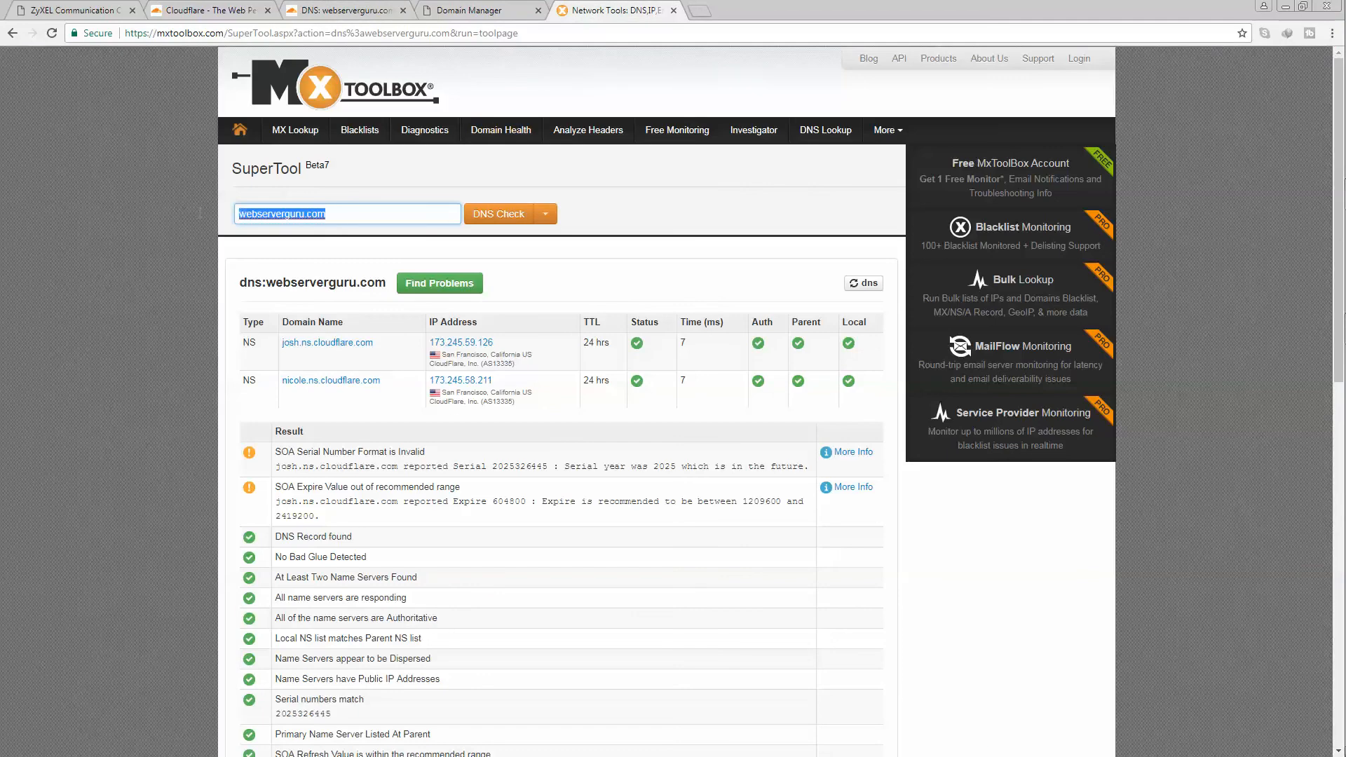
mouse_move(196, 229)
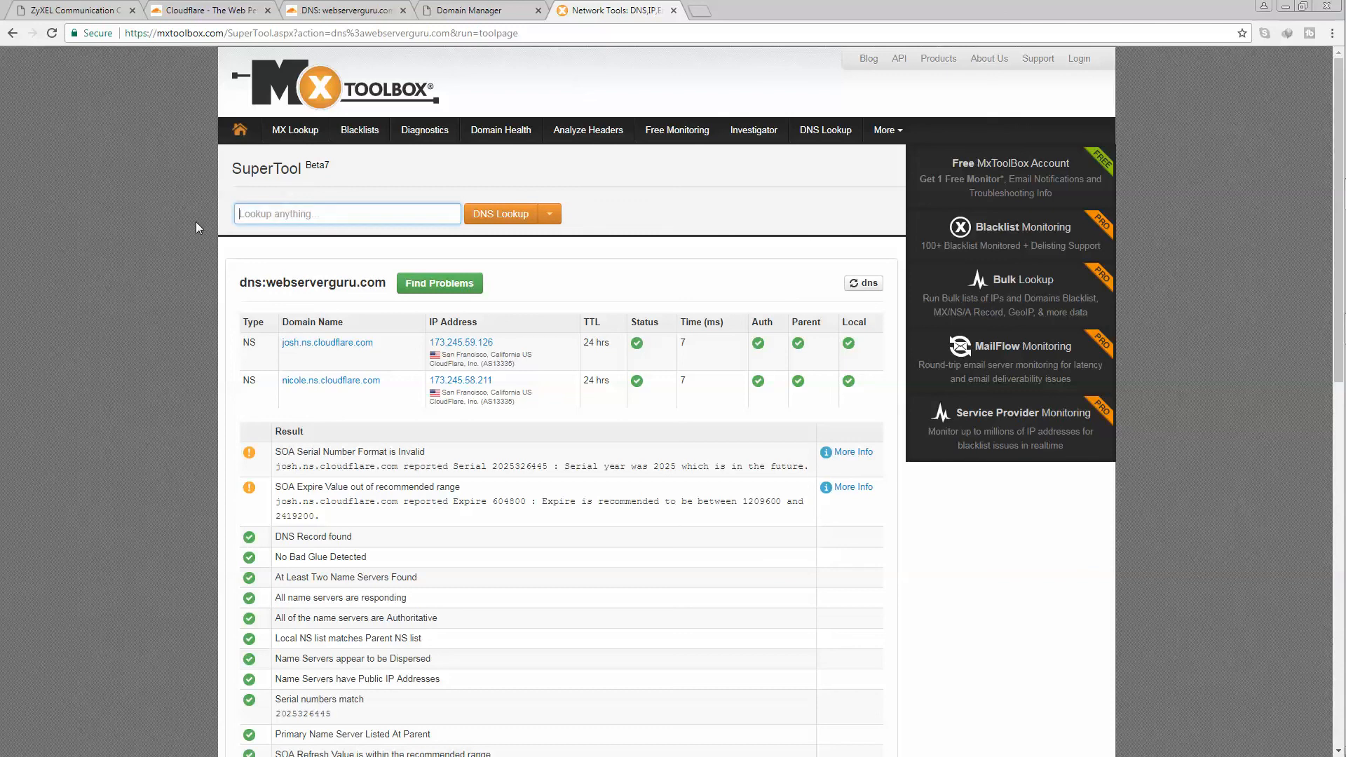
Run a DNS lookup for munna.webserverguru.com in MxToolbox
type("munna")
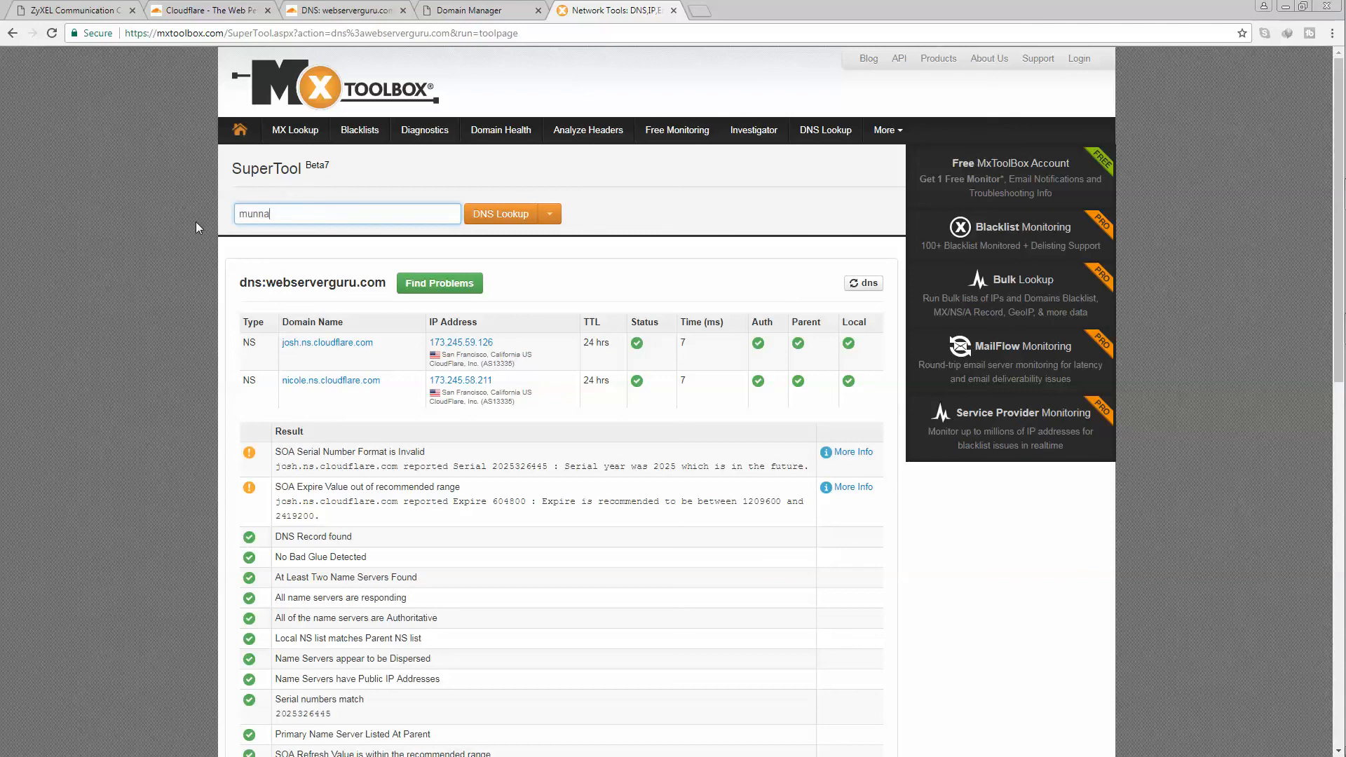
type(".webserver")
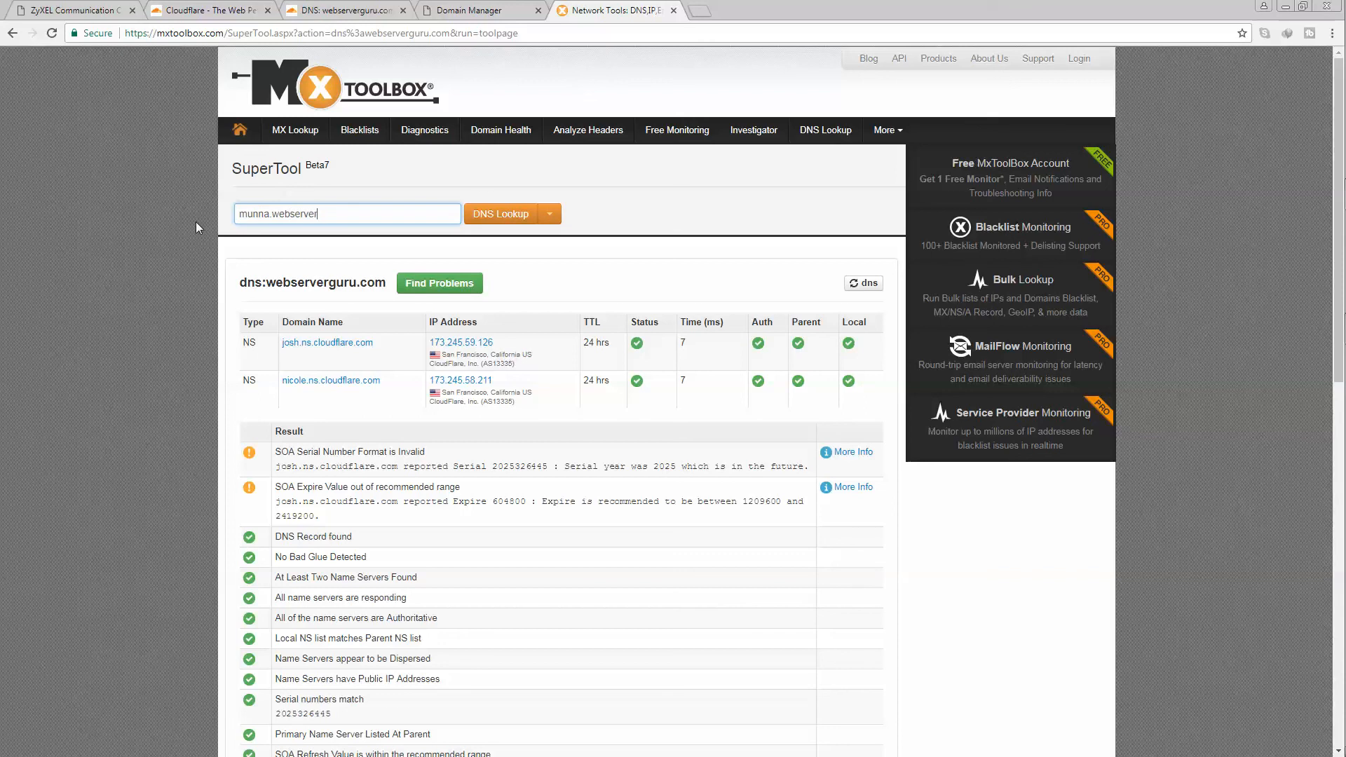
type("guru.com")
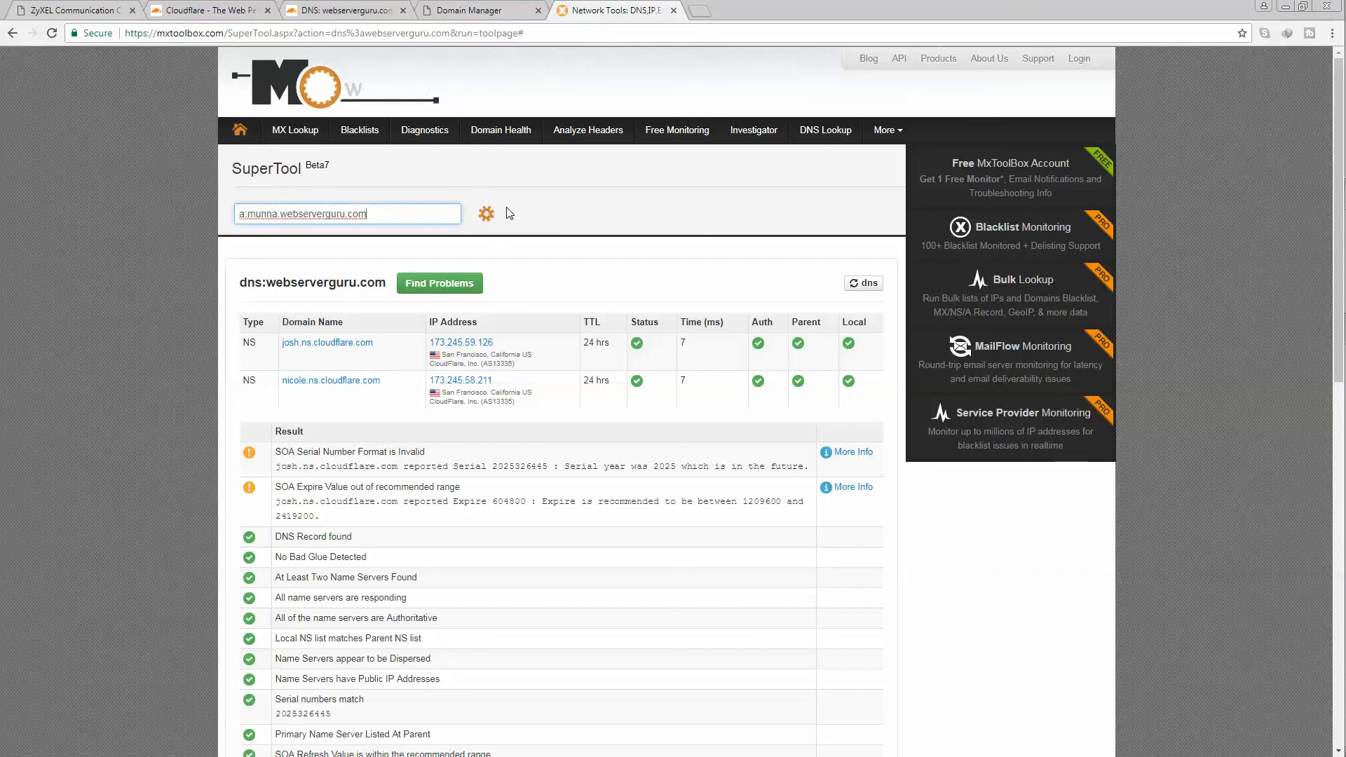
left_click(485, 213)
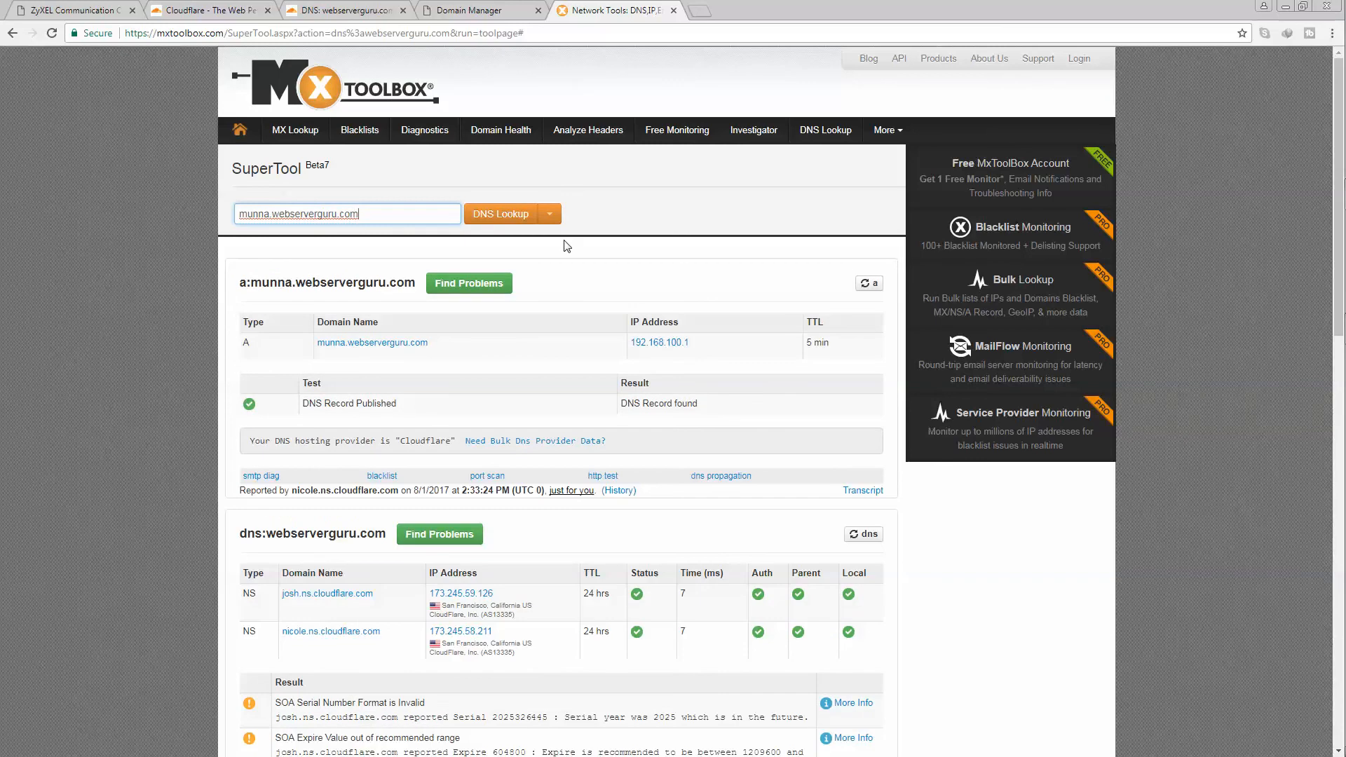
mouse_move(611, 371)
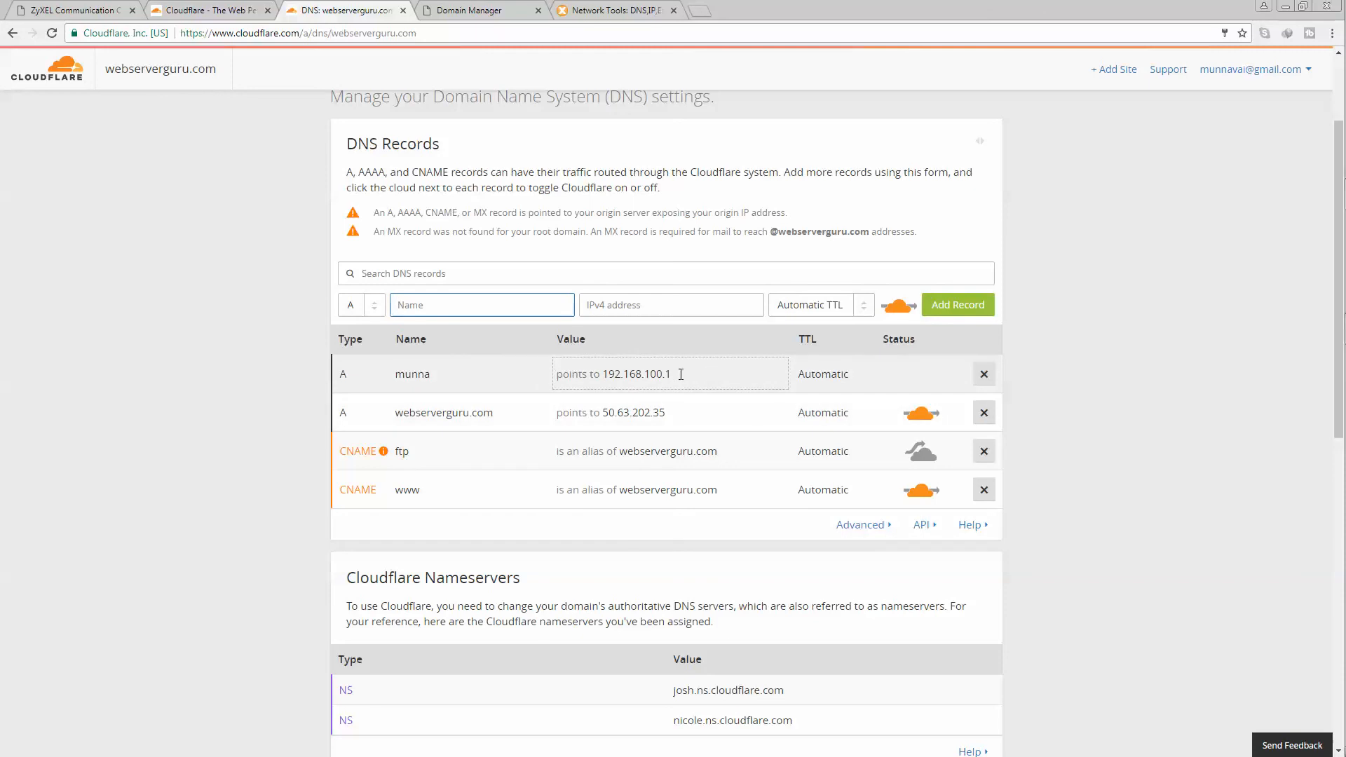
Click the webserverguru.com A record's cloud to make it DNS only
left_click(480, 303)
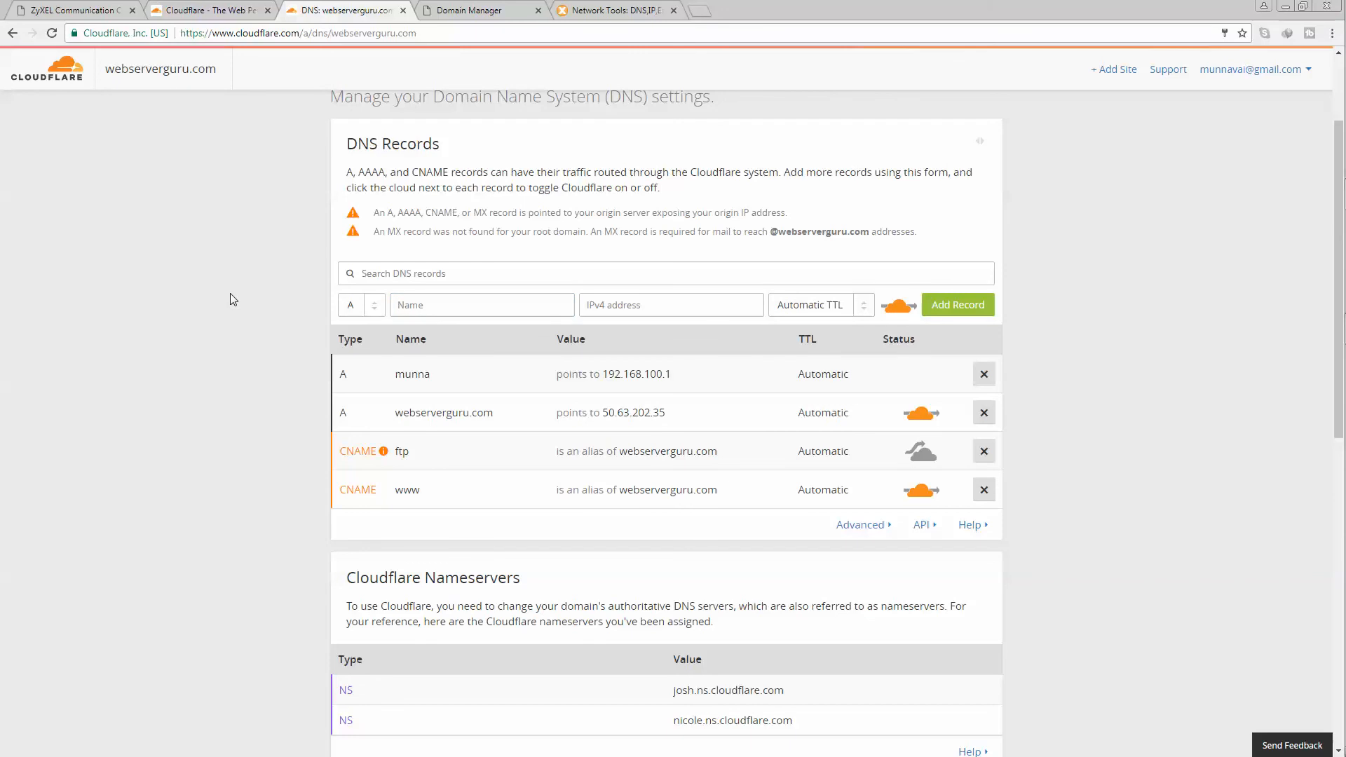
mouse_move(307, 279)
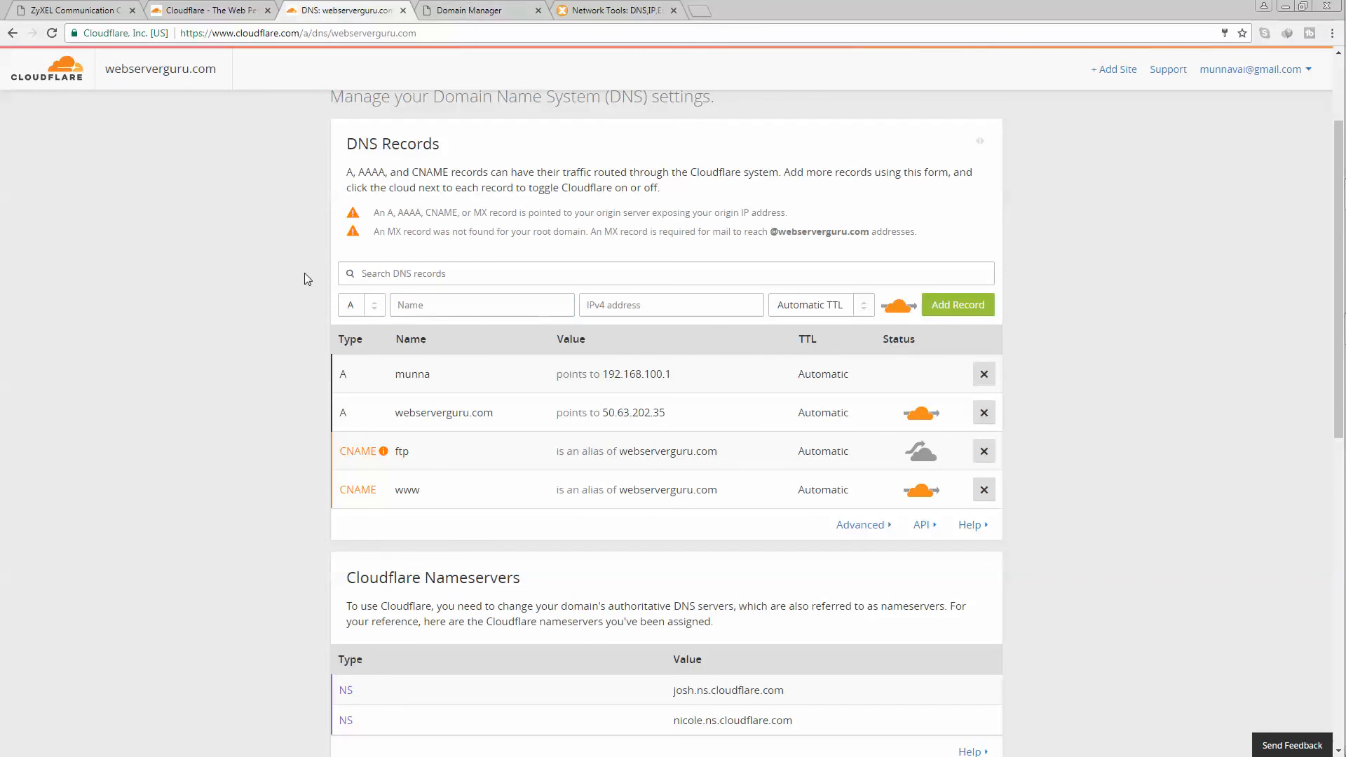
mouse_move(295, 291)
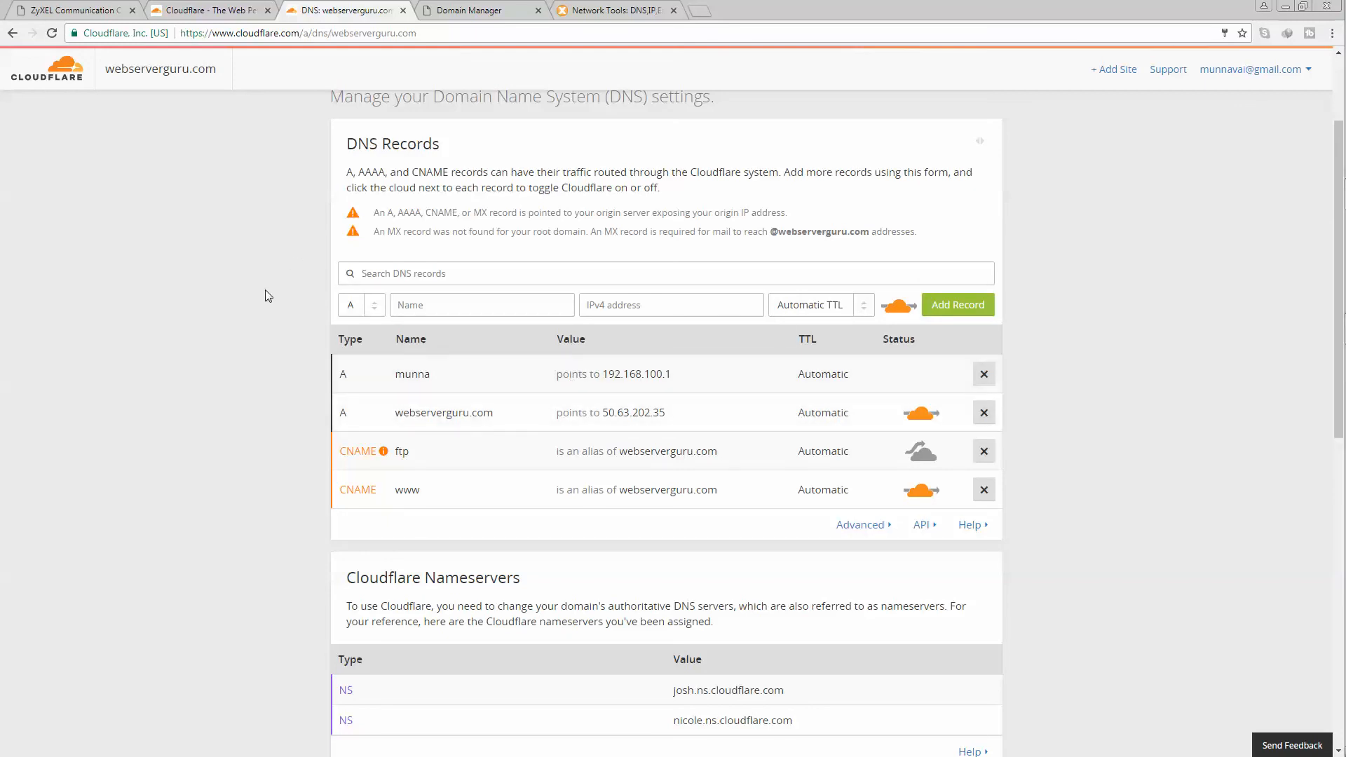
mouse_move(270, 306)
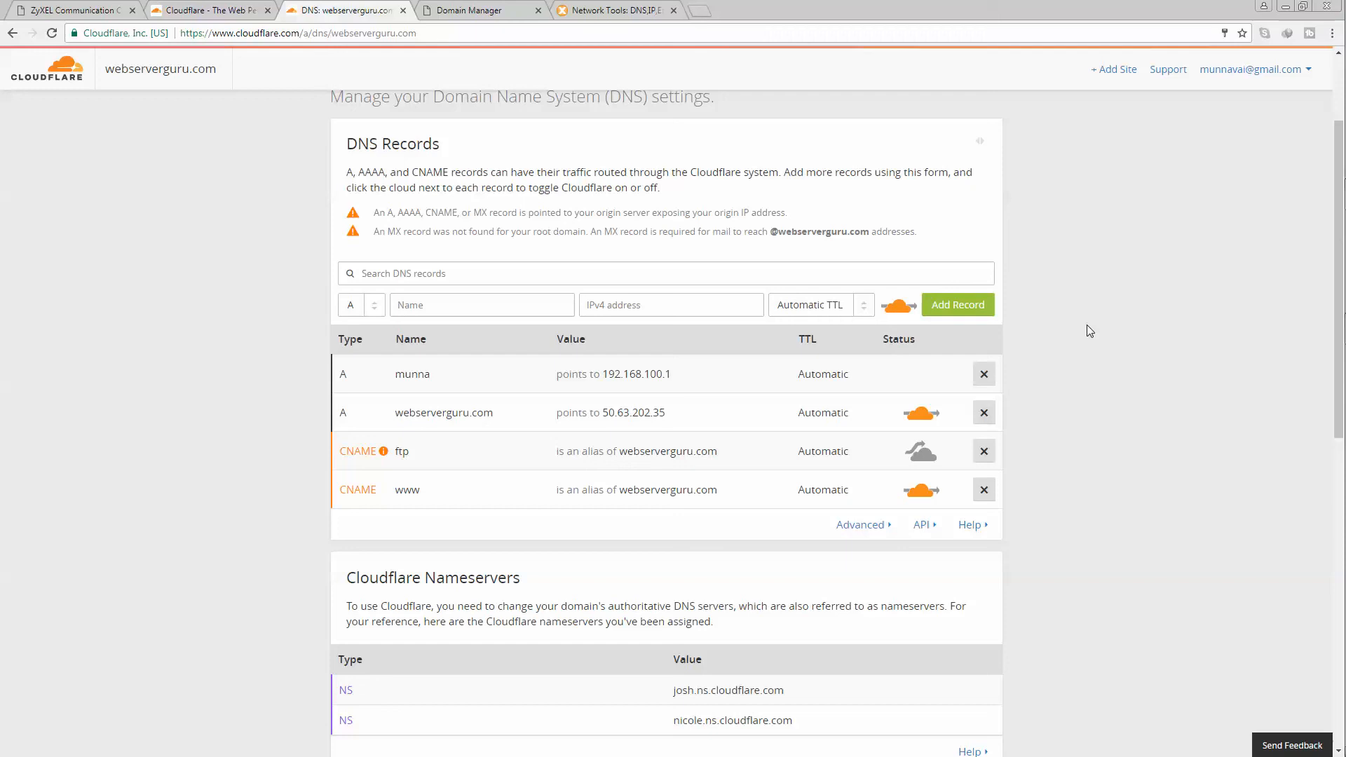
mouse_move(1112, 372)
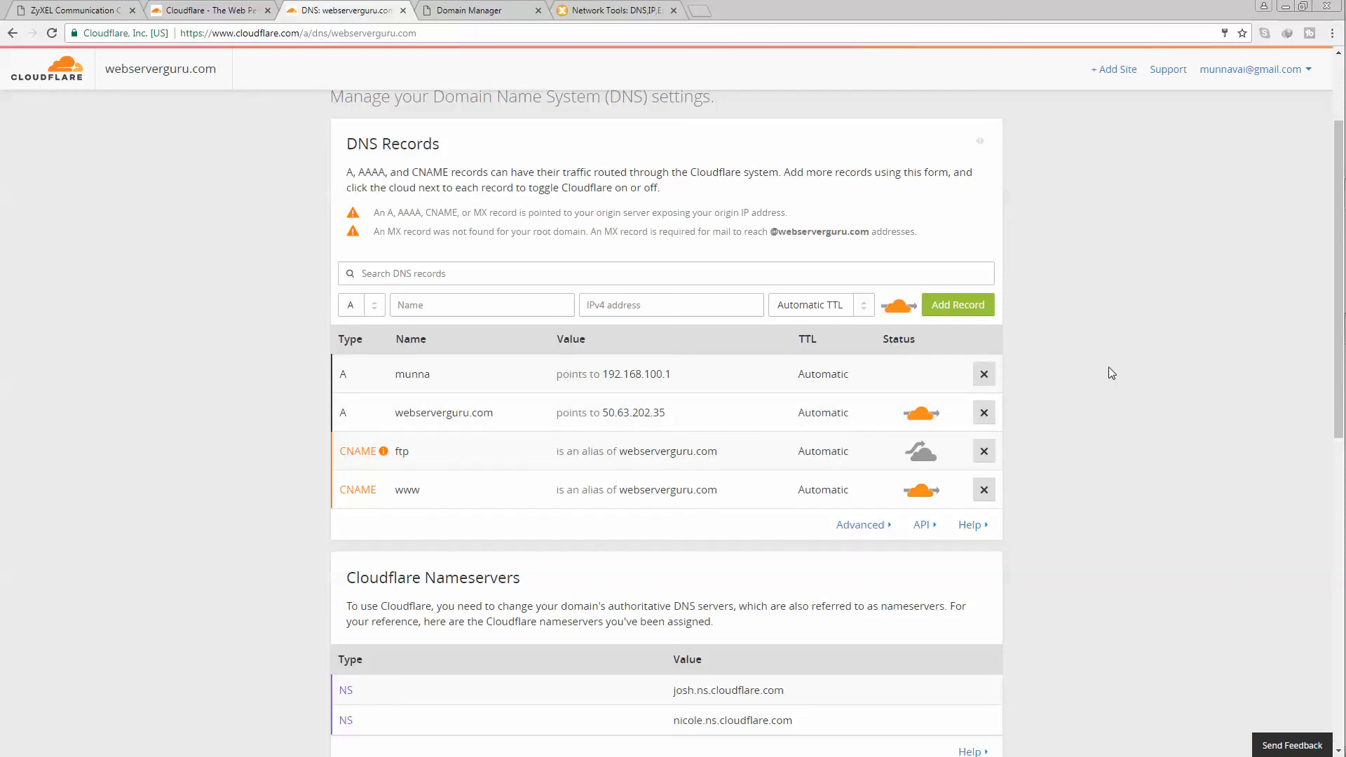
mouse_move(1098, 372)
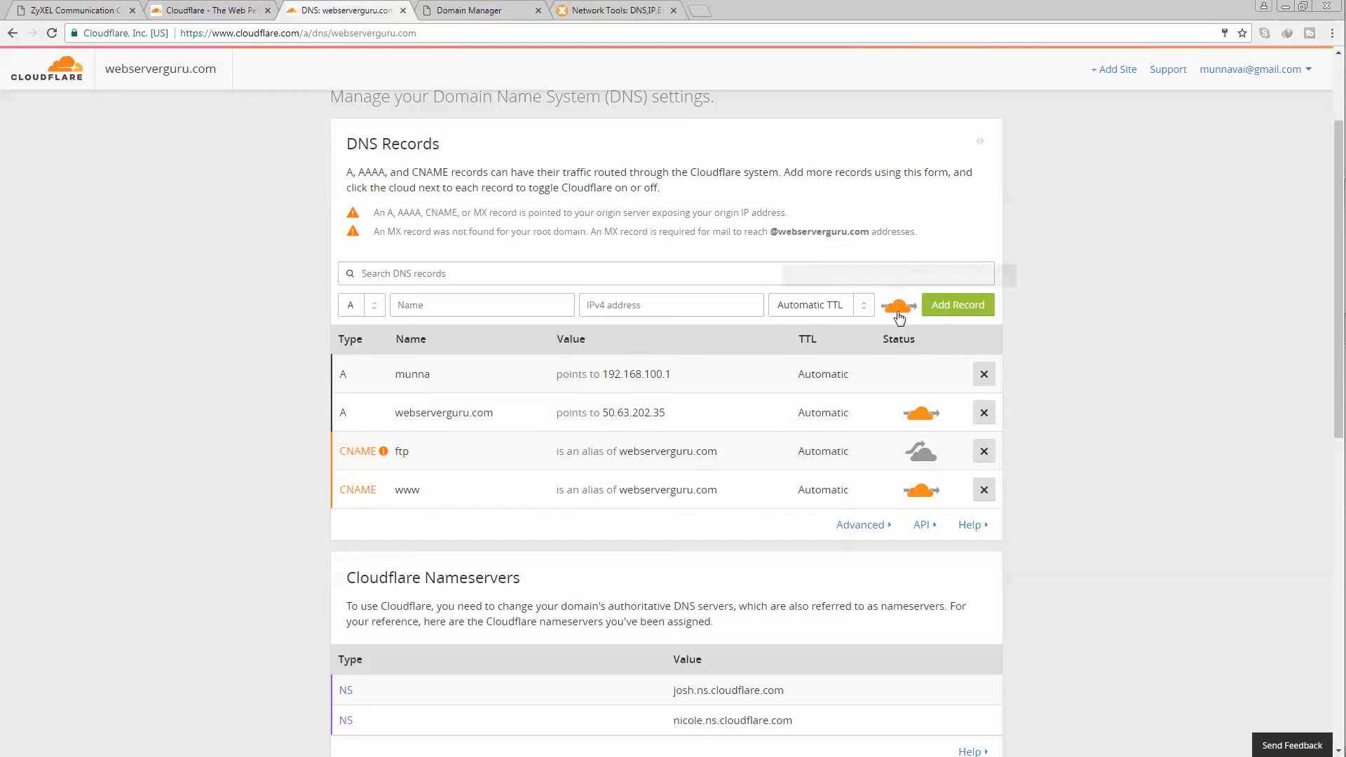
mouse_move(898, 305)
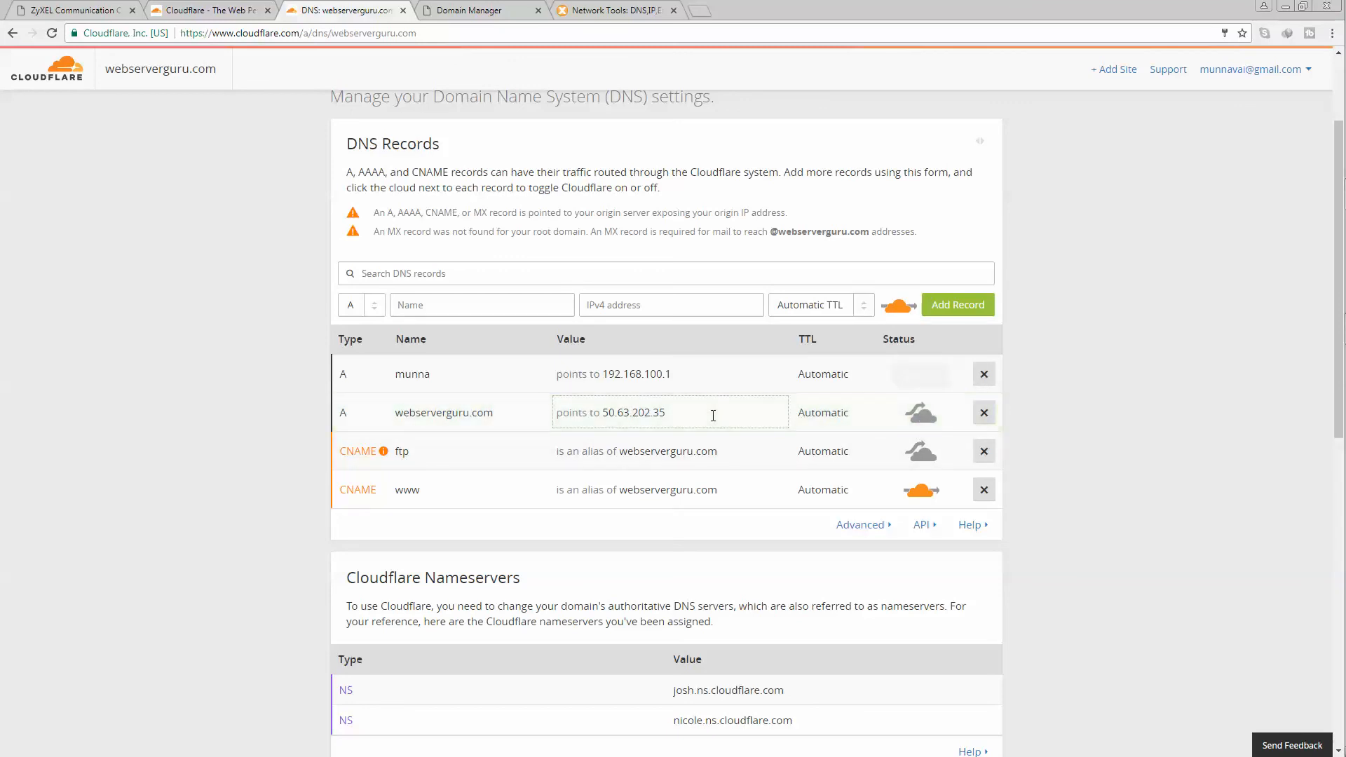
mouse_move(921, 416)
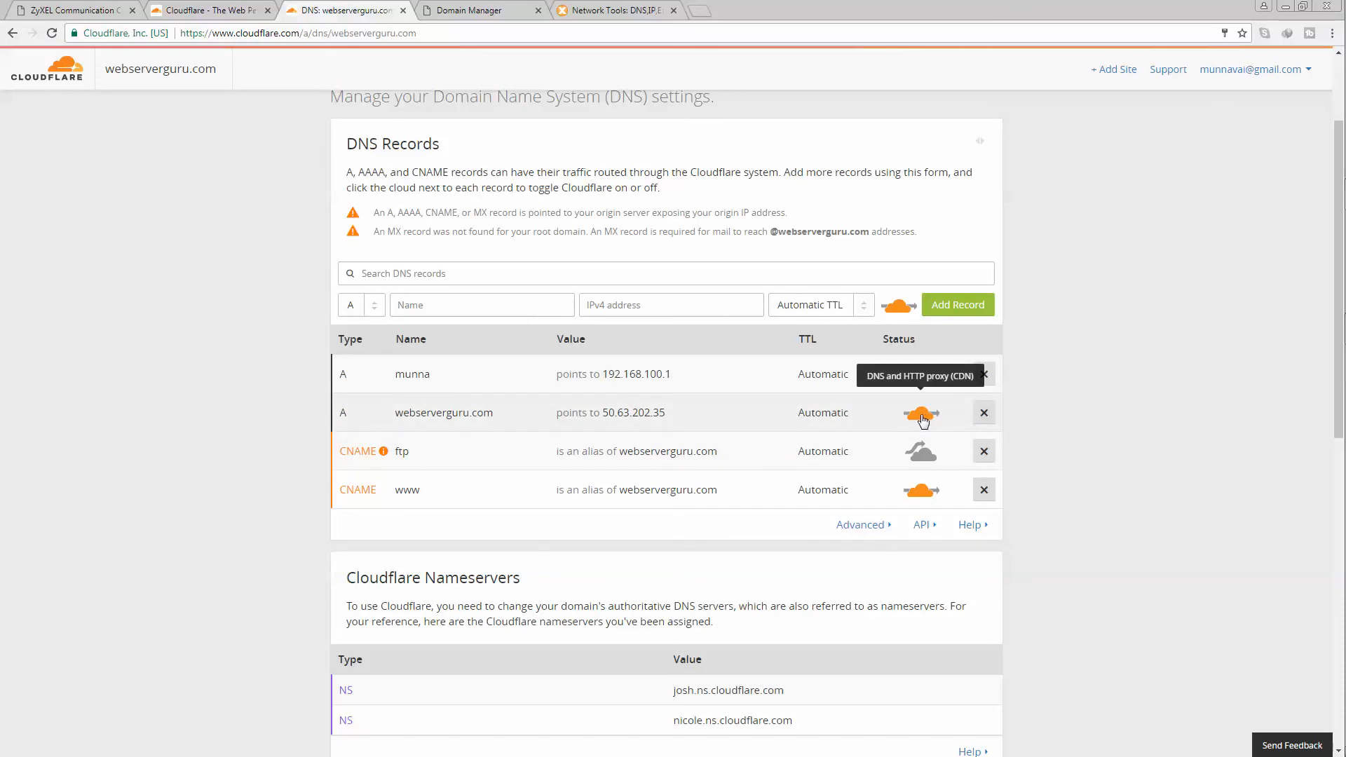
Toggle the webserverguru.com A record's cloud until it is orange and proxied again
left_click(443, 412)
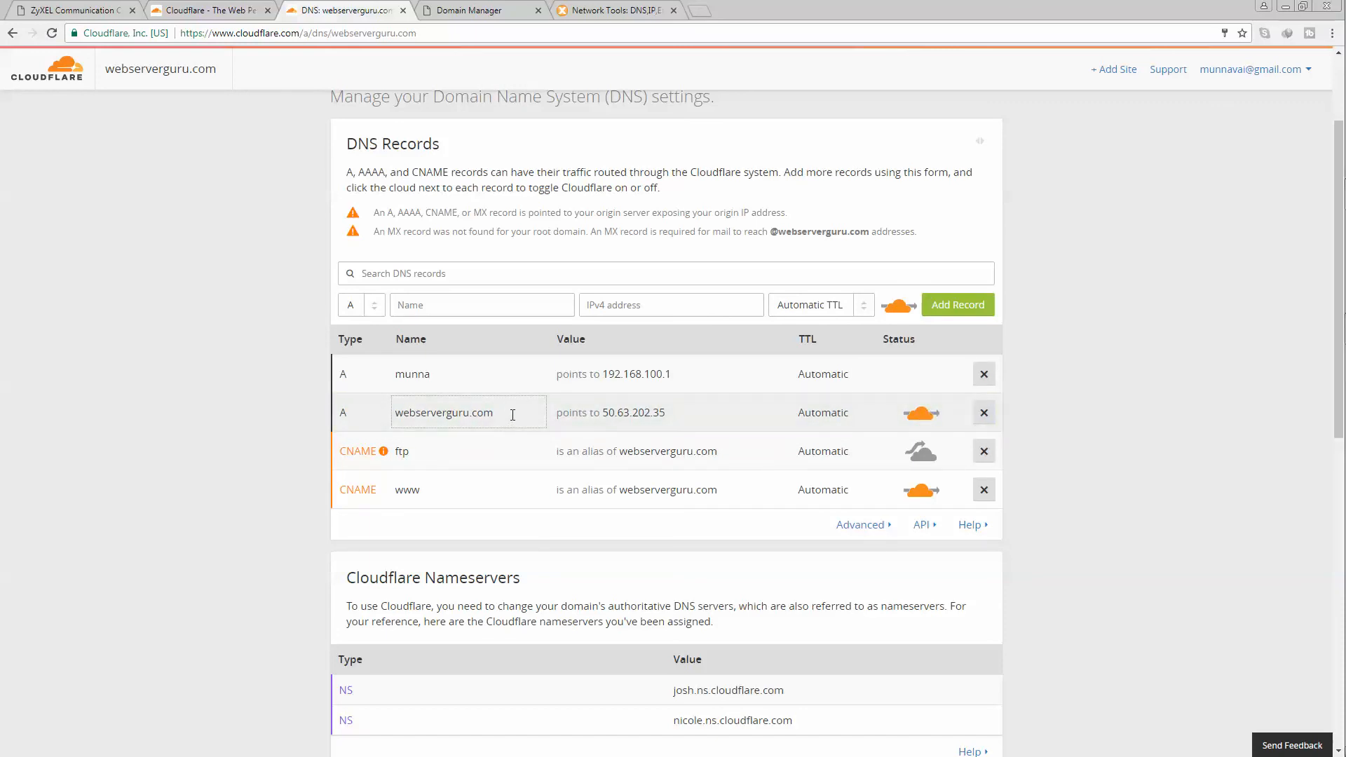
double_click(443, 412)
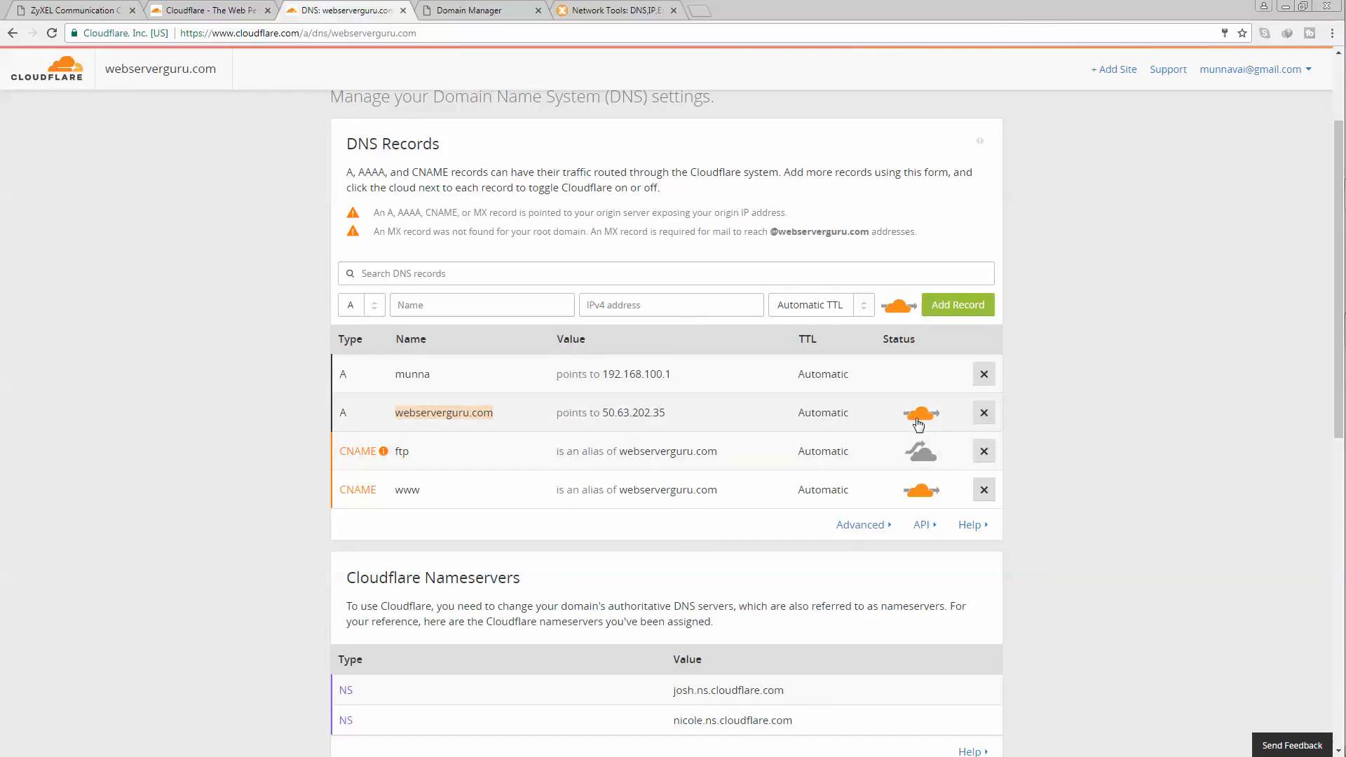
left_click(919, 413)
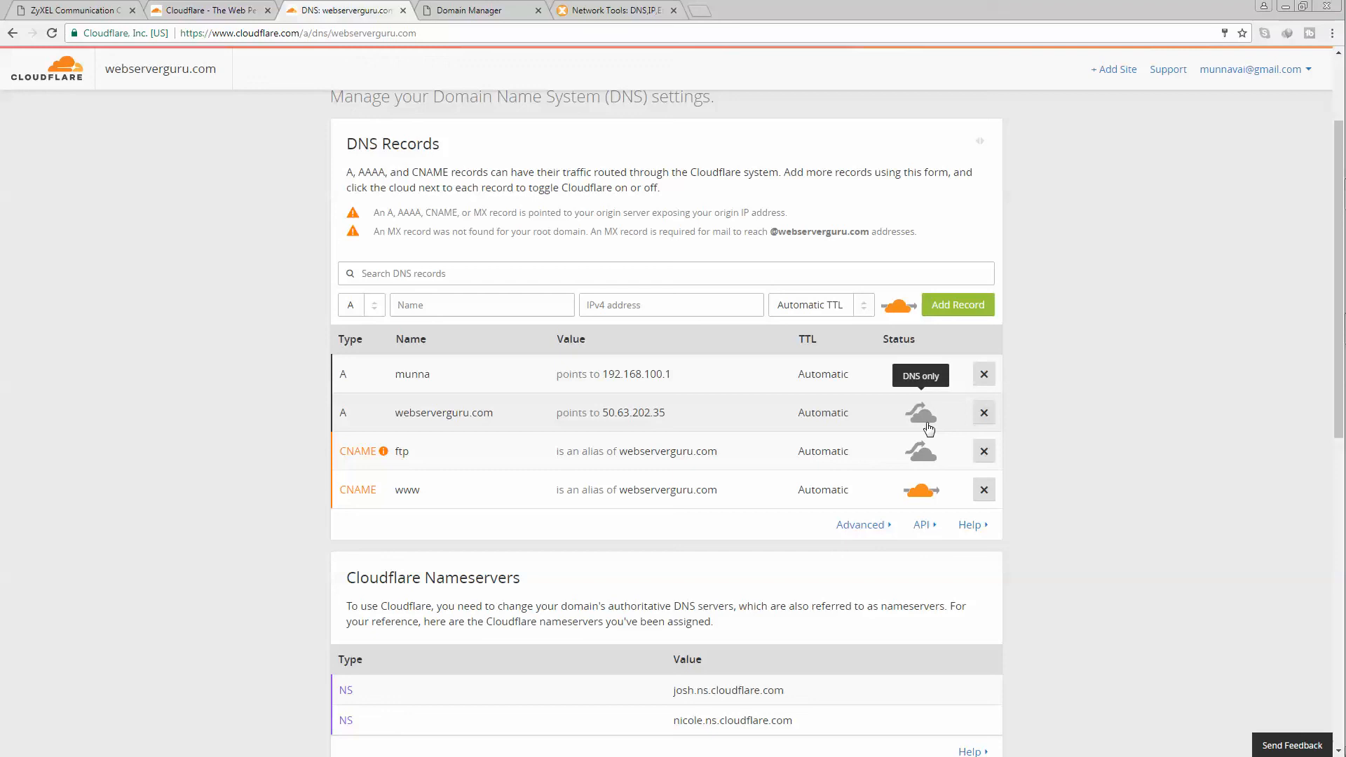
left_click(920, 412)
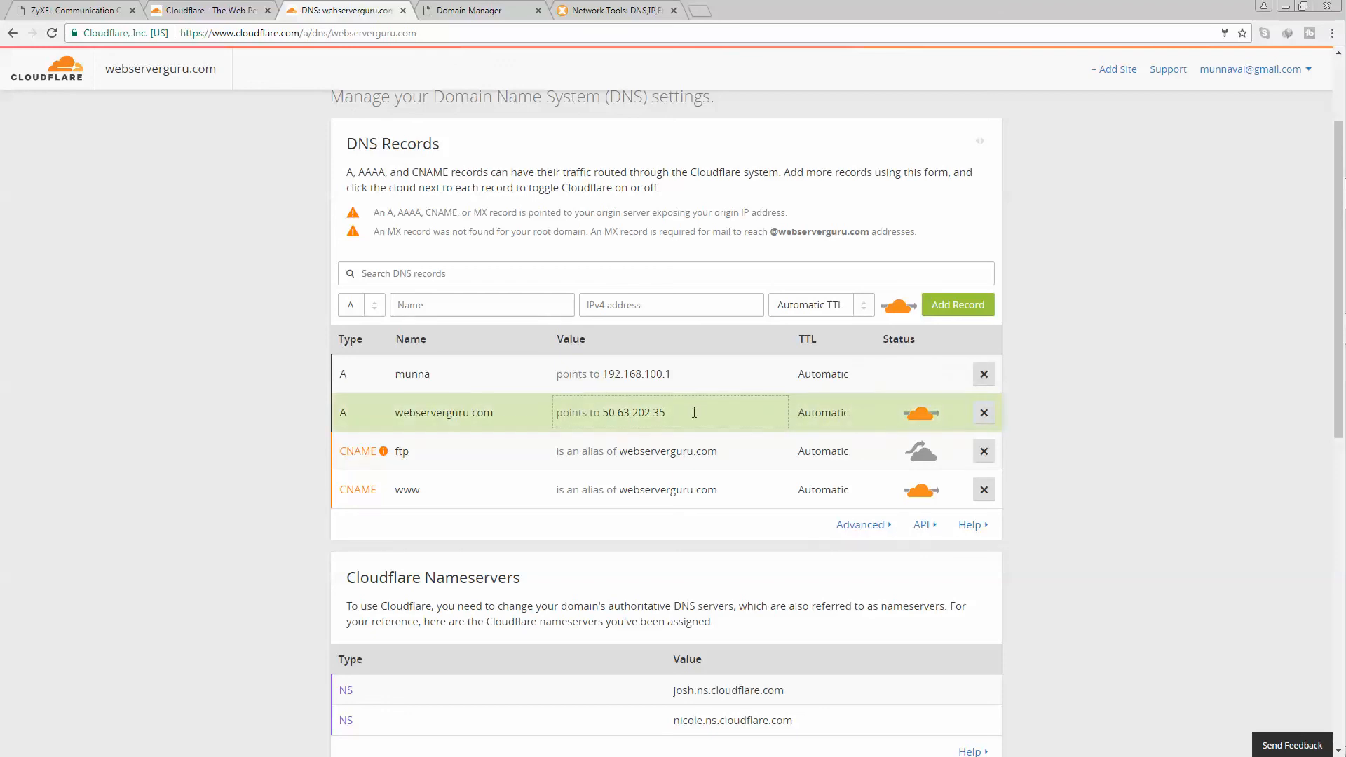